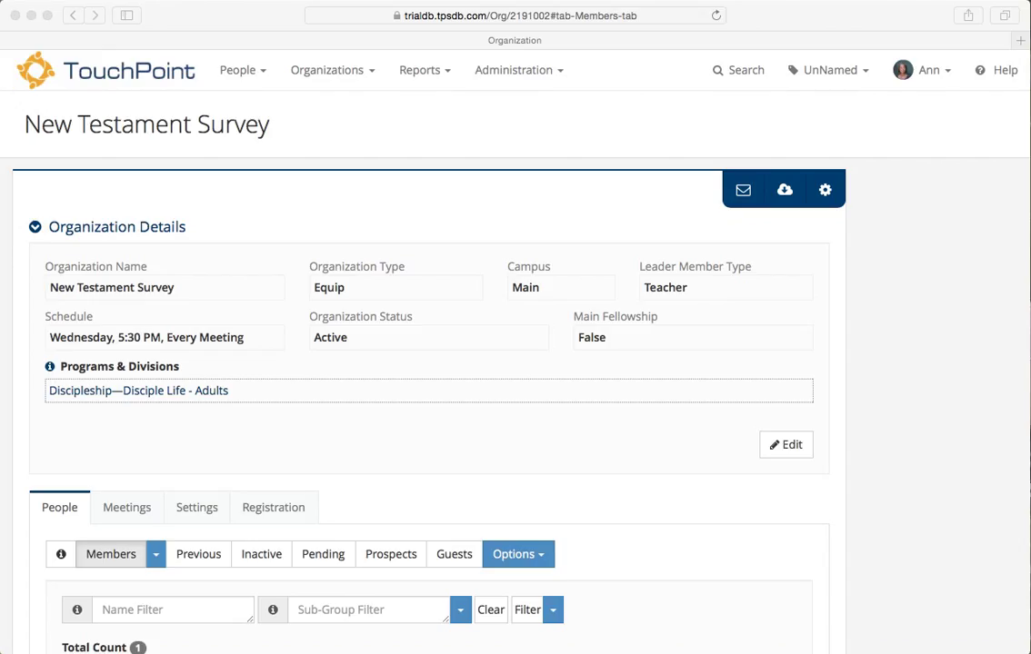
mouse_move(631, 643)
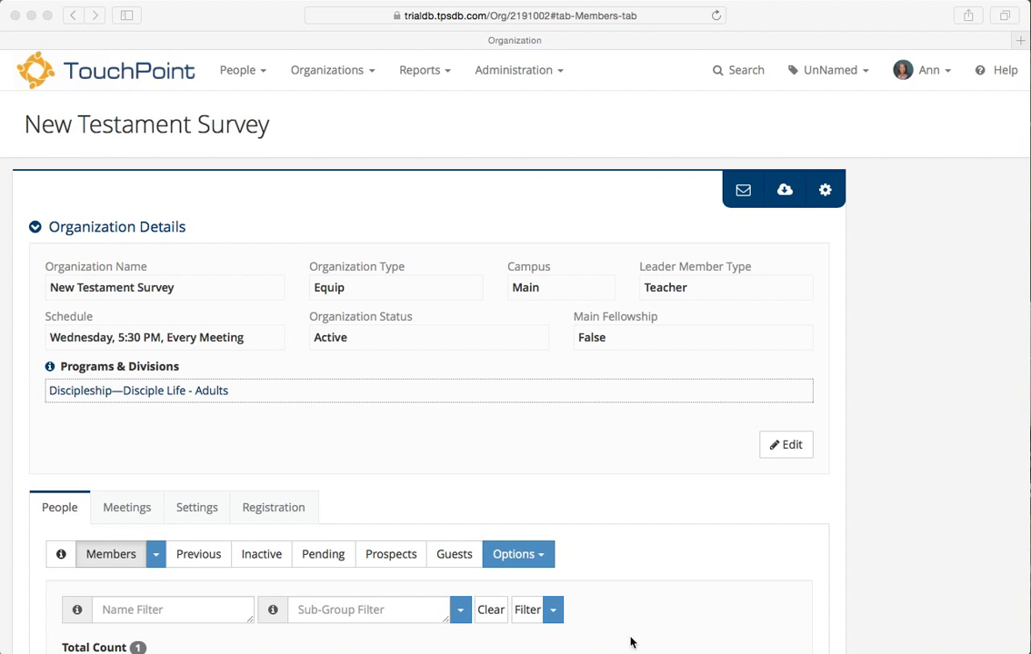
Review New Testament Survey's registration questions and its empty confirmation subject and body.
scroll("down", 3)
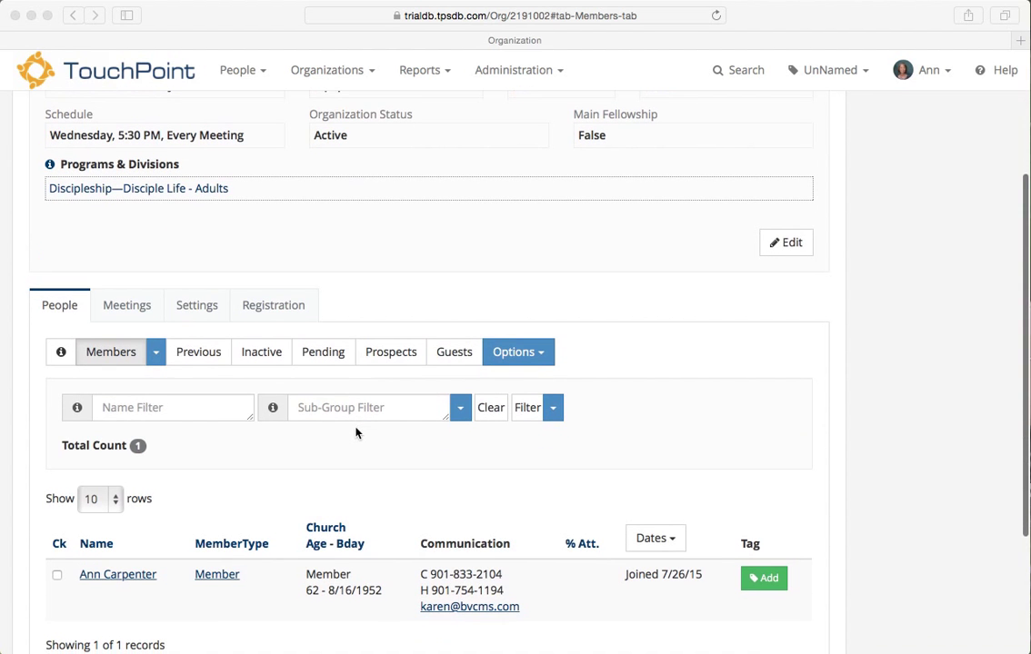
mouse_move(373, 360)
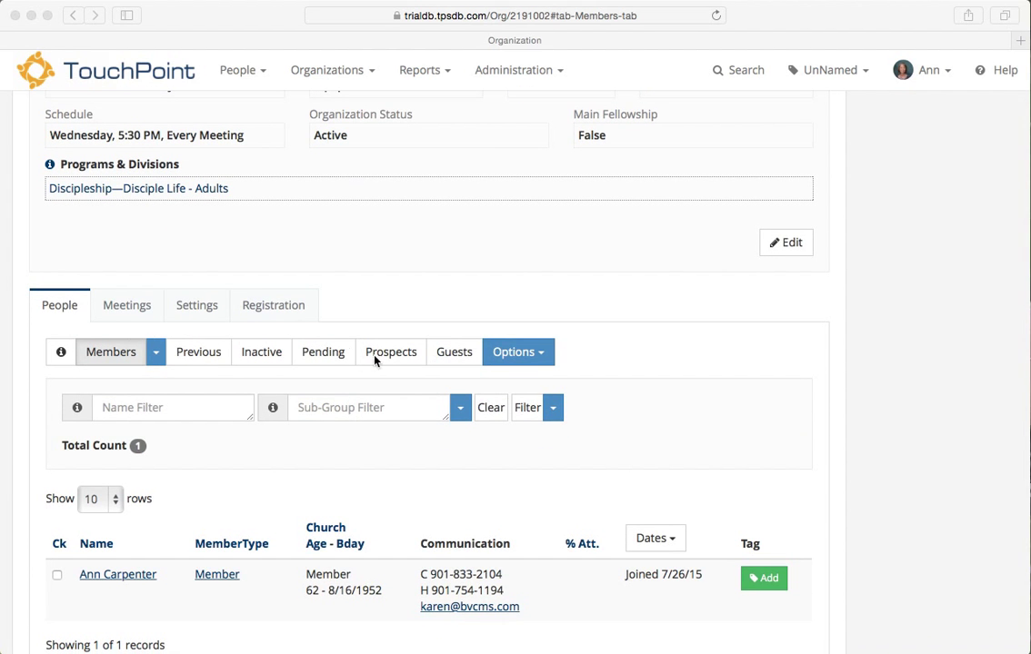
left_click(272, 305)
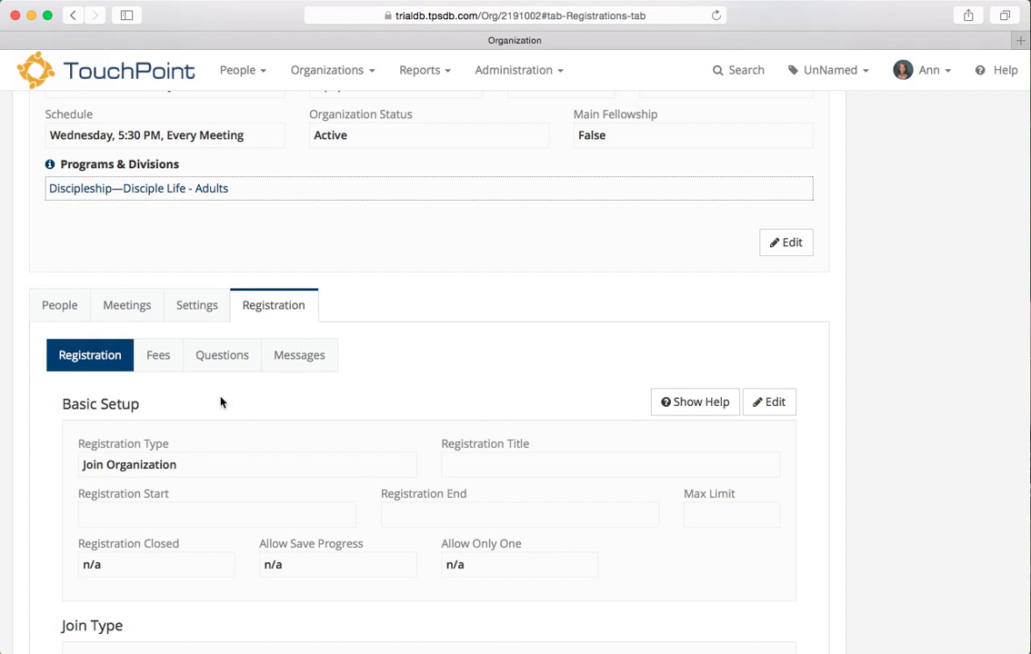
mouse_move(222, 355)
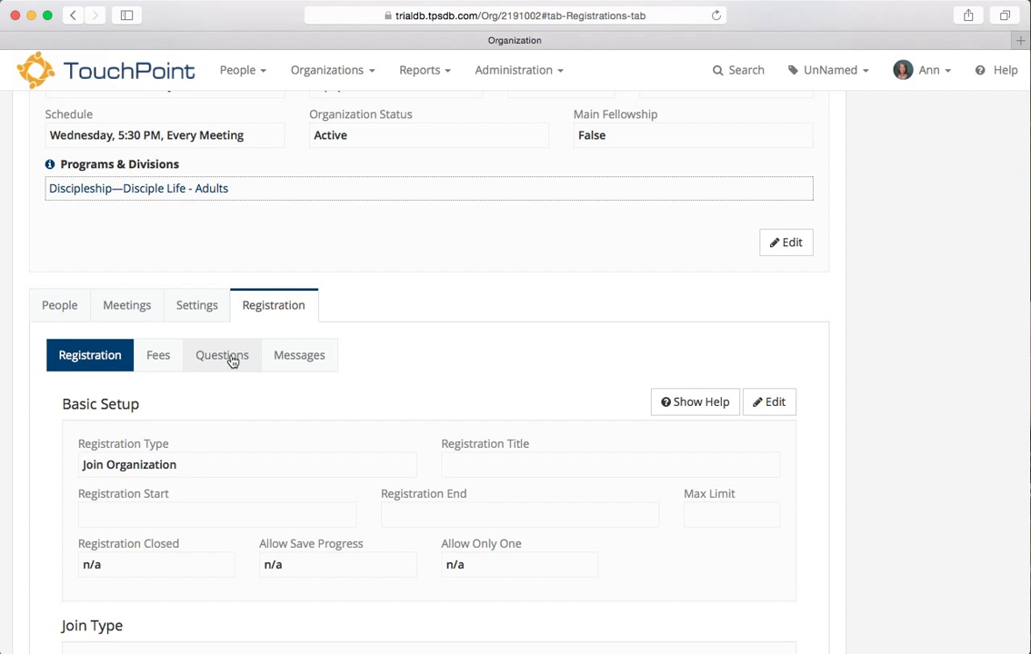
left_click(222, 355)
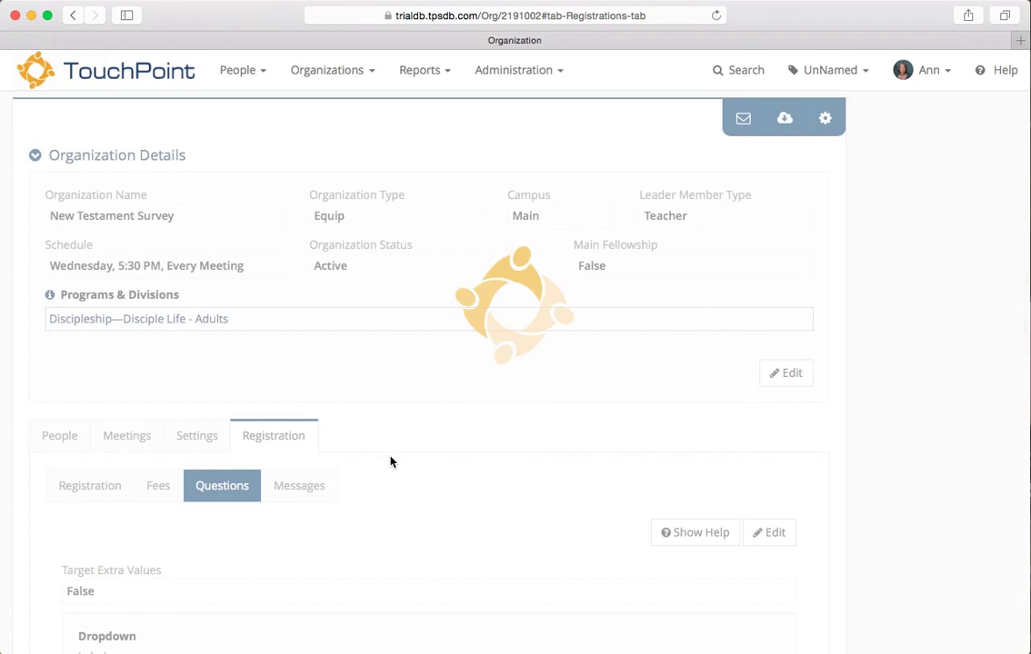
scroll("down", 3)
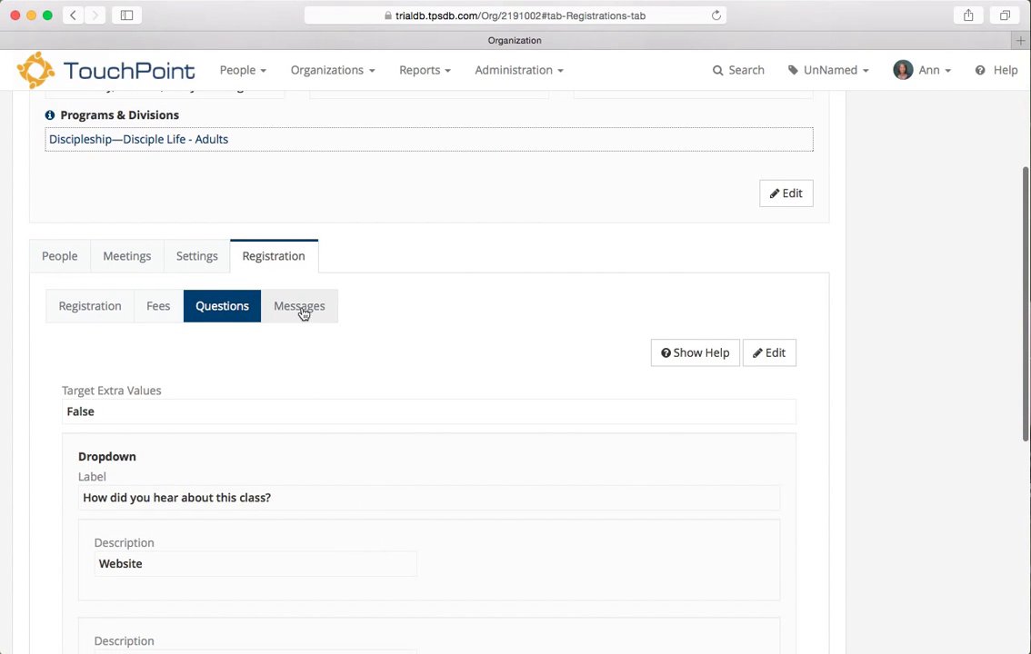
left_click(299, 305)
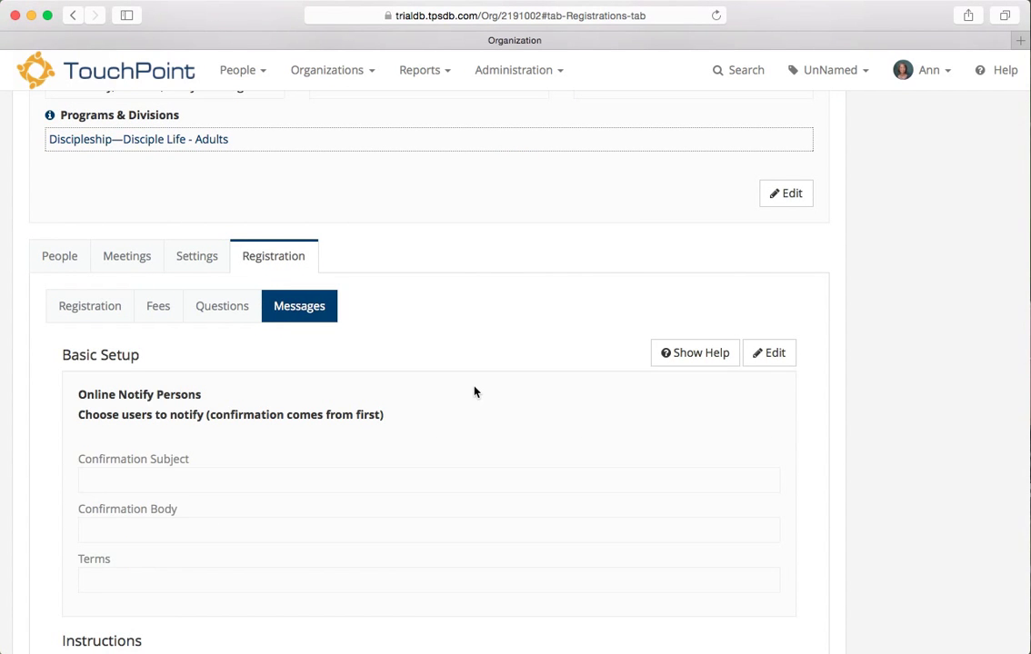
scroll("down", 3)
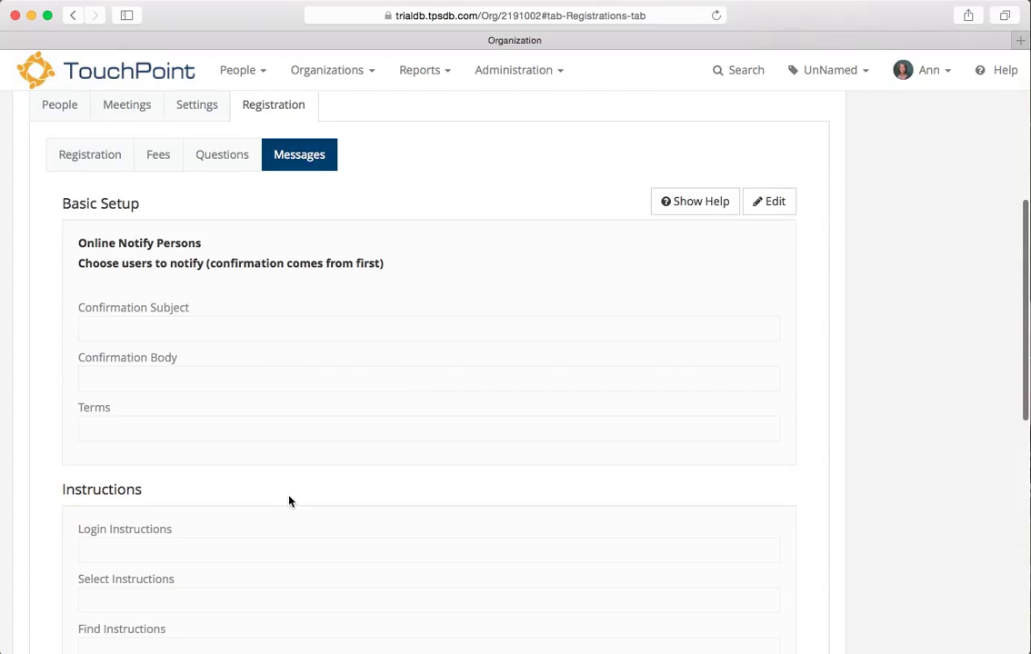
mouse_move(281, 468)
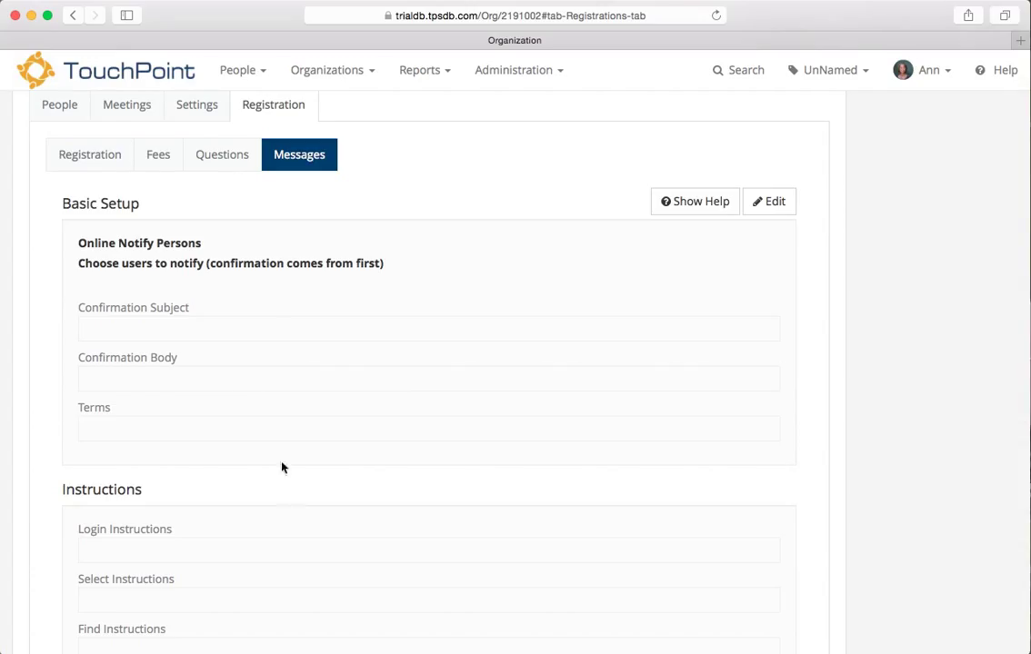
mouse_move(177, 229)
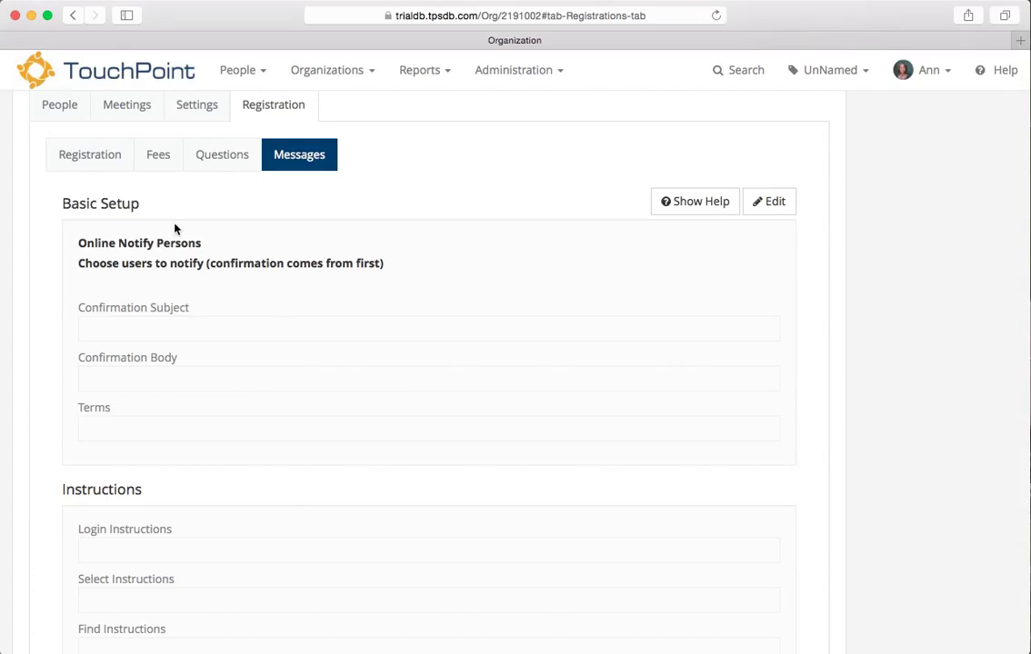
mouse_move(207, 240)
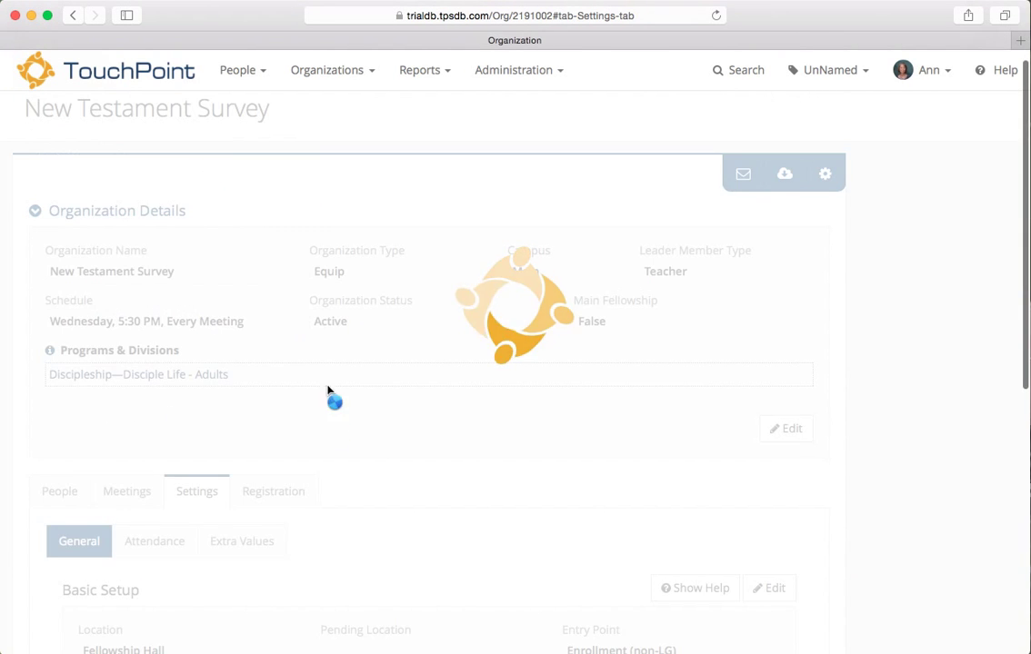
Scroll through New Testament Survey's attendance settings: Wednesday 5:30 PM schedule and meeting dates.
scroll("down", 3)
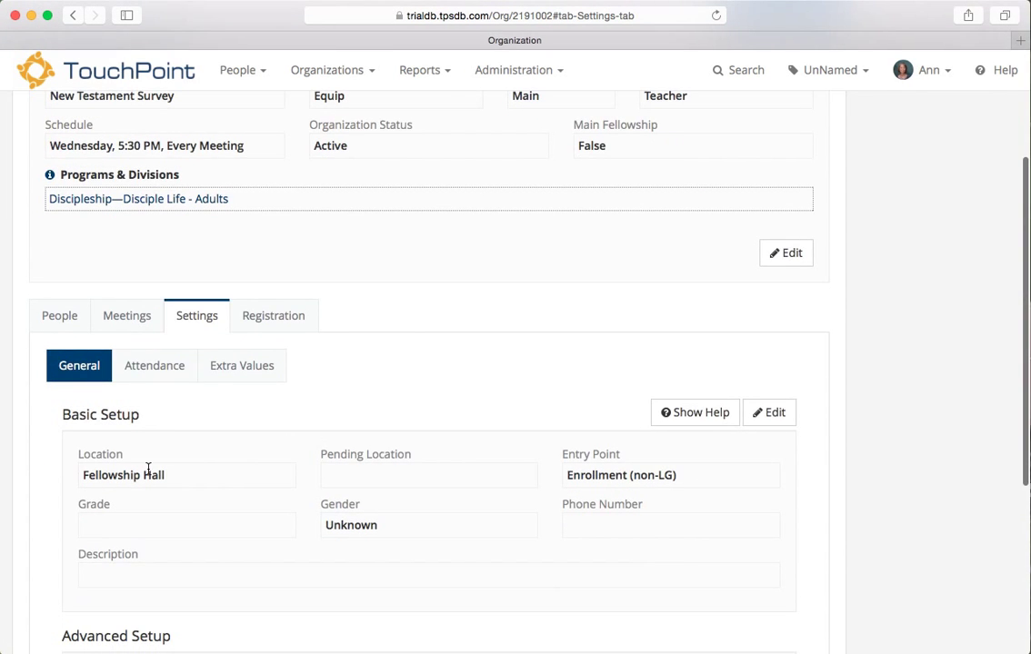
mouse_move(177, 393)
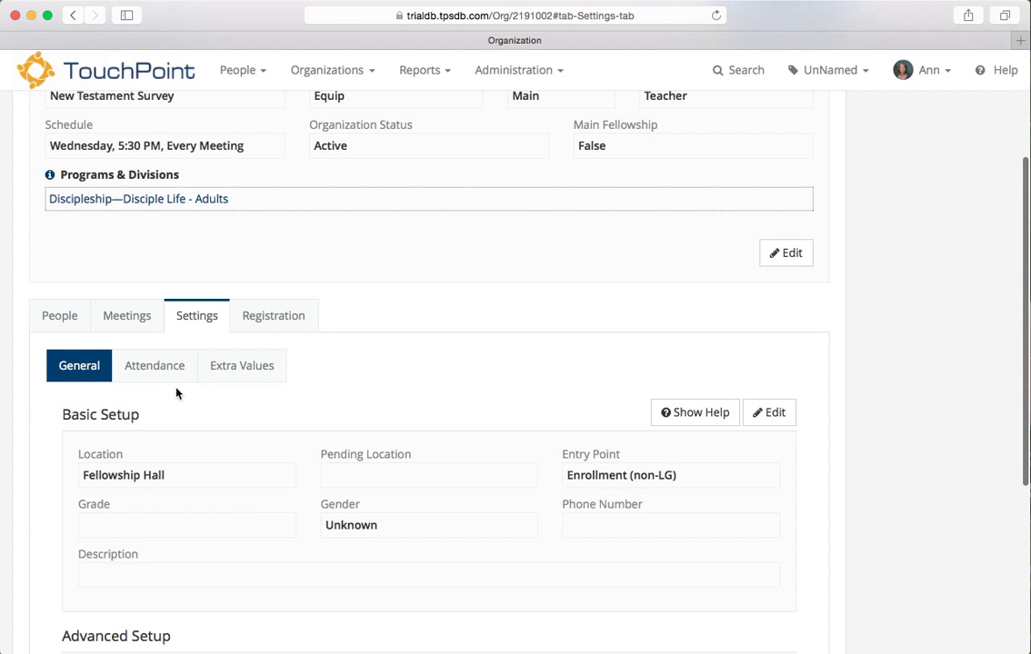
left_click(153, 365)
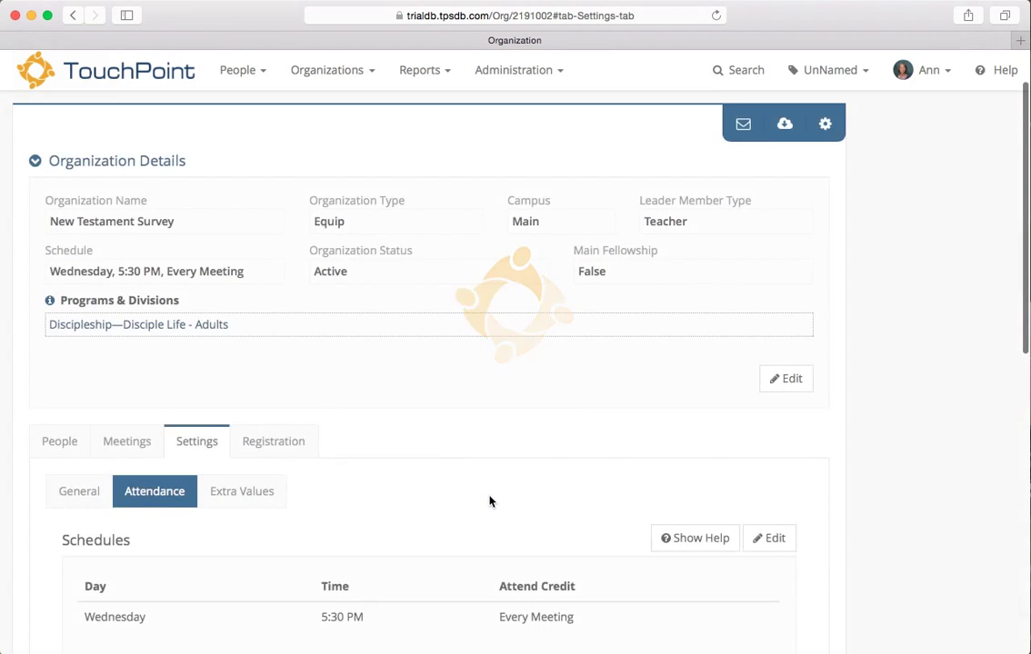
scroll("down", 3)
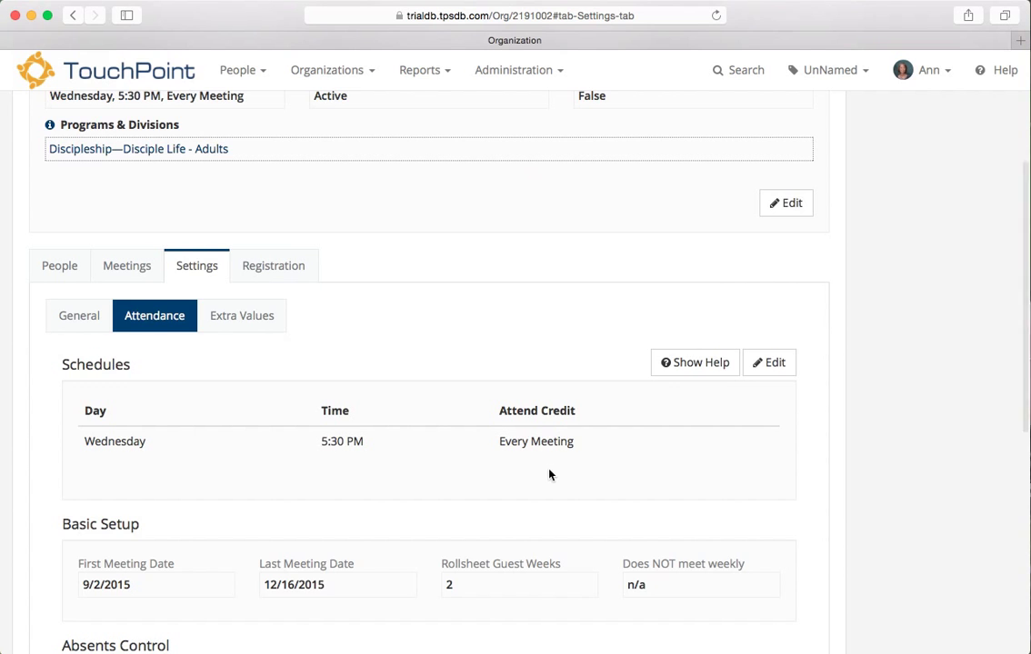
scroll("down", 3)
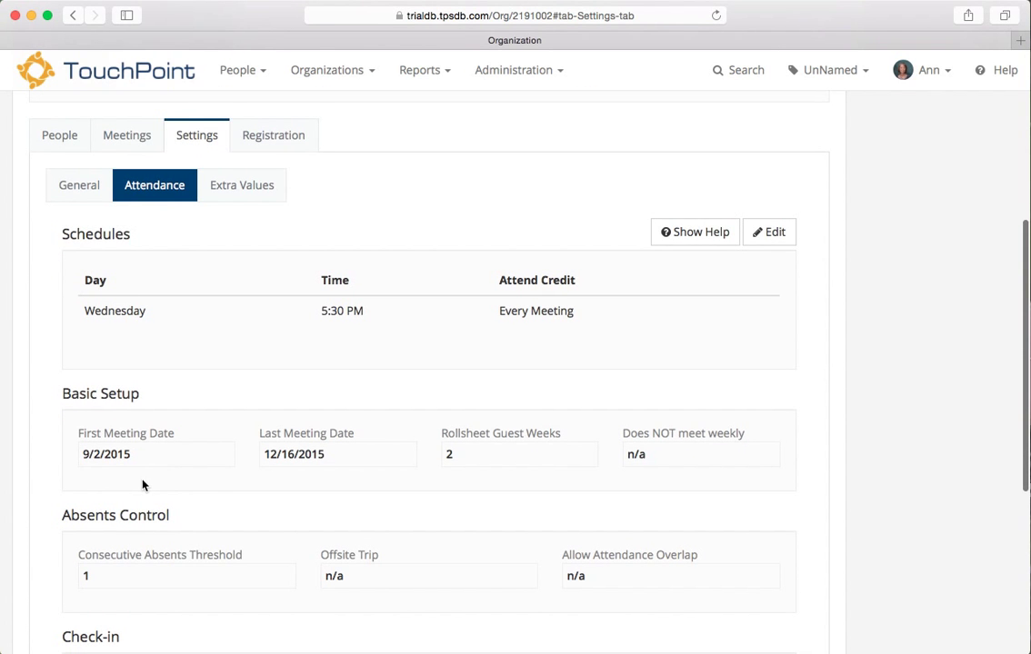
mouse_move(688, 490)
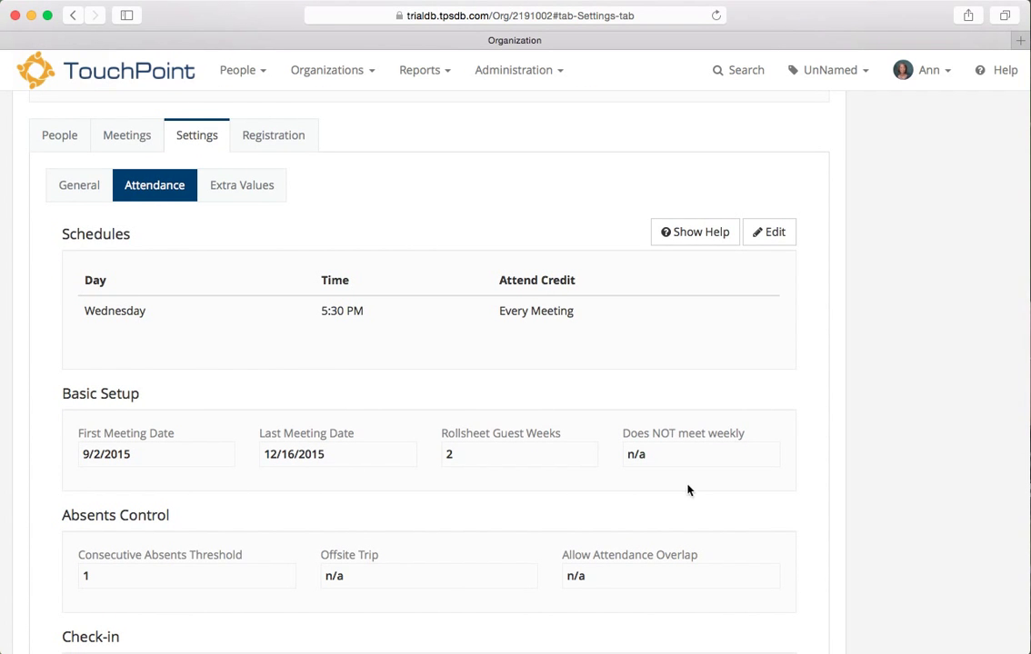
mouse_move(202, 587)
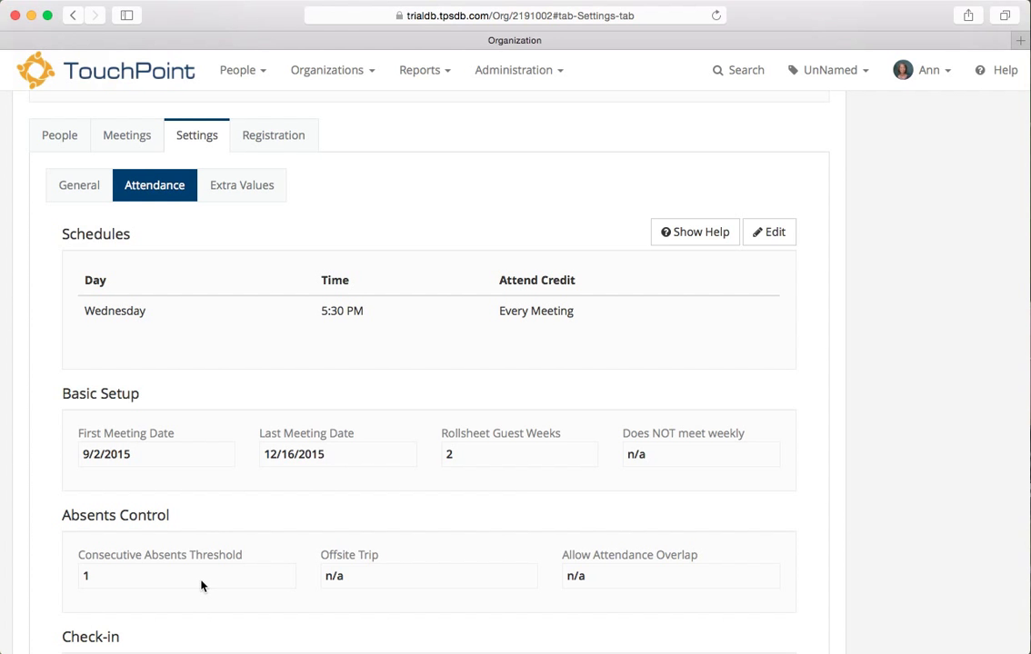
scroll("up", 3)
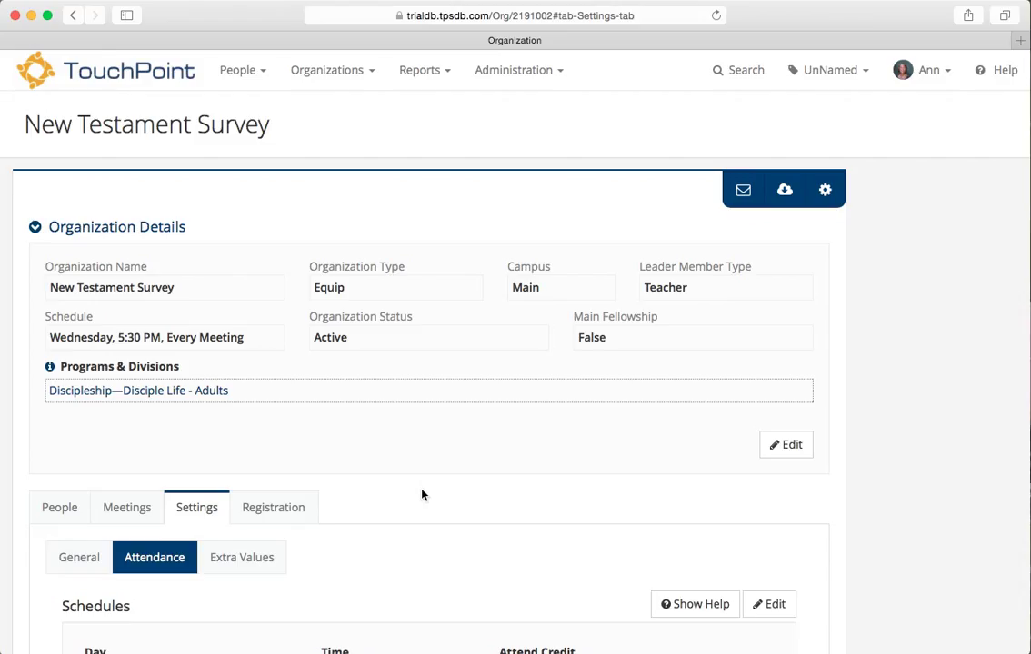
mouse_move(445, 501)
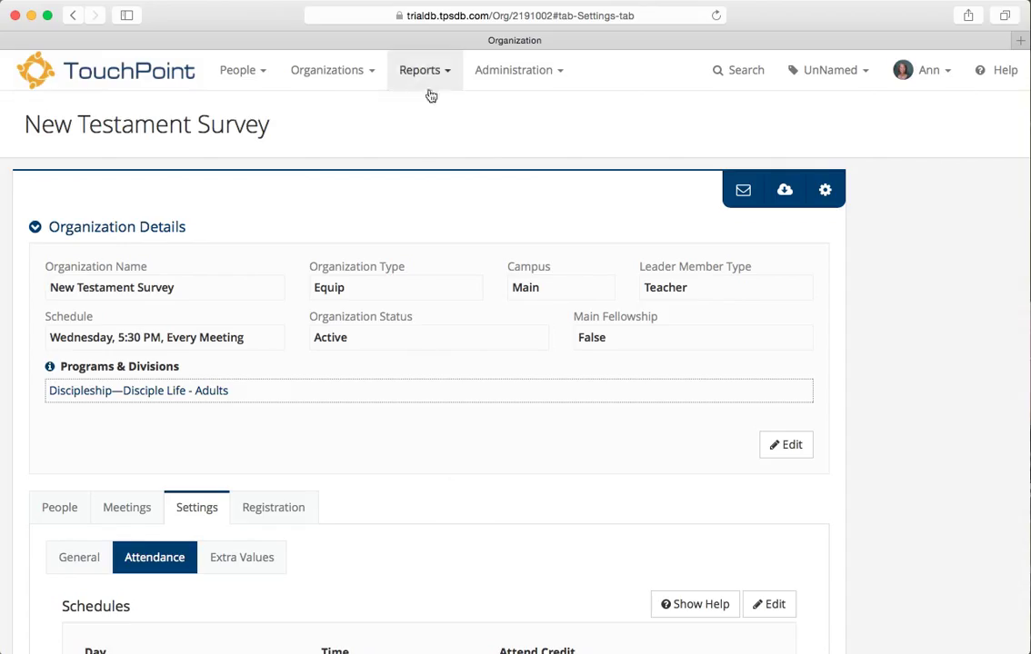
Add organization 'Old Testament Survey' in Chapel, copying the current organization's settings.
left_click(327, 70)
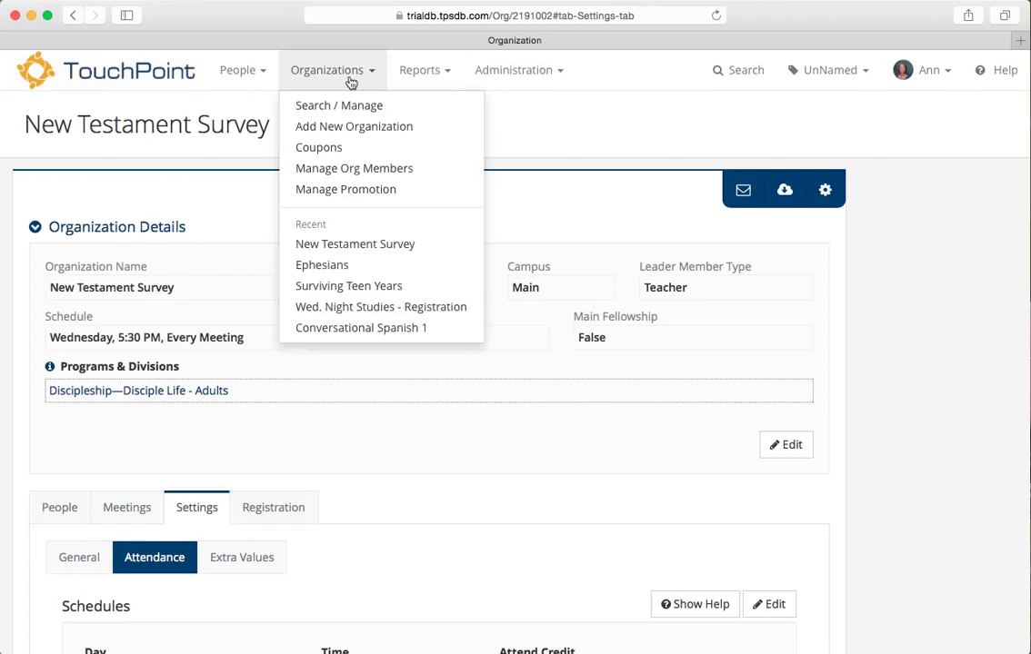
left_click(346, 133)
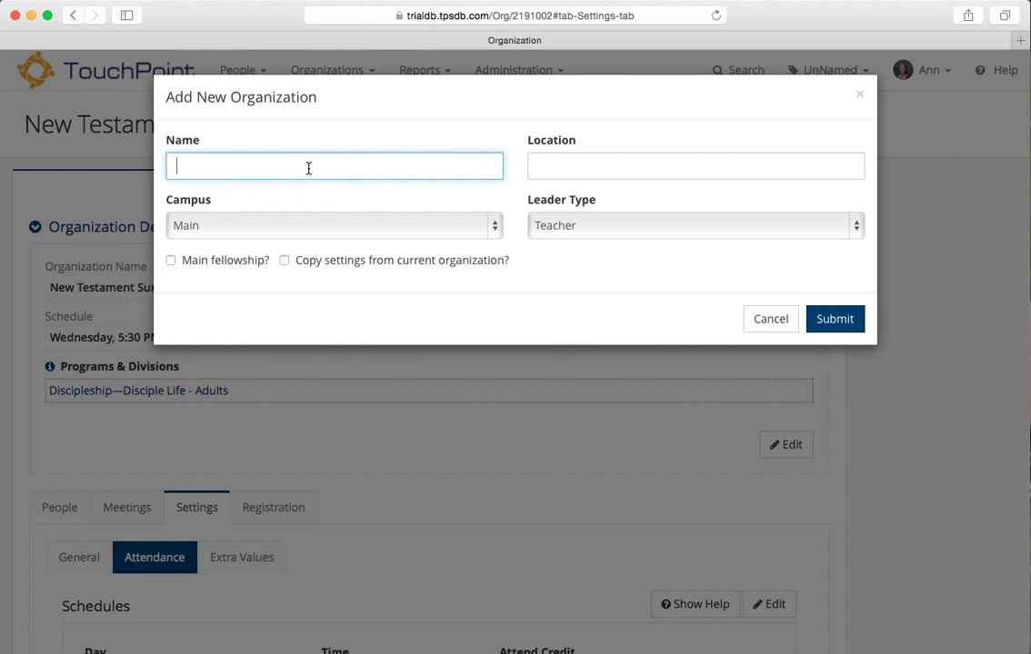
type("Old Tes")
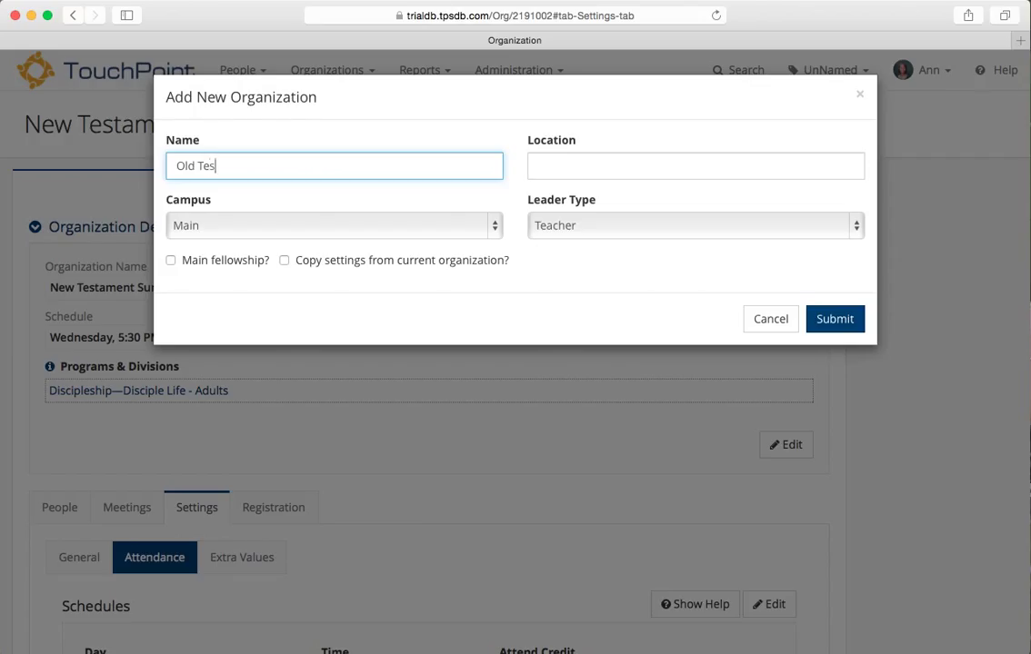
type("tament S")
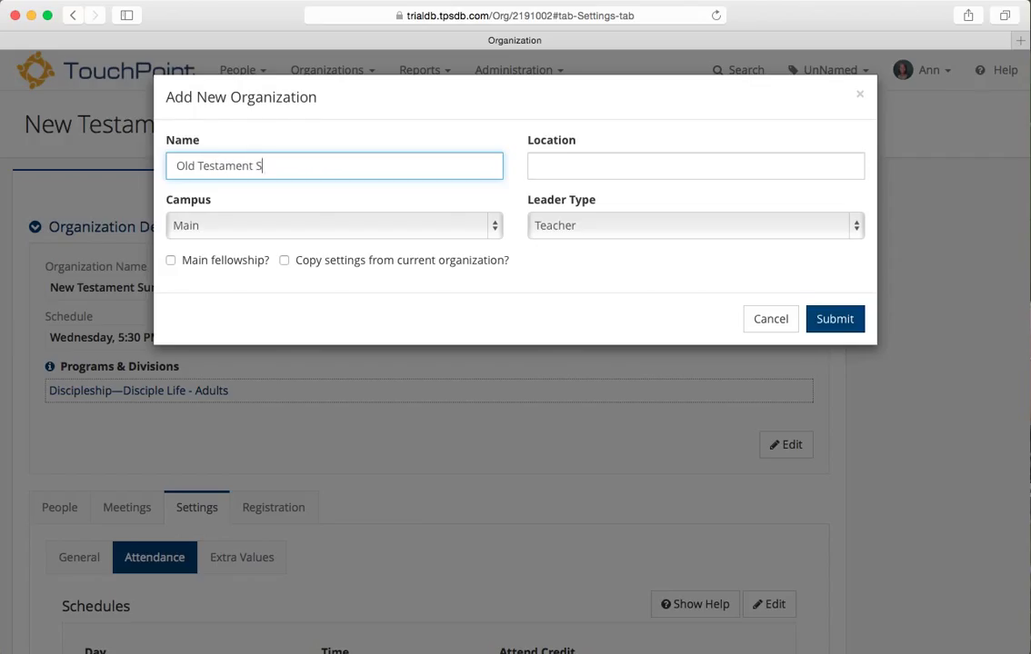
type("urvey")
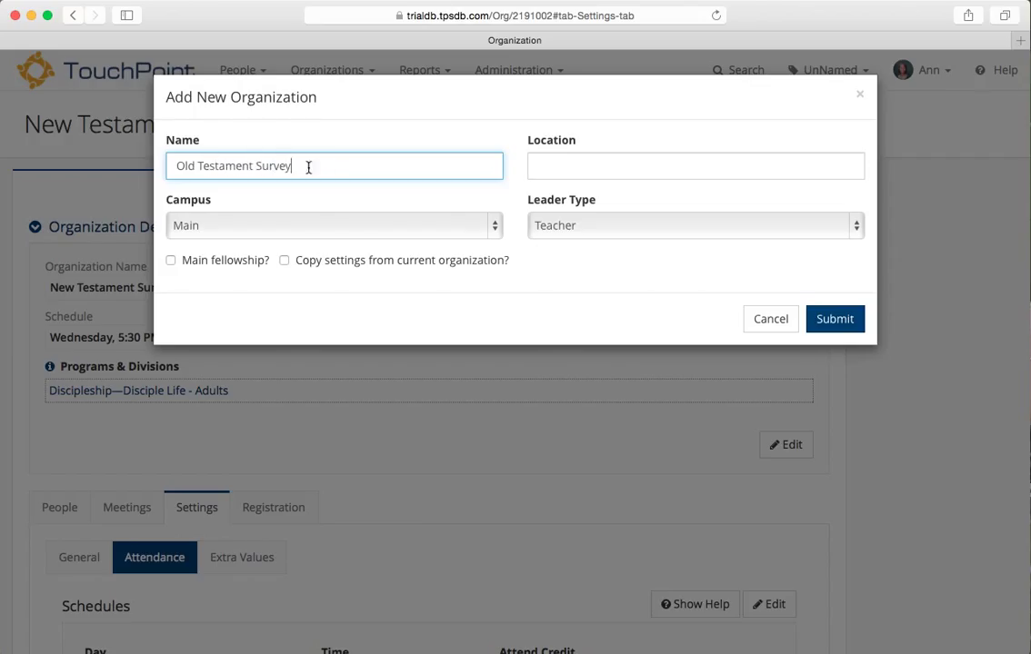
left_click(694, 166)
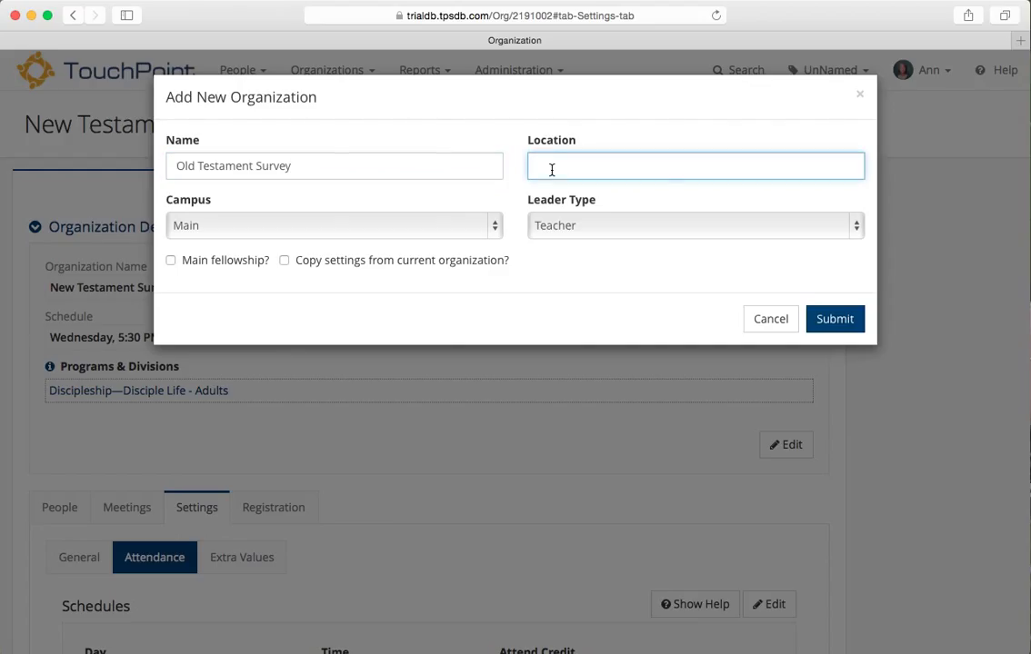
type("Chapel")
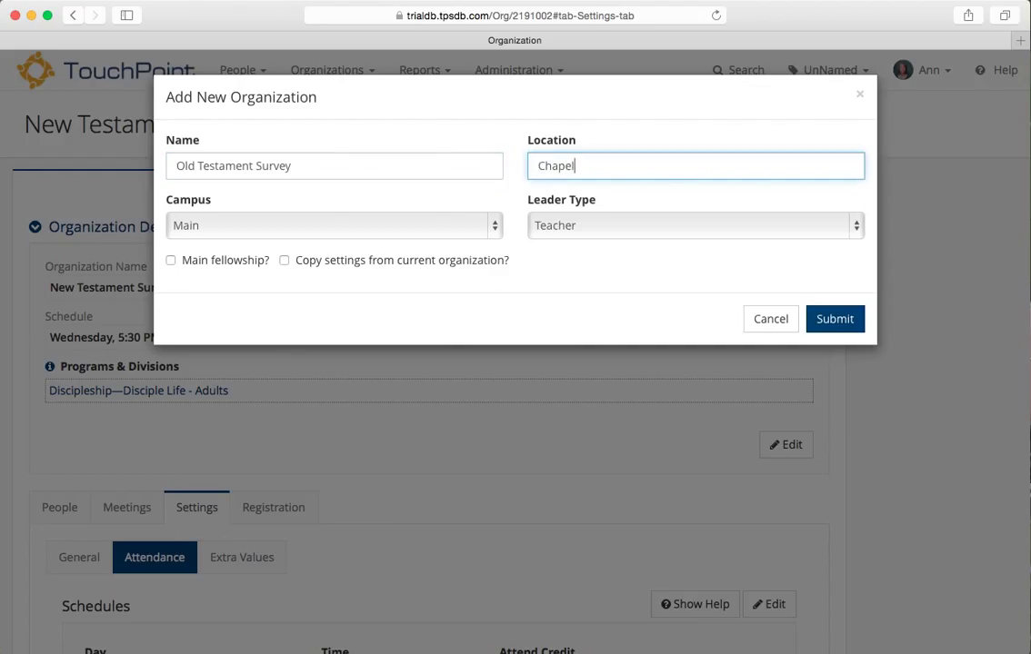
mouse_move(281, 265)
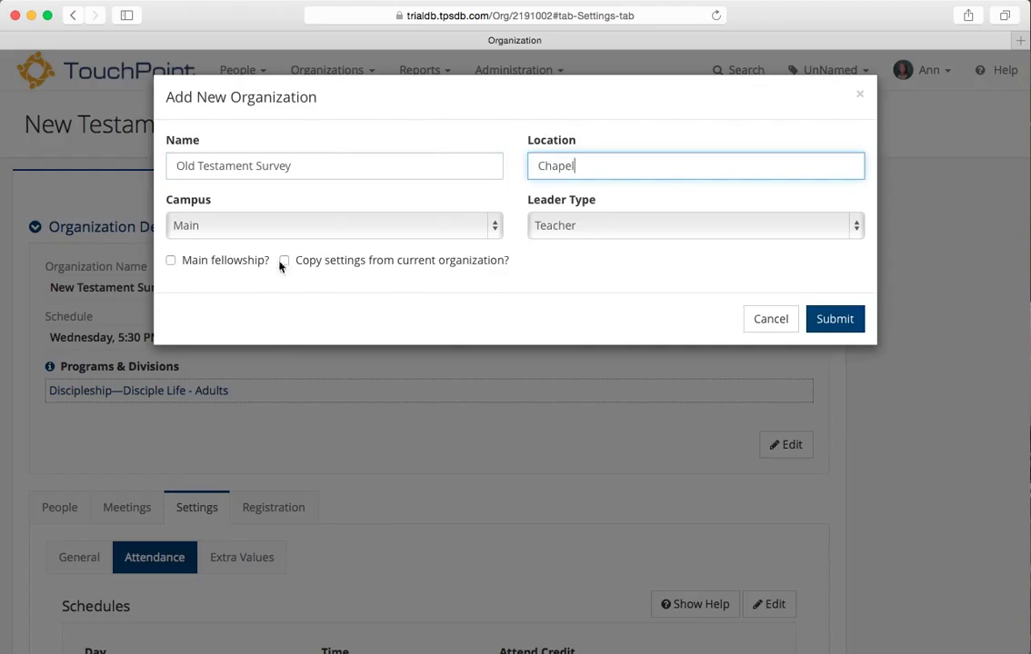
left_click(284, 260)
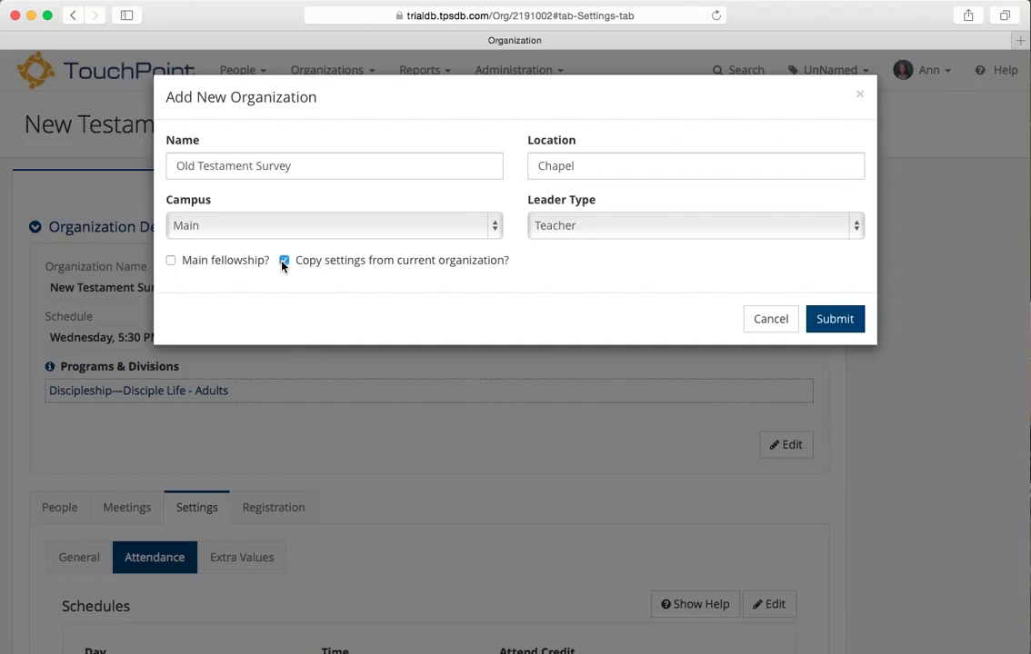
left_click(285, 260)
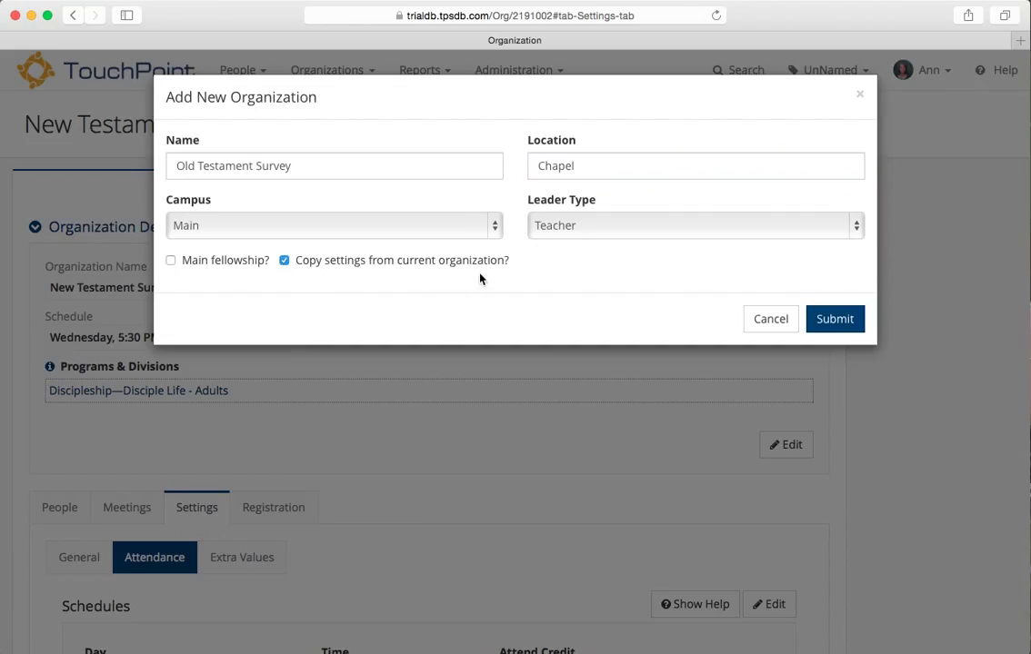
mouse_move(470, 301)
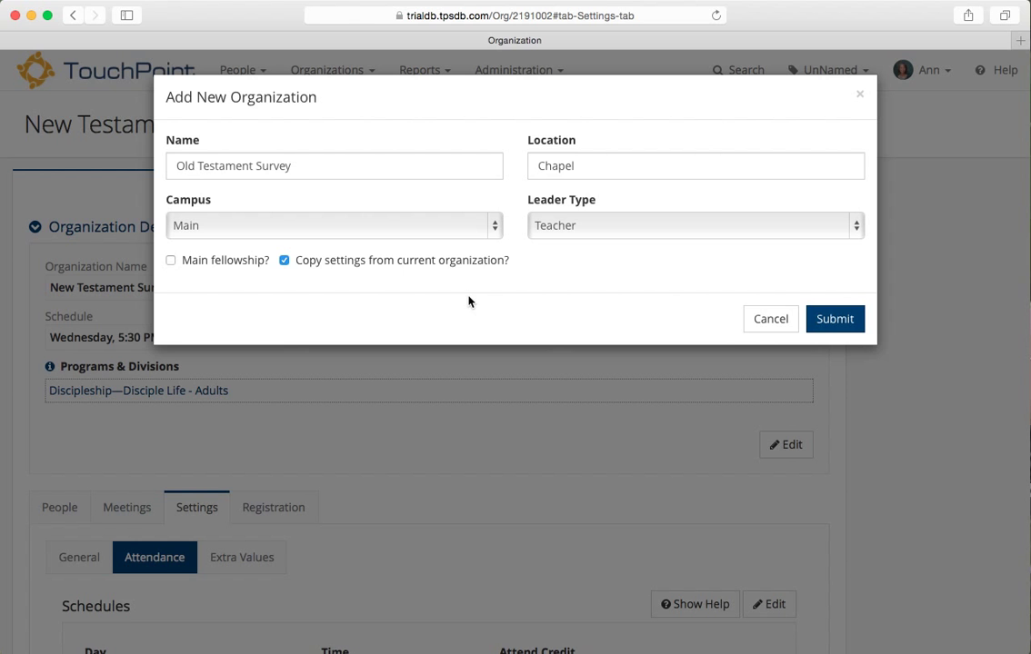
left_click(834, 318)
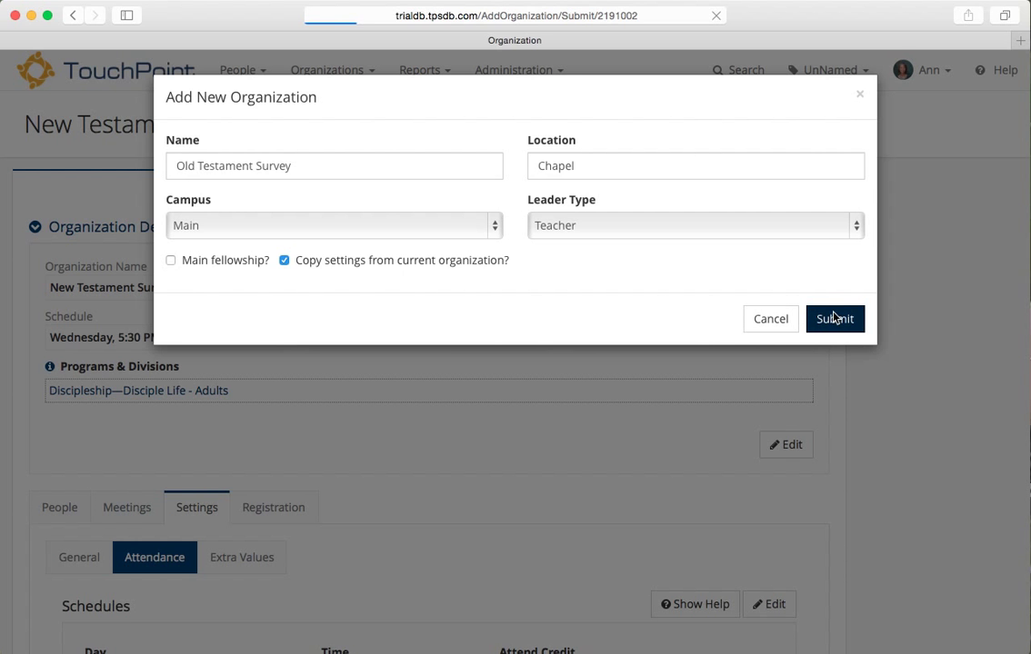
Check Old Testament Survey's copied attendance schedule, registration questions and messages, ending on People.
left_click(833, 318)
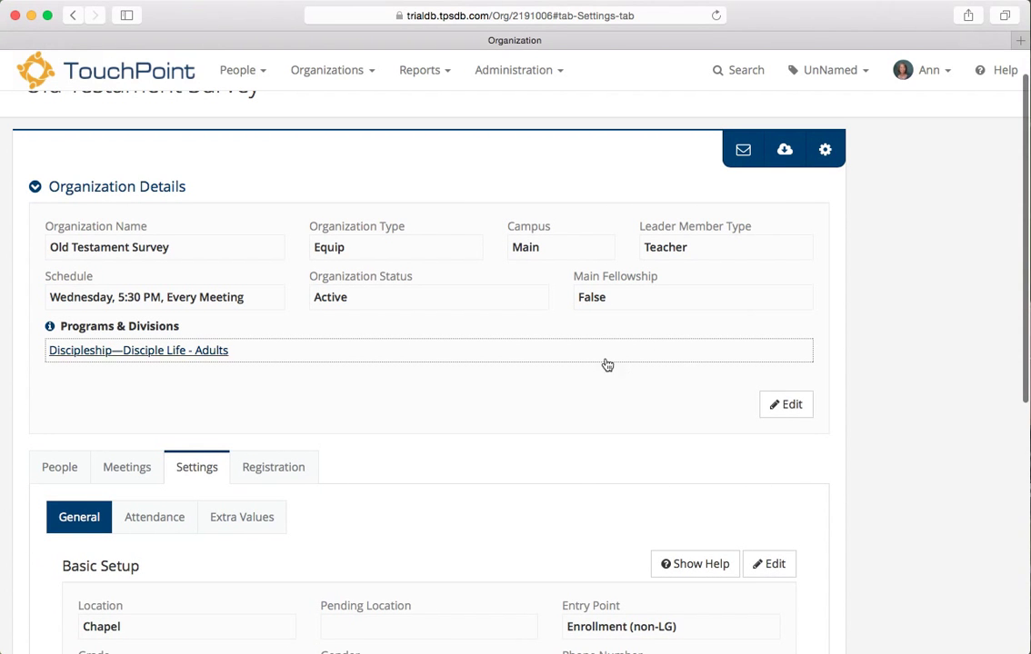
mouse_move(459, 391)
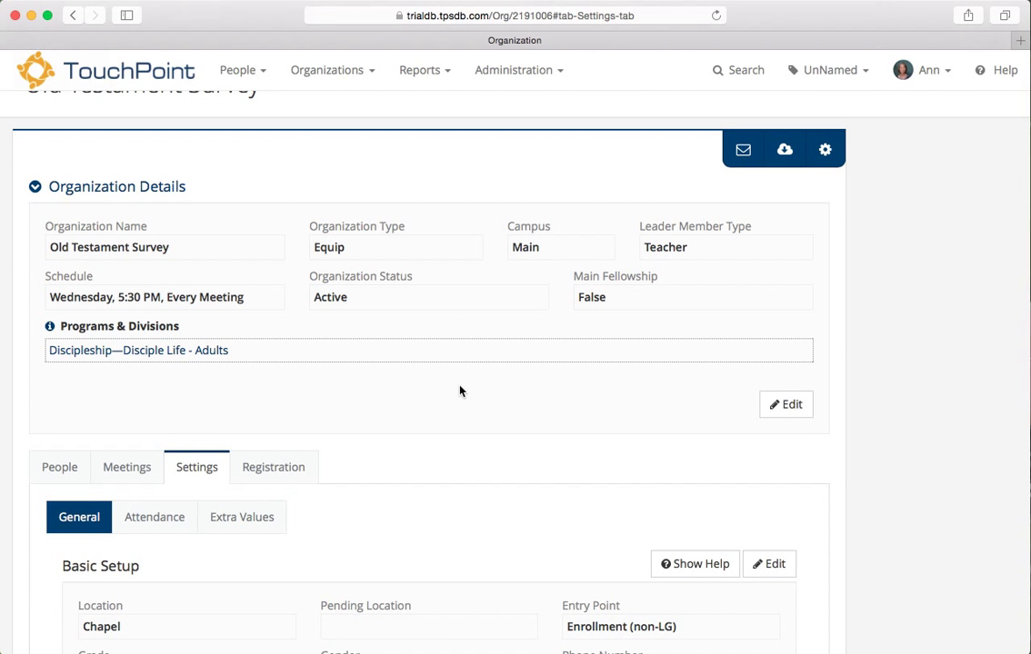
mouse_move(187, 354)
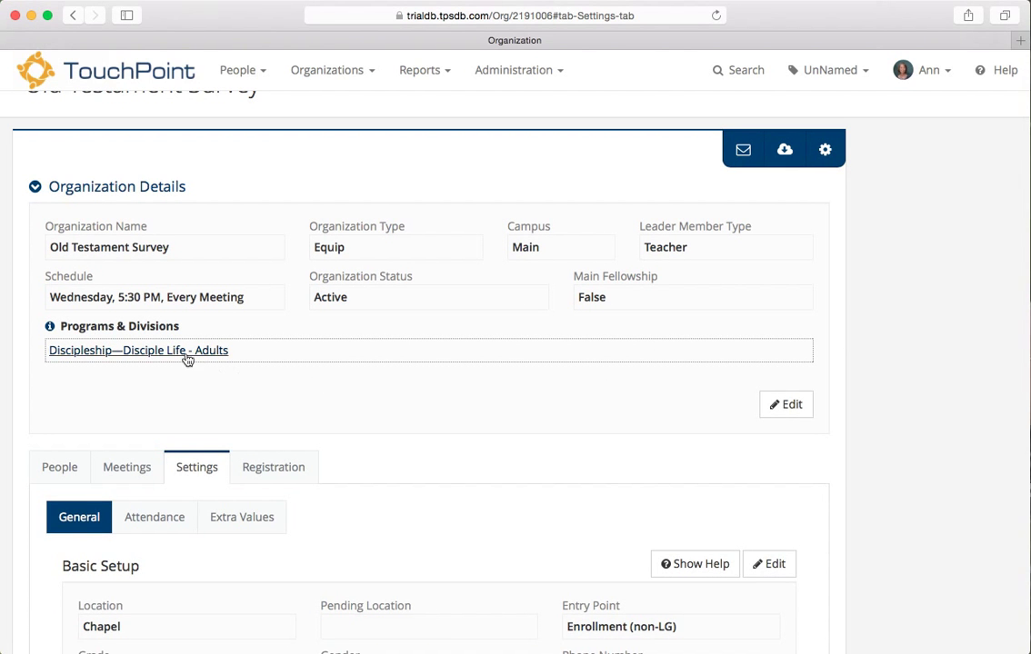
mouse_move(218, 316)
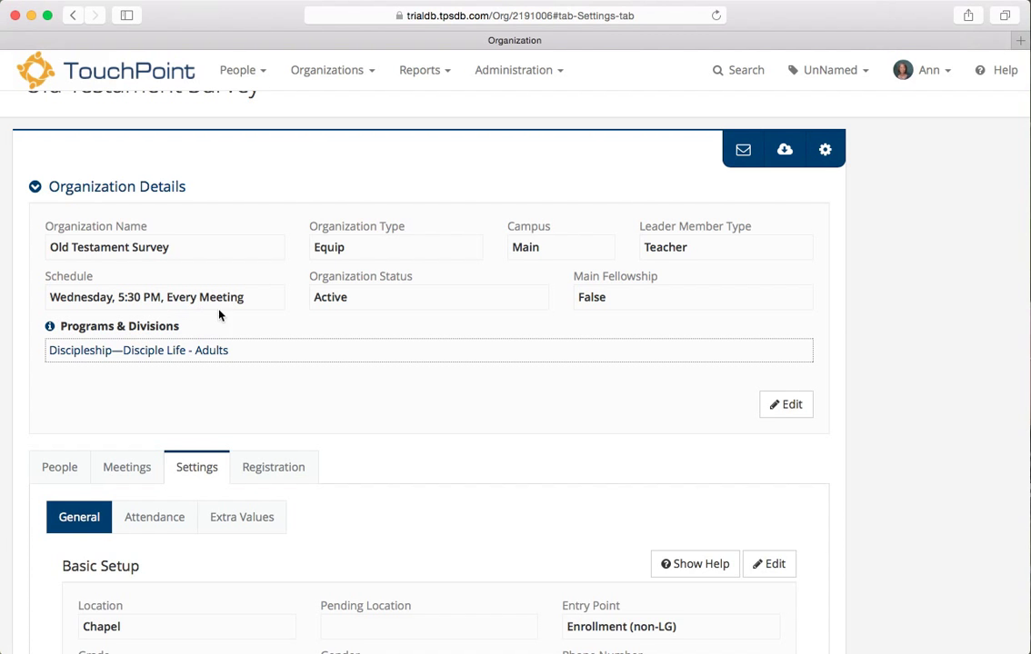
mouse_move(384, 452)
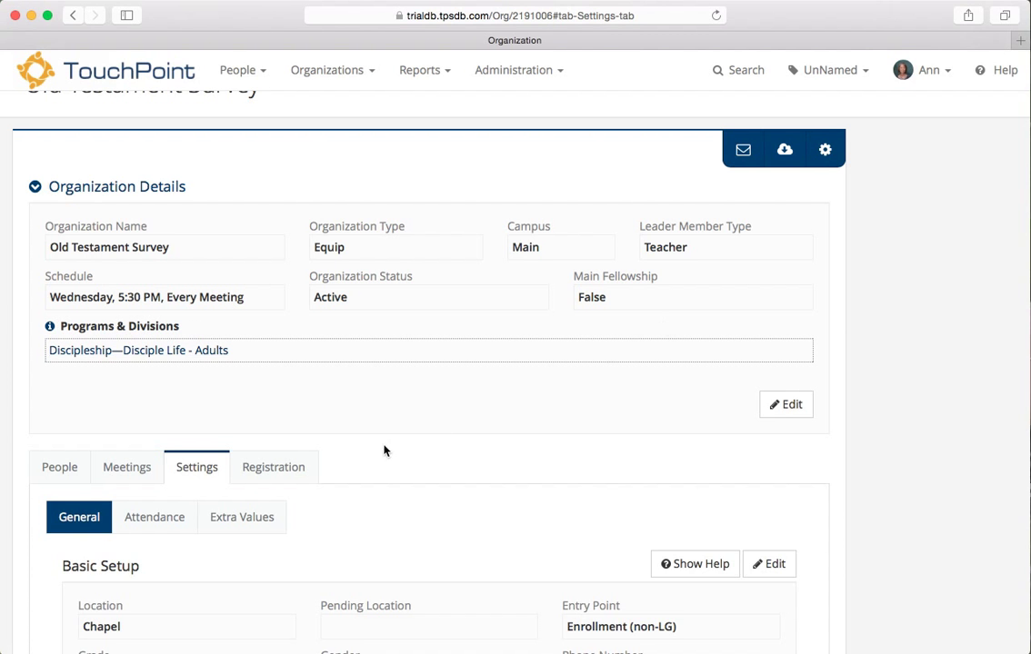
scroll("down", 3)
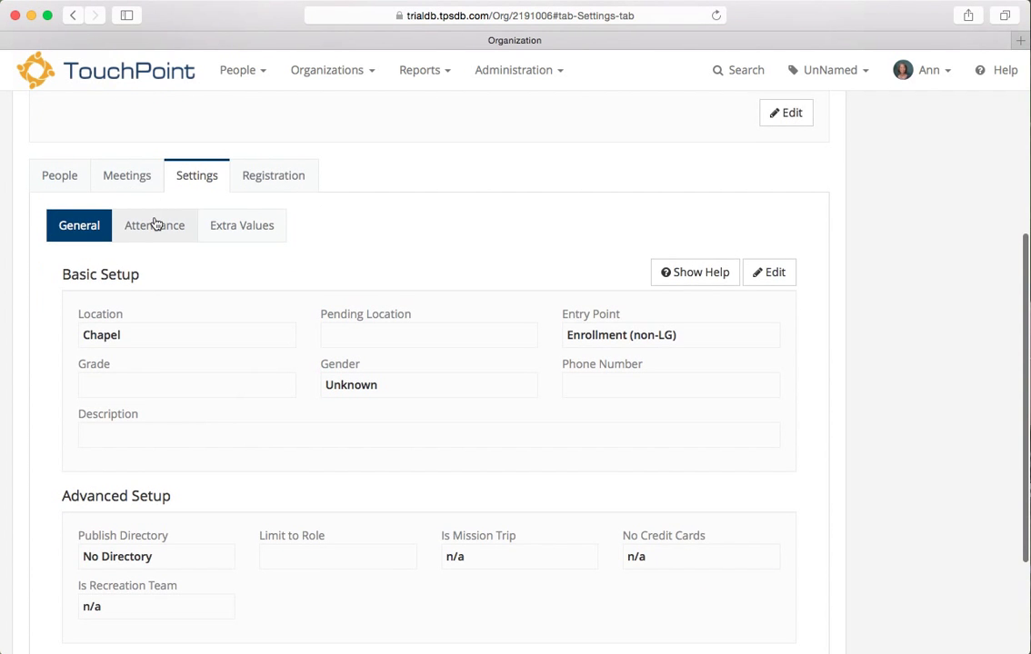
left_click(153, 225)
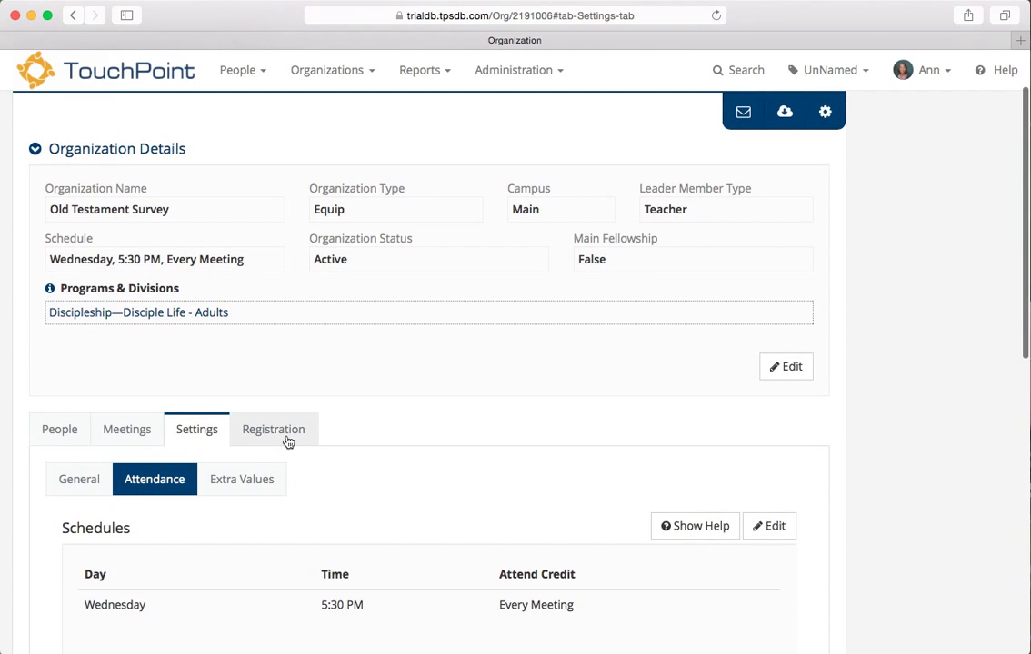
left_click(272, 429)
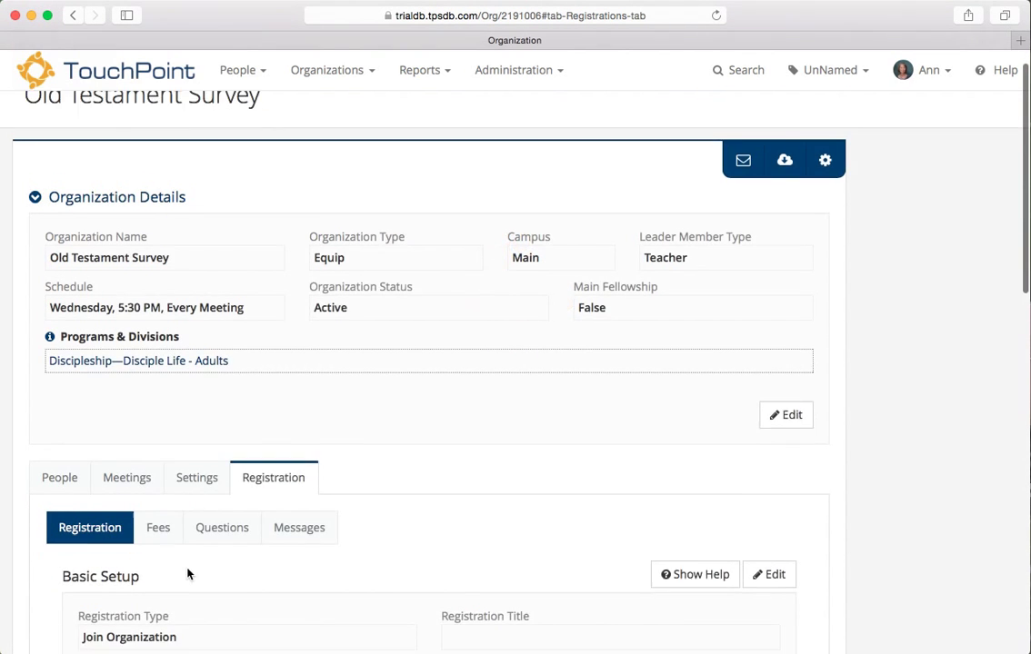
scroll("down", 3)
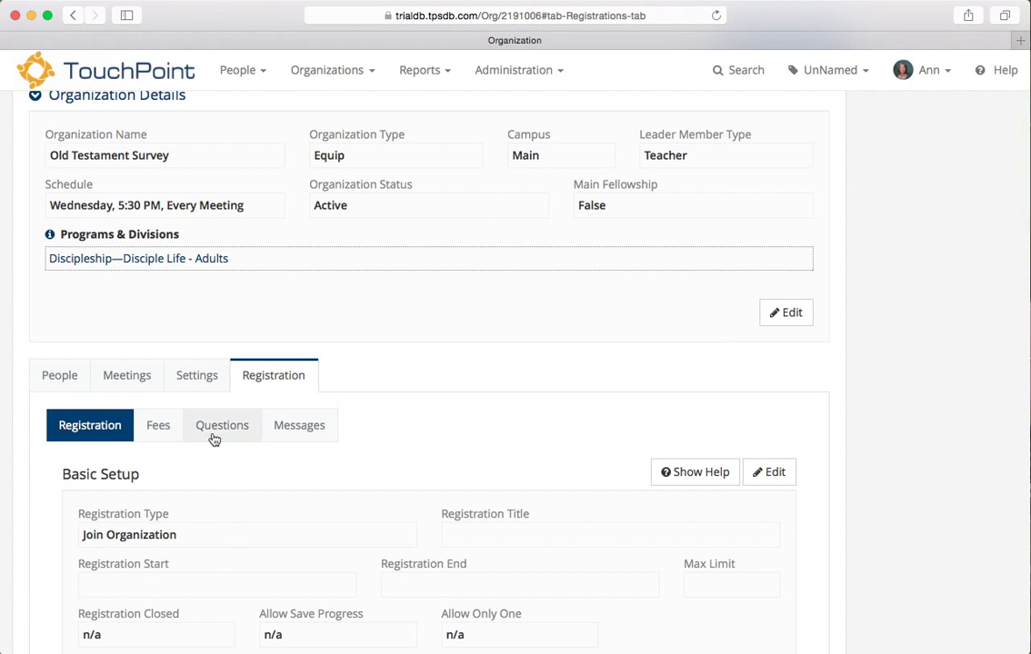
left_click(222, 425)
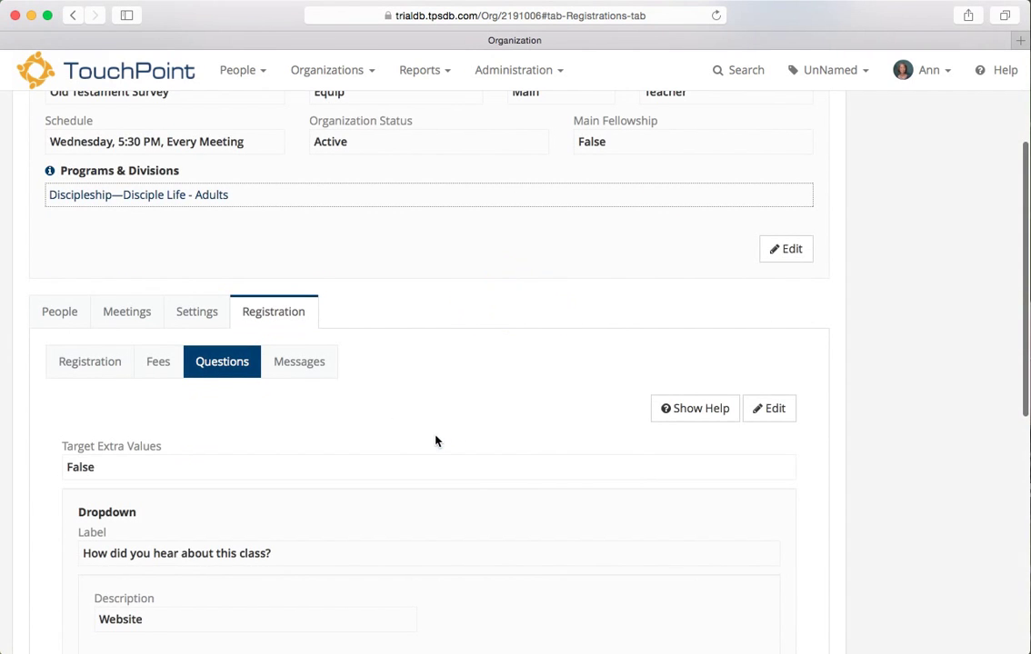
left_click(299, 361)
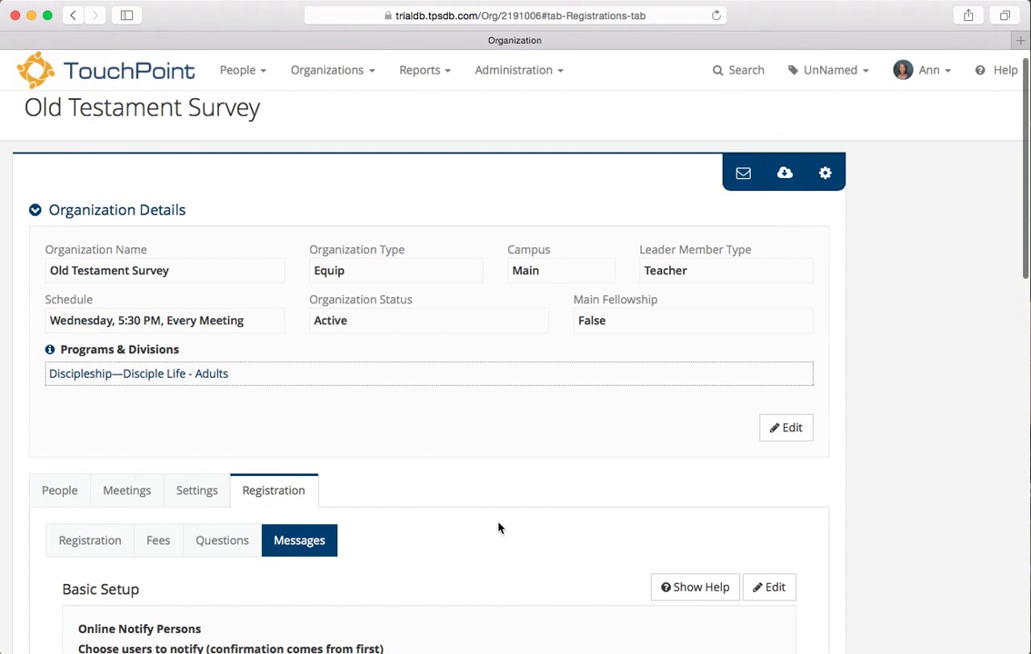
left_click(59, 491)
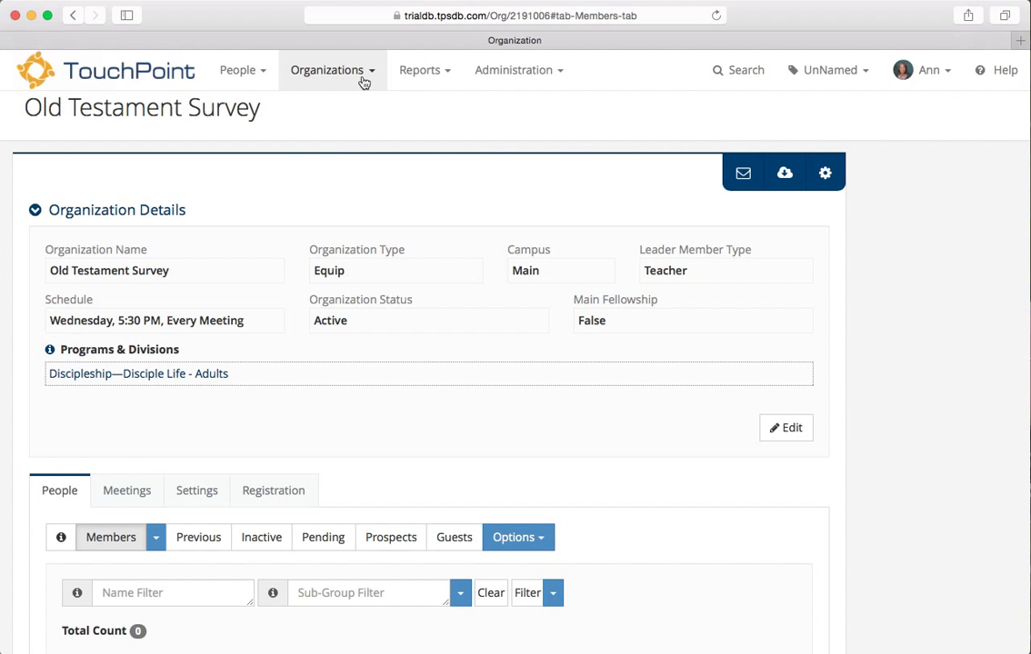
Add a new organization named 'Wed Night Registration' with no copied settings.
left_click(327, 70)
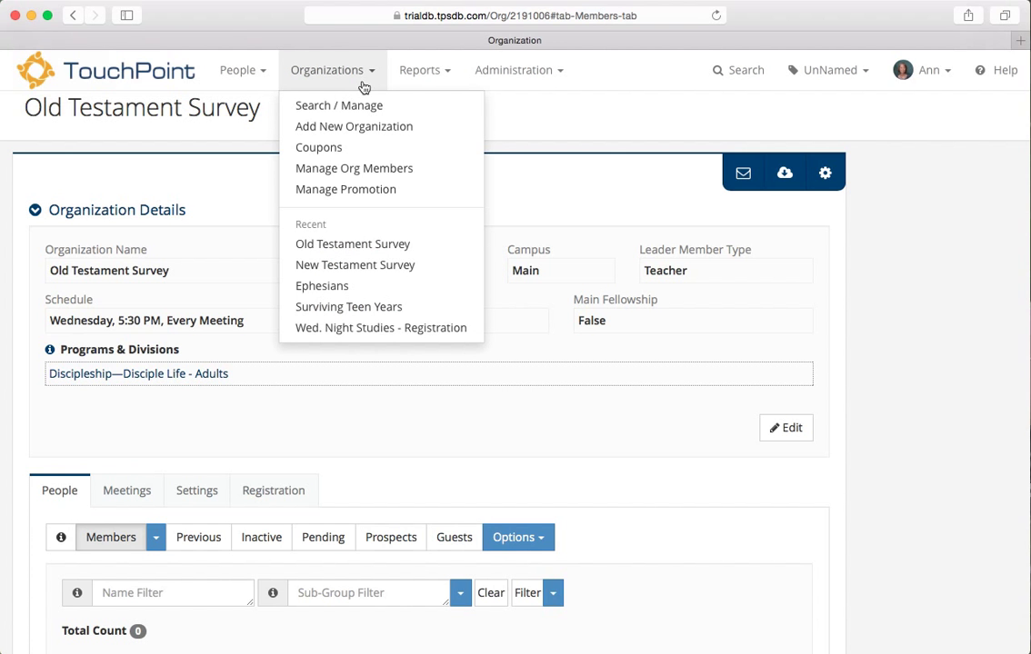
left_click(354, 126)
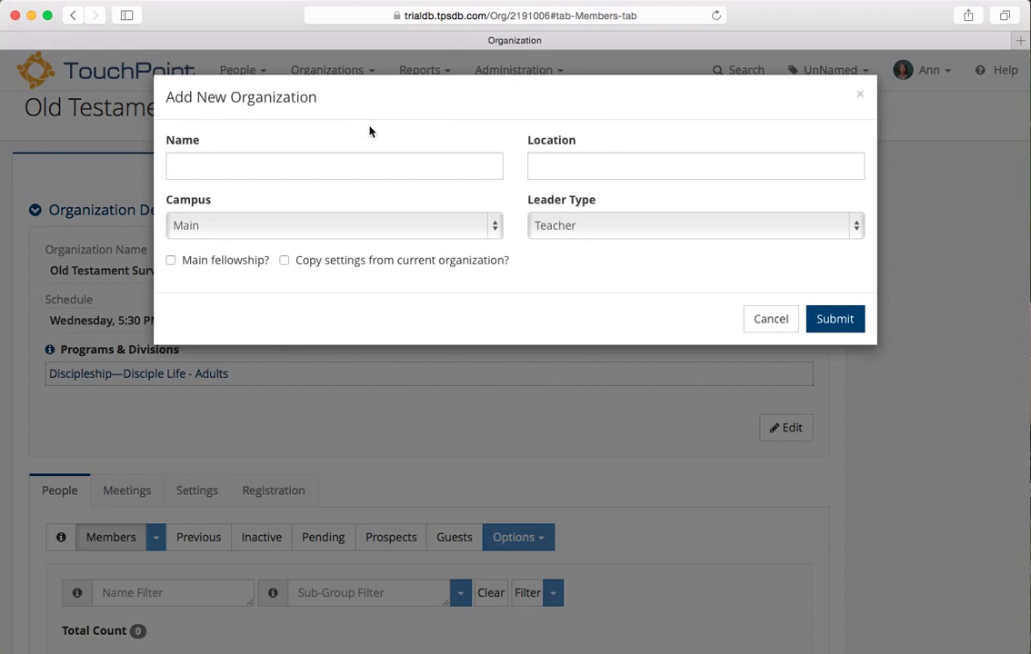
type("We")
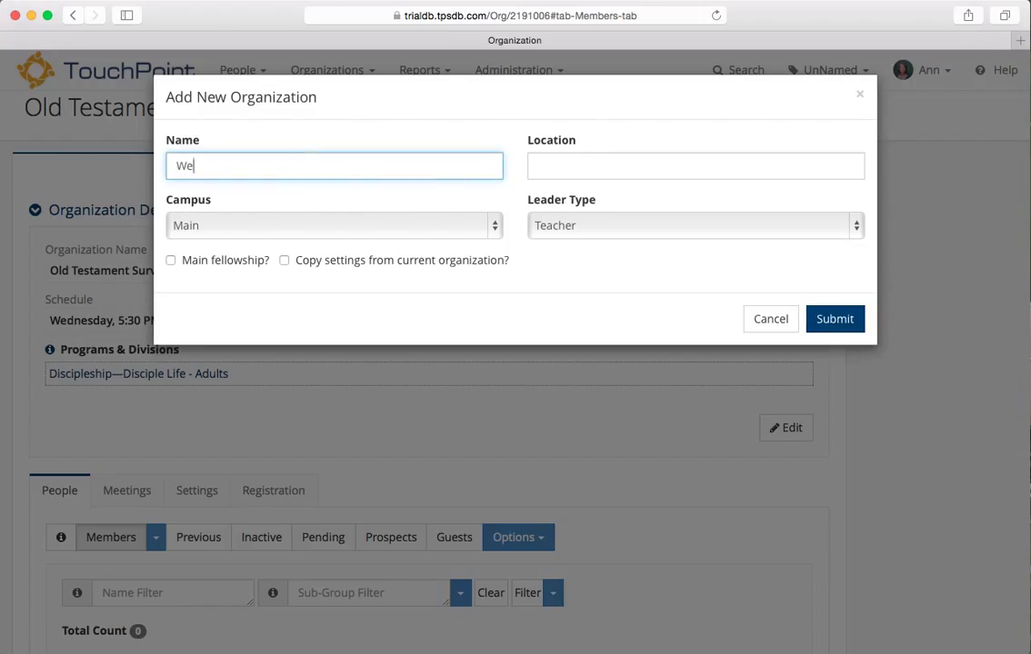
type("d Night")
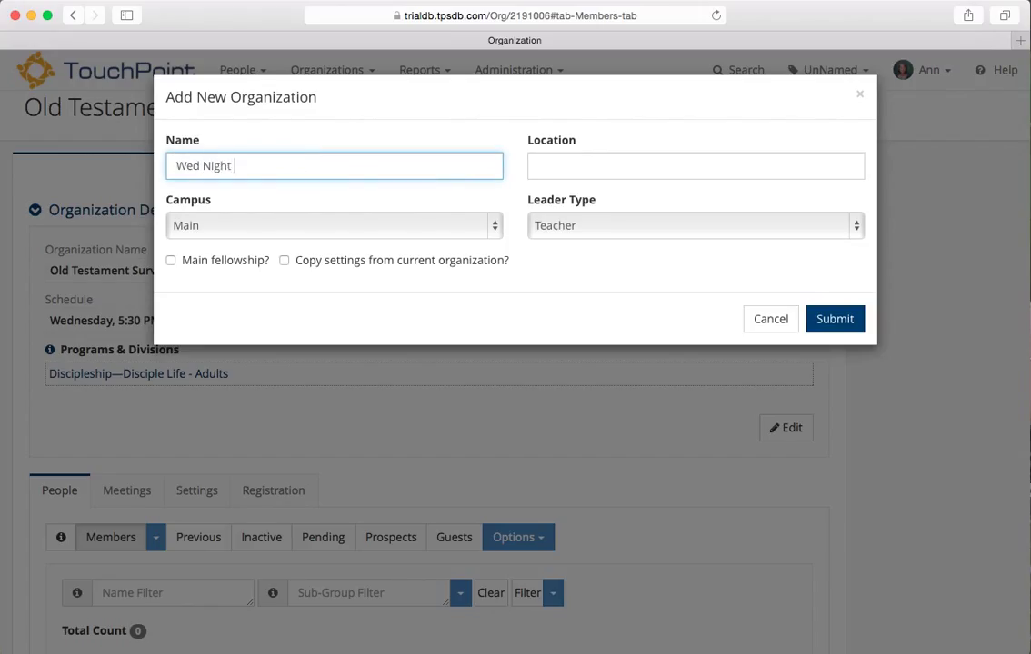
type("Registration")
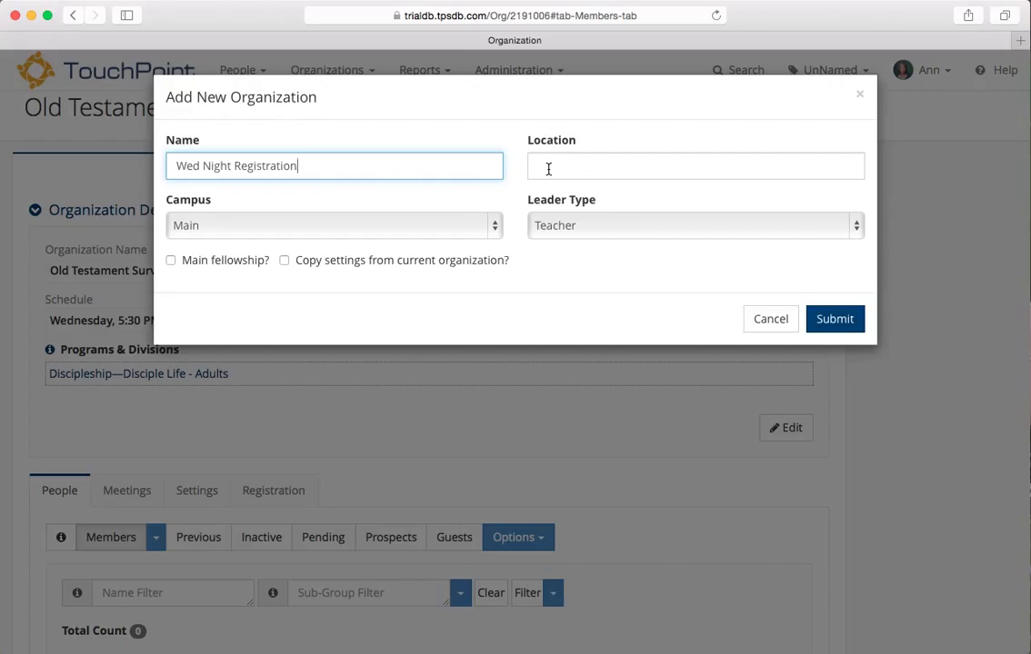
mouse_move(486, 281)
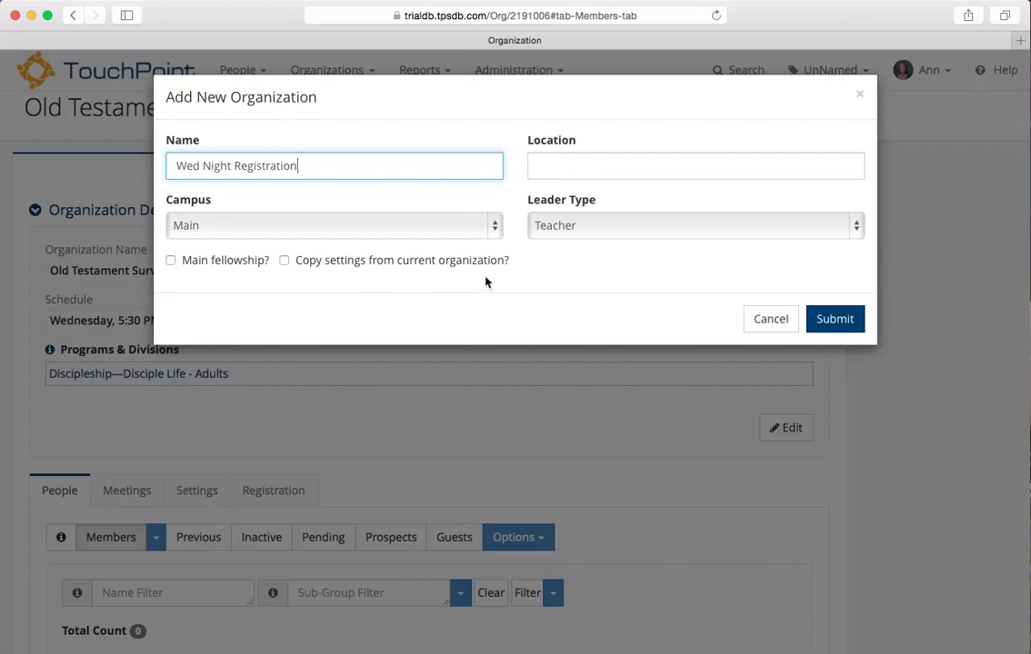
left_click(833, 319)
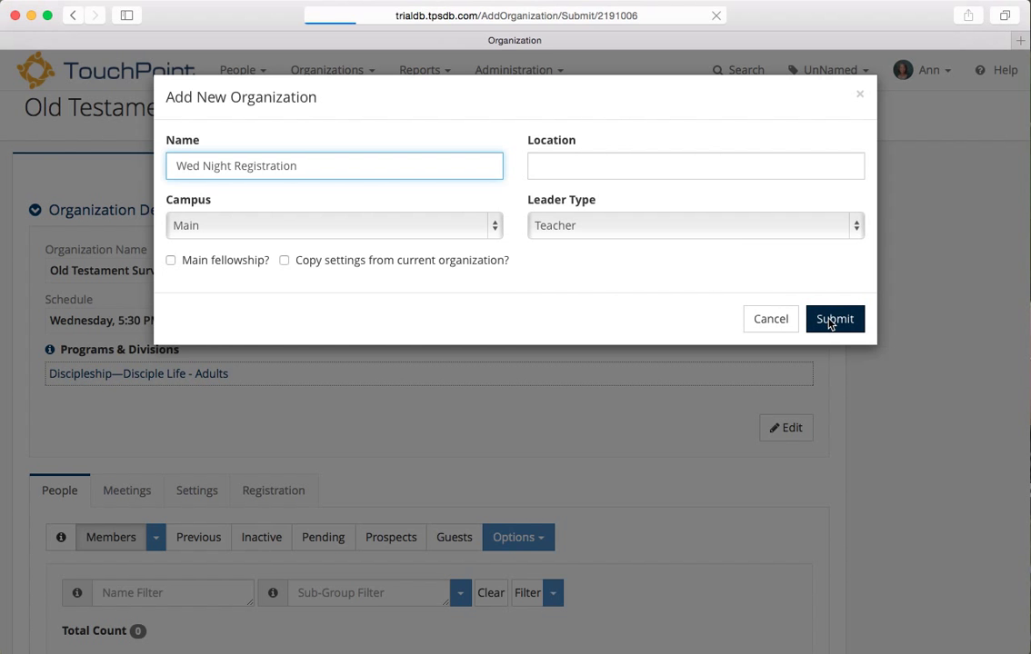
left_click(833, 319)
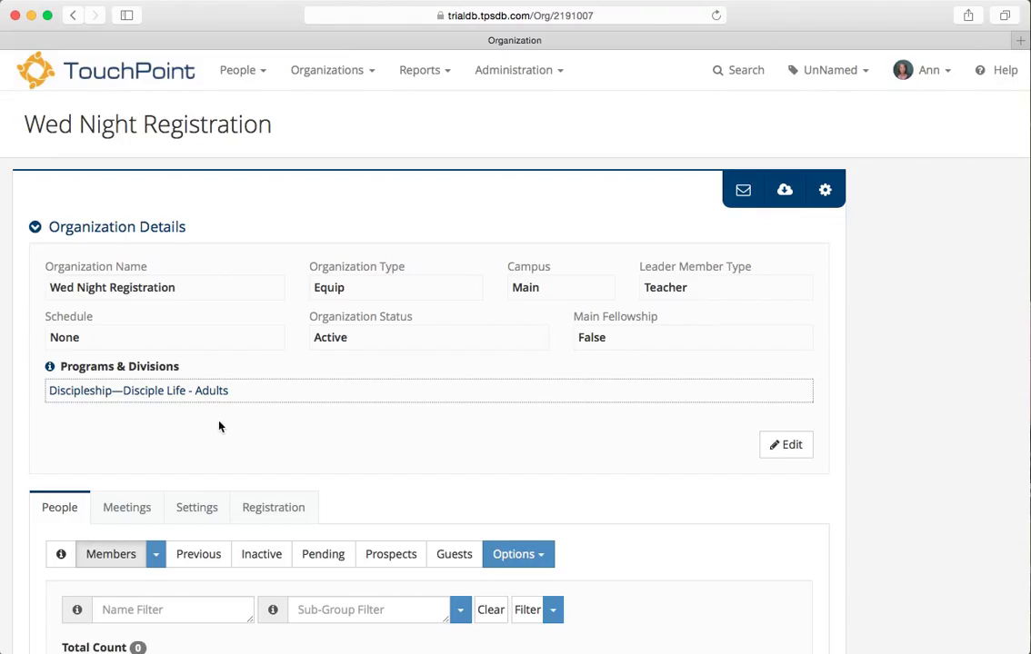
mouse_move(510, 427)
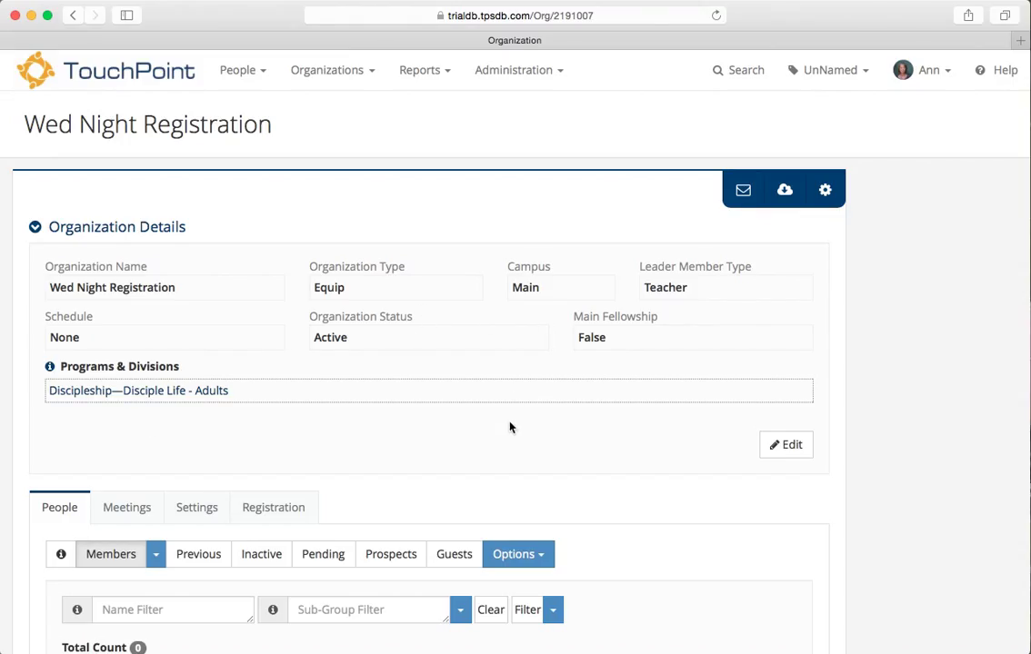
Set Basic Setup's Registration Type to 'User Selects Organization' and save.
scroll("down", 3)
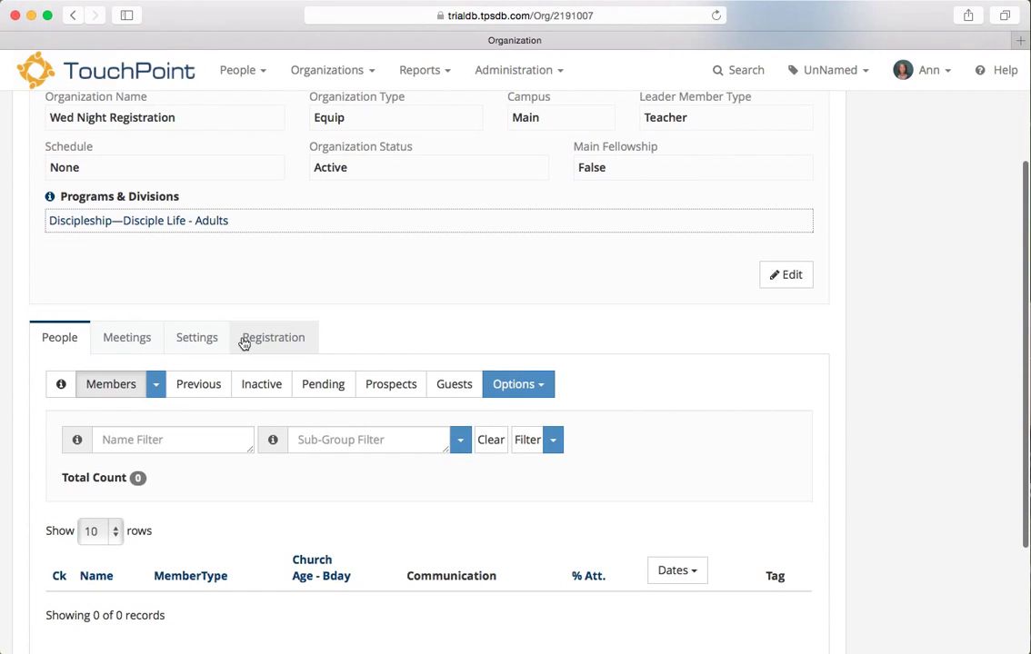
left_click(273, 337)
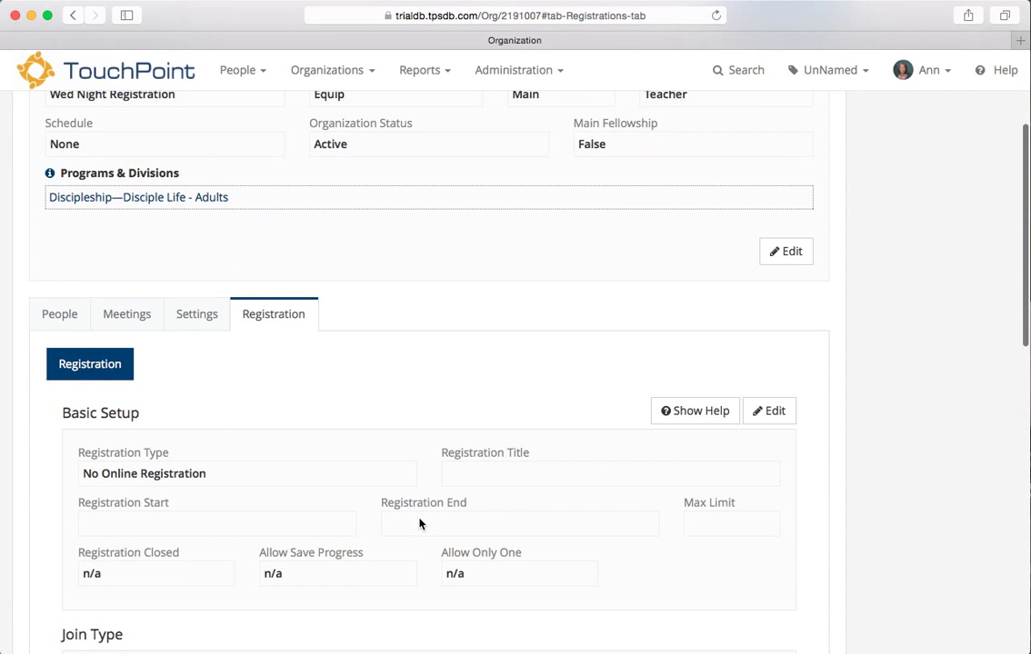
mouse_move(387, 369)
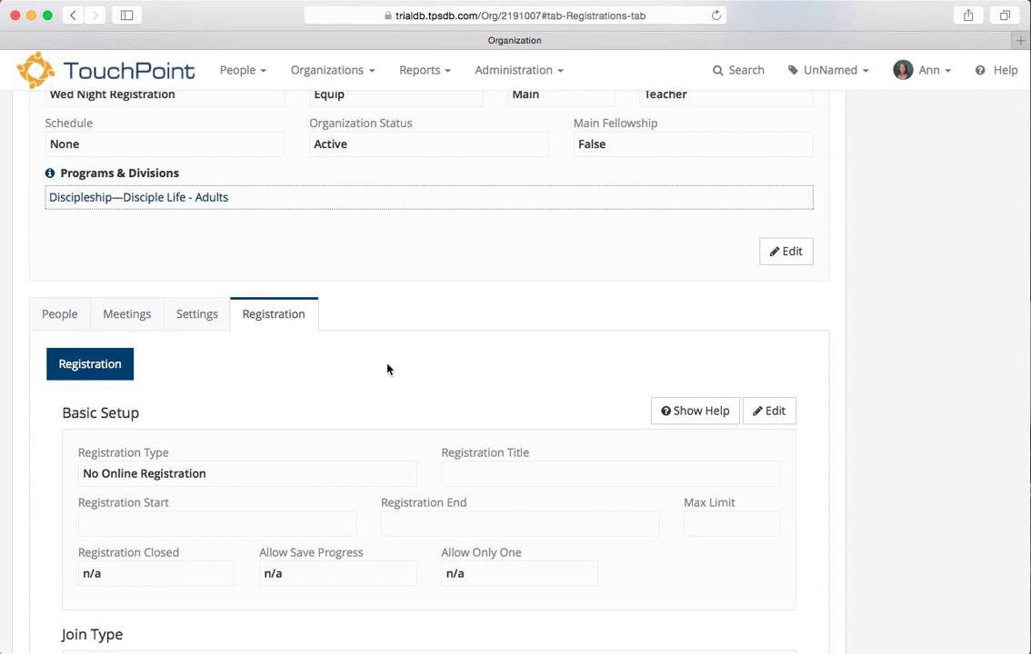
scroll("up", 3)
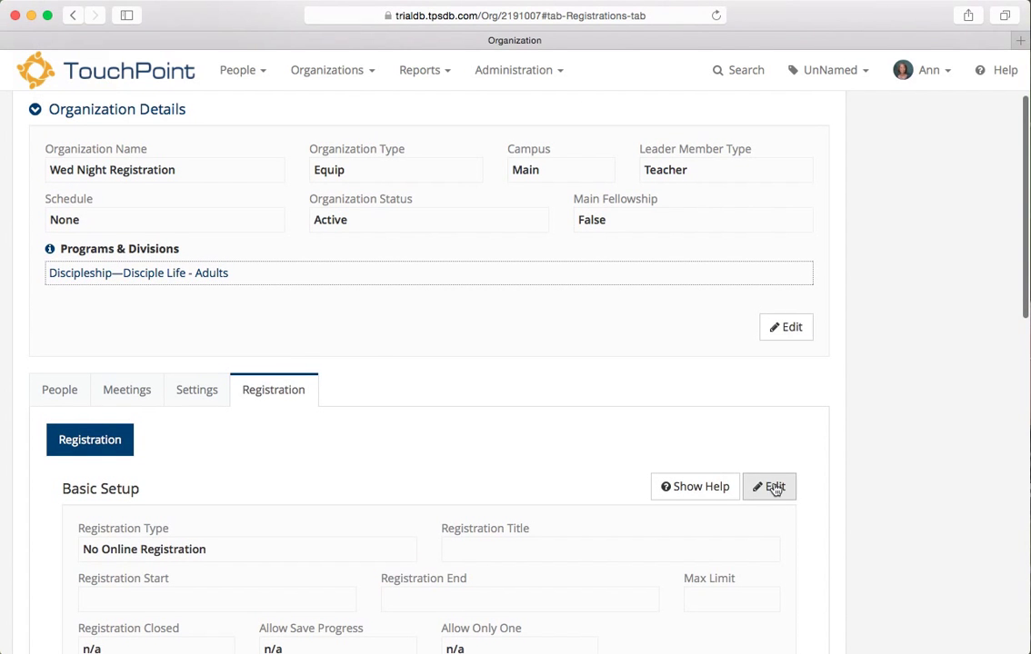
left_click(769, 486)
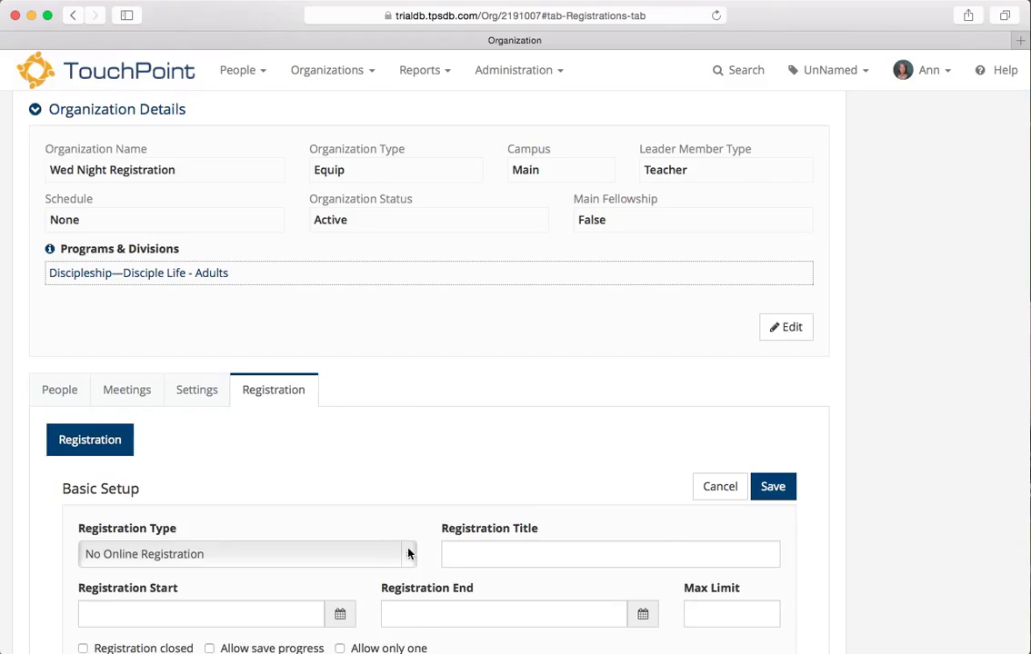
left_click(245, 554)
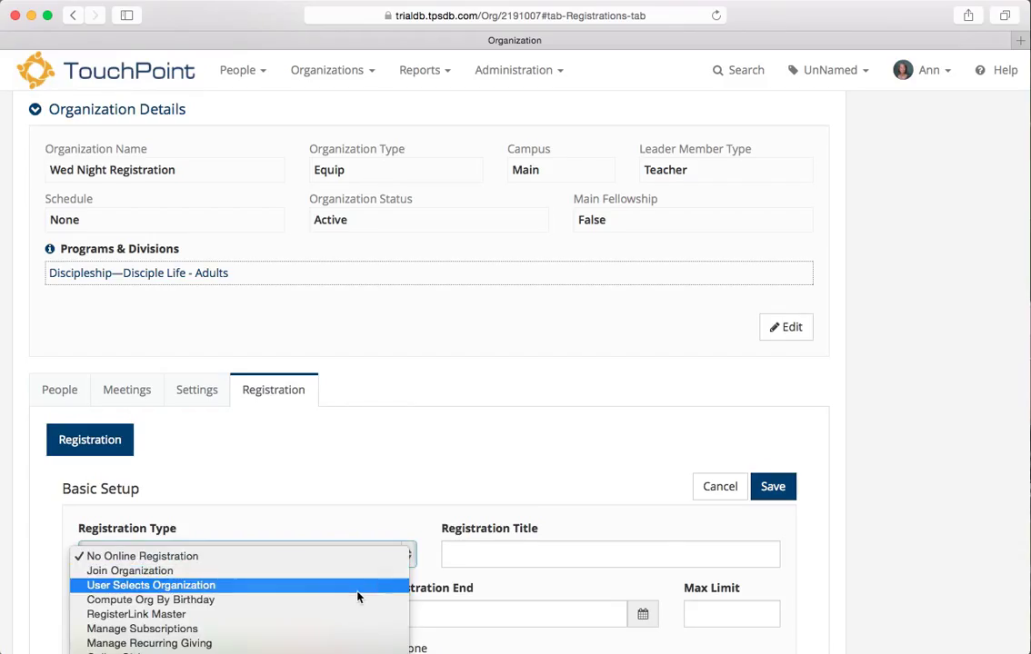
left_click(150, 585)
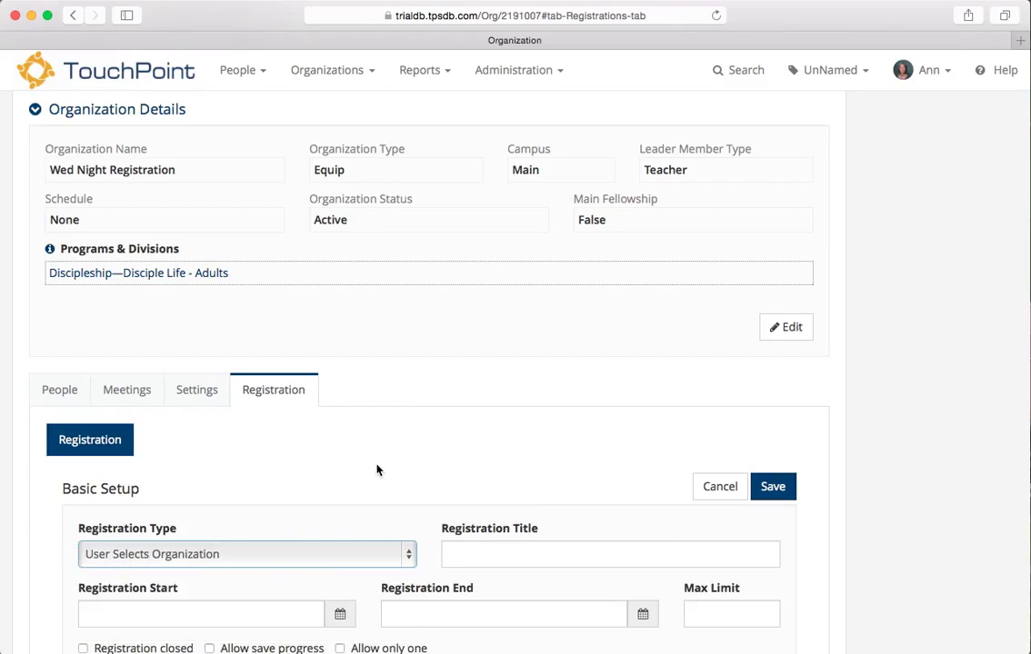
mouse_move(358, 394)
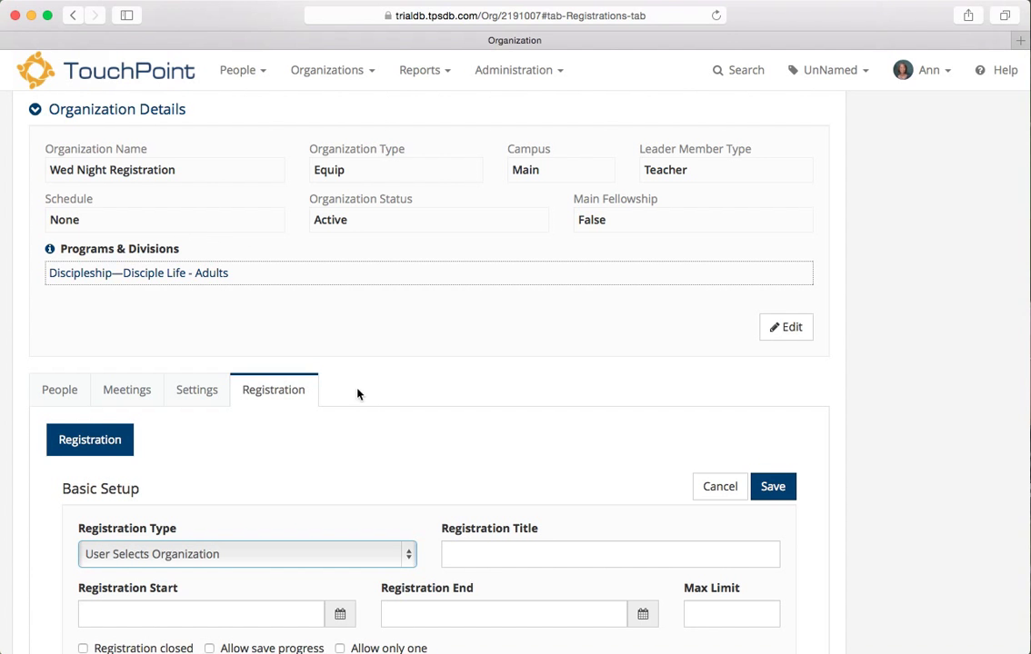
scroll("down", 3)
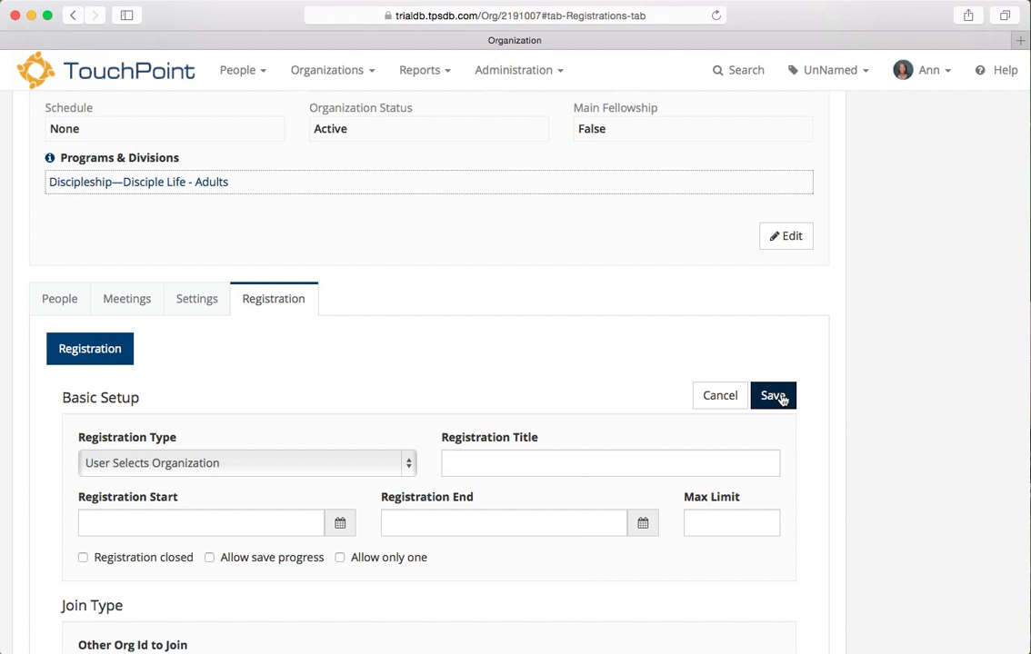
left_click(772, 394)
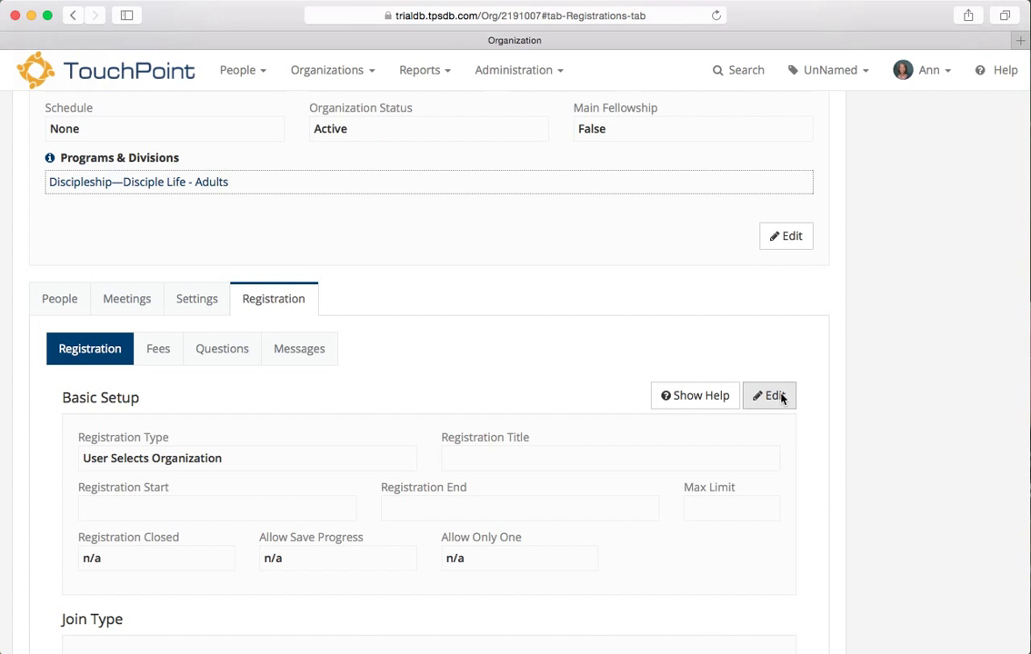
mouse_move(412, 389)
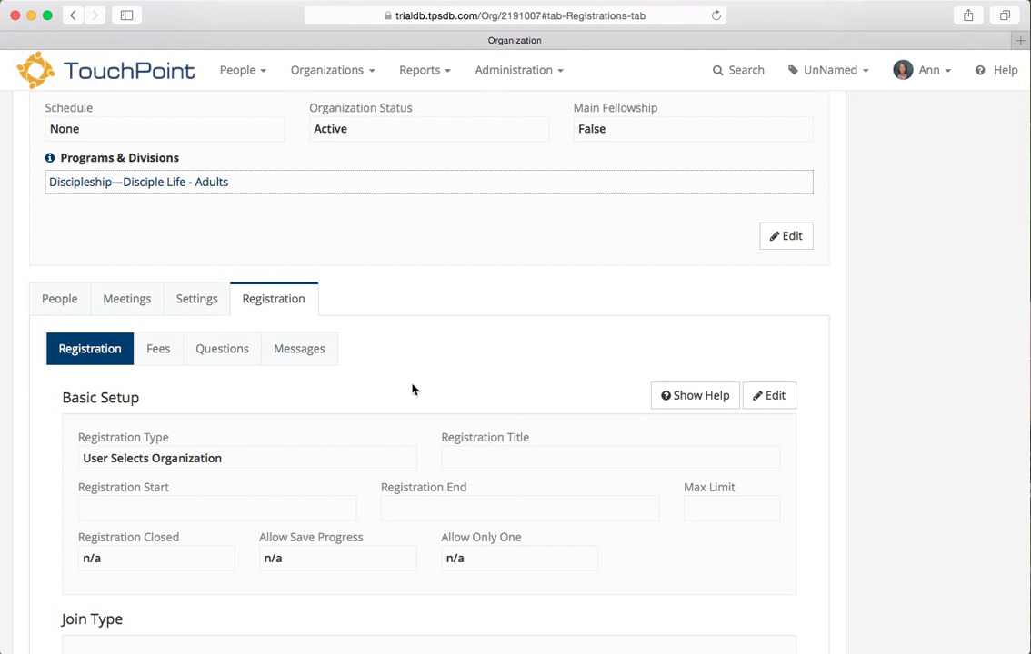
left_click(221, 348)
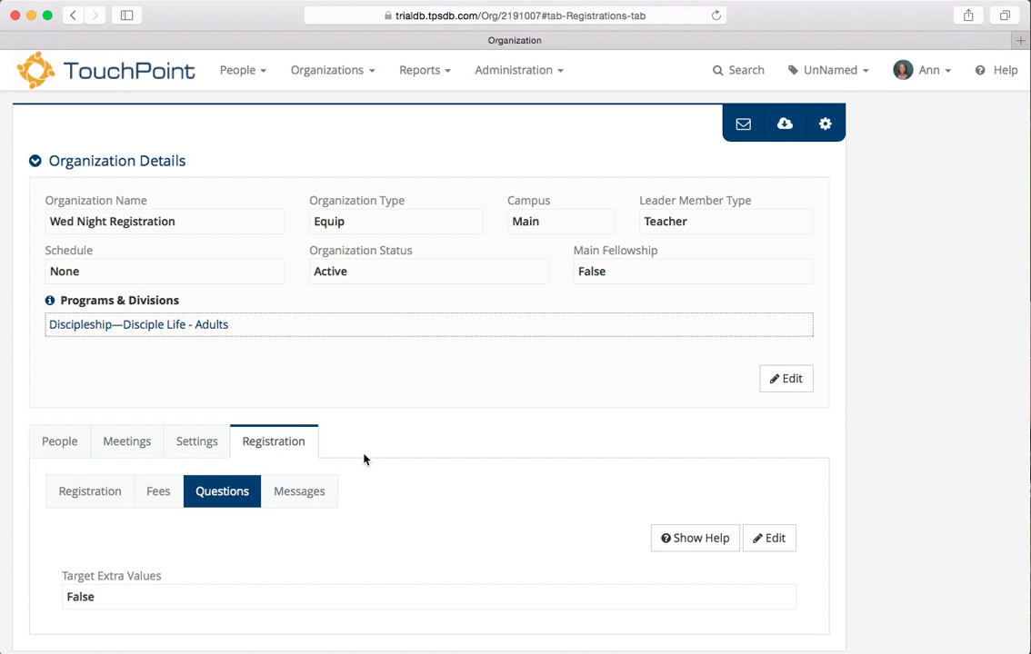
scroll("down", 3)
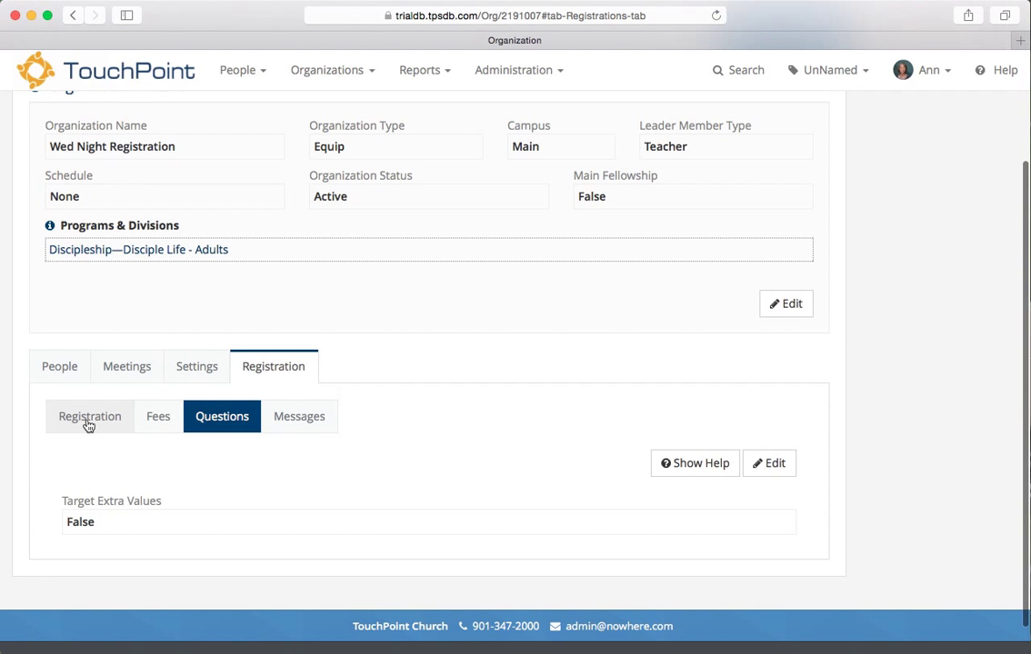
left_click(89, 416)
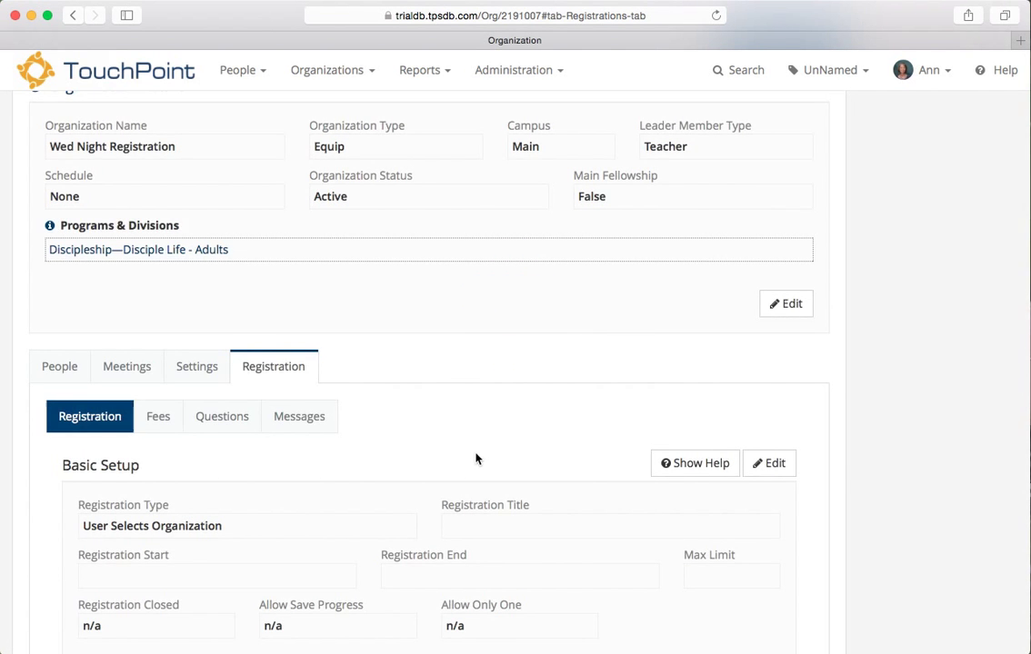
scroll("down", 3)
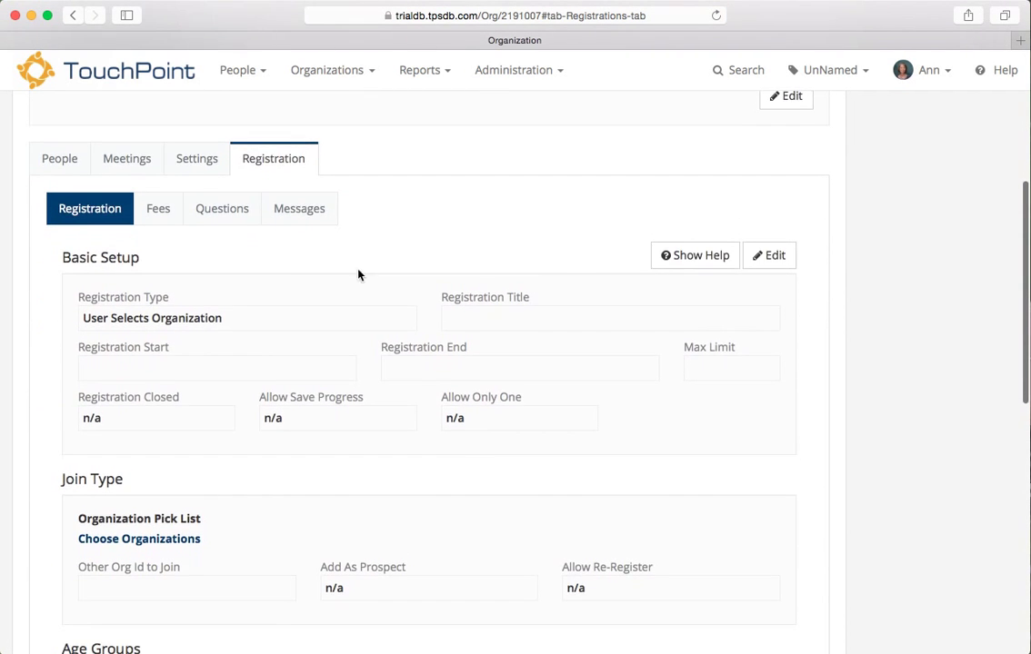
mouse_move(257, 269)
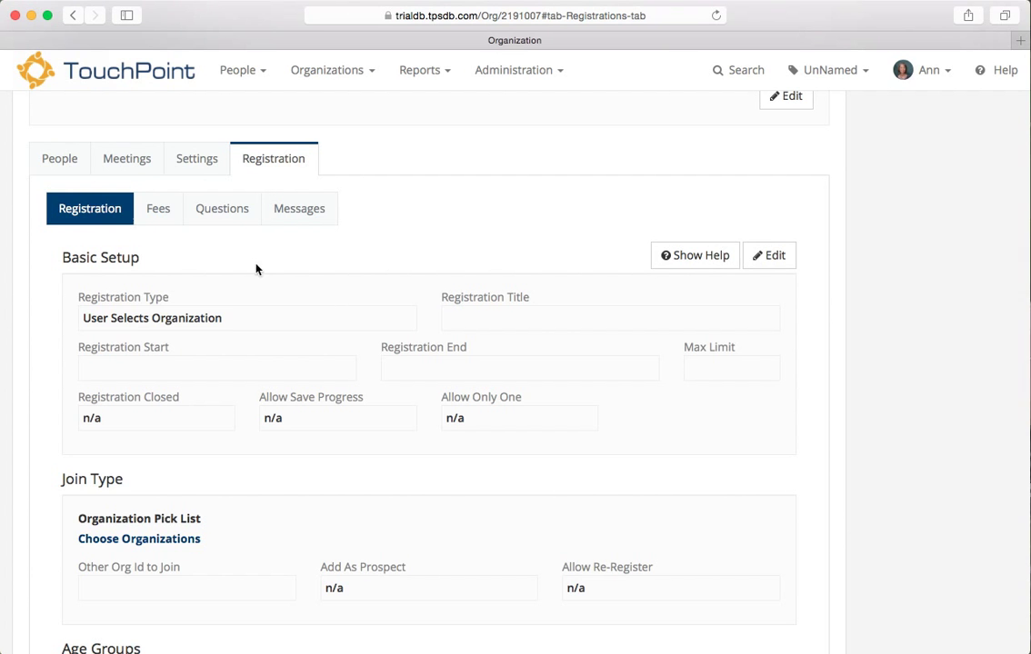
scroll("down", 3)
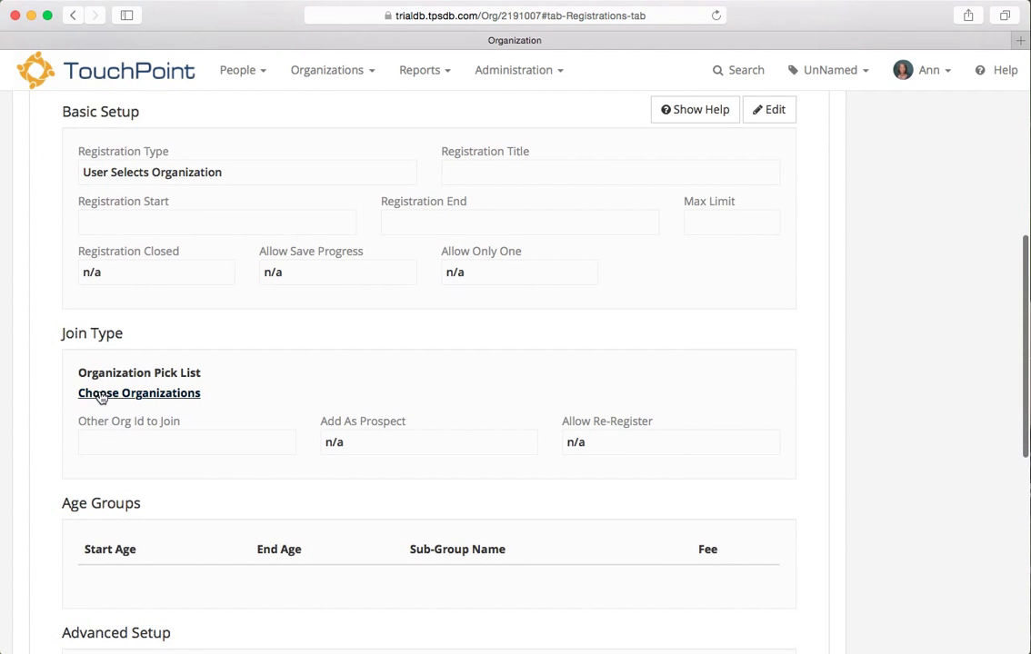
mouse_move(169, 395)
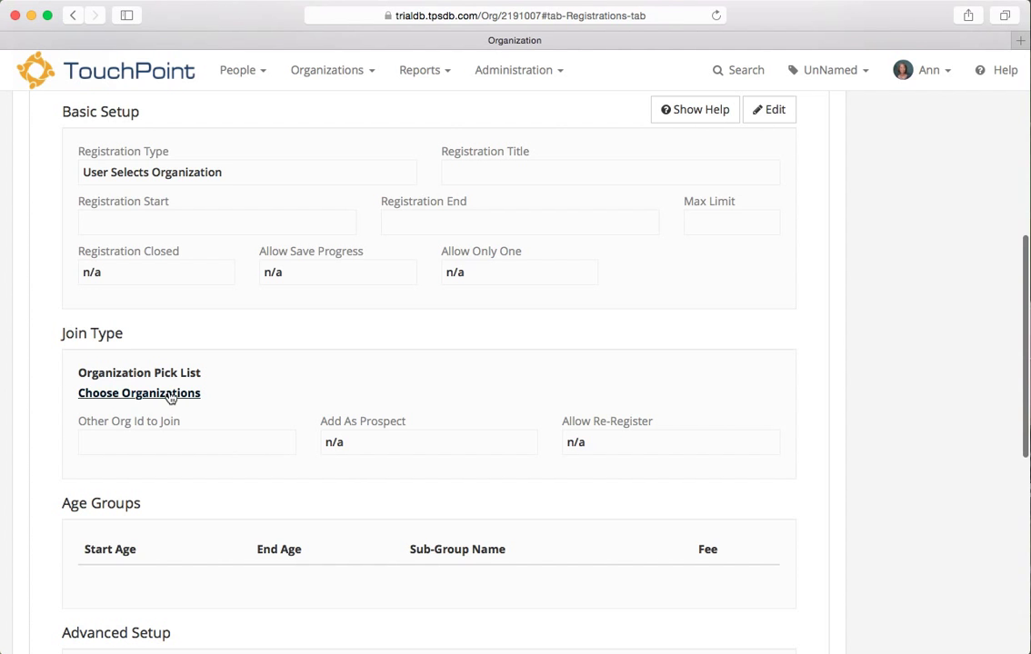
Search for and check New Testament Survey and Old Testament Survey in the picker.
left_click(138, 393)
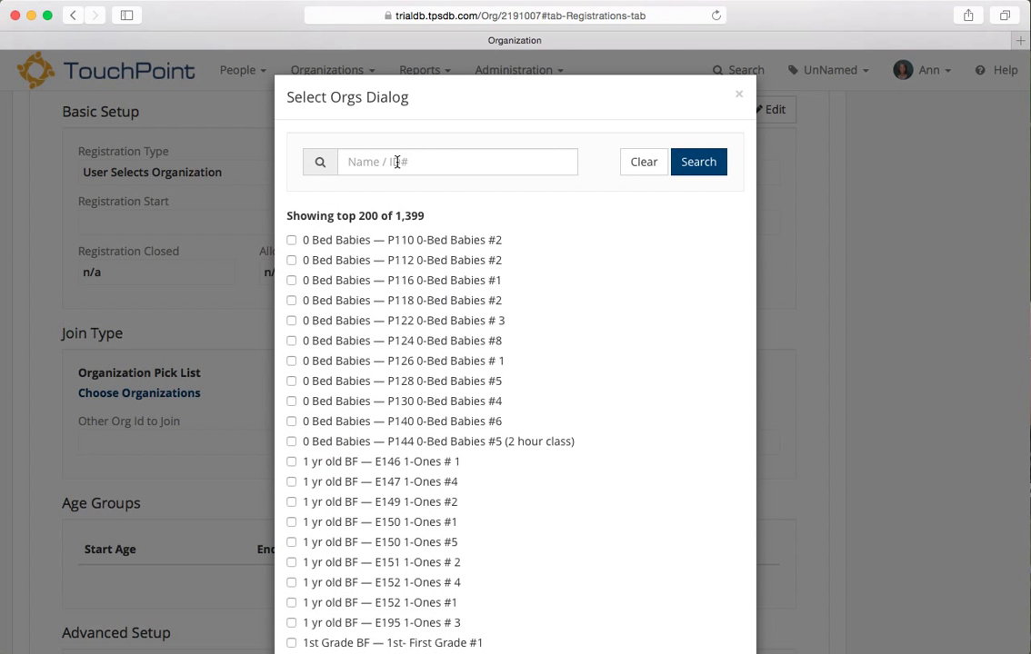
type("new test")
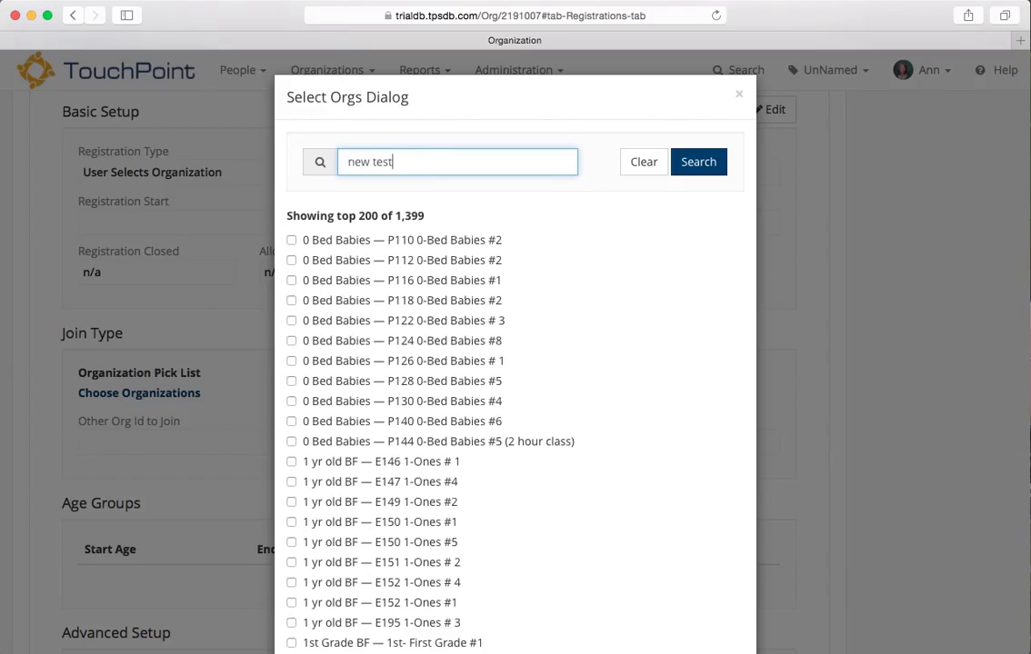
left_click(698, 162)
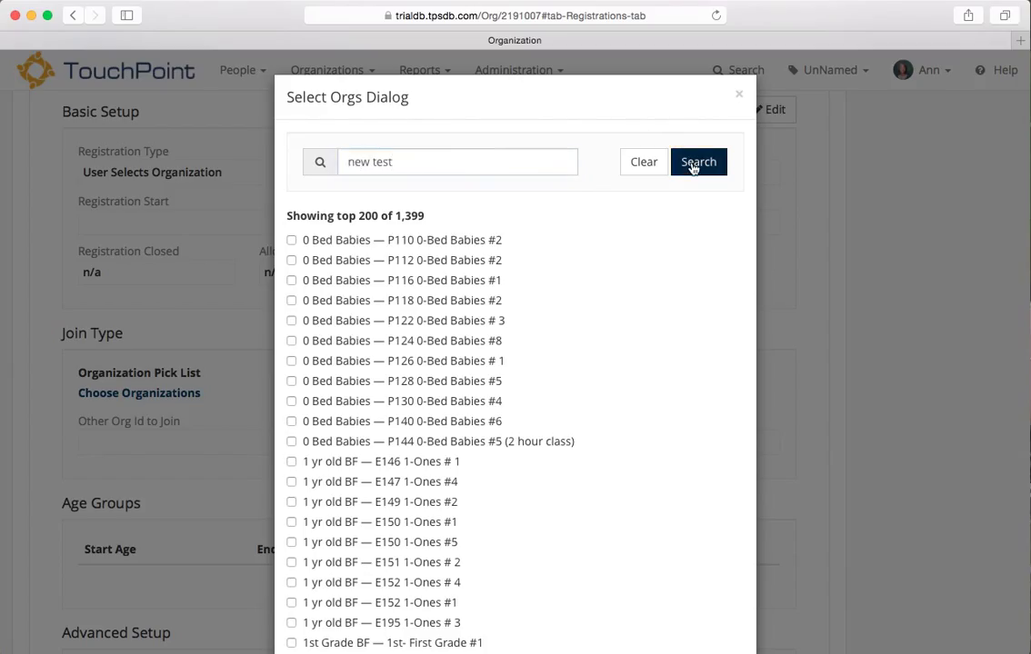
left_click(698, 161)
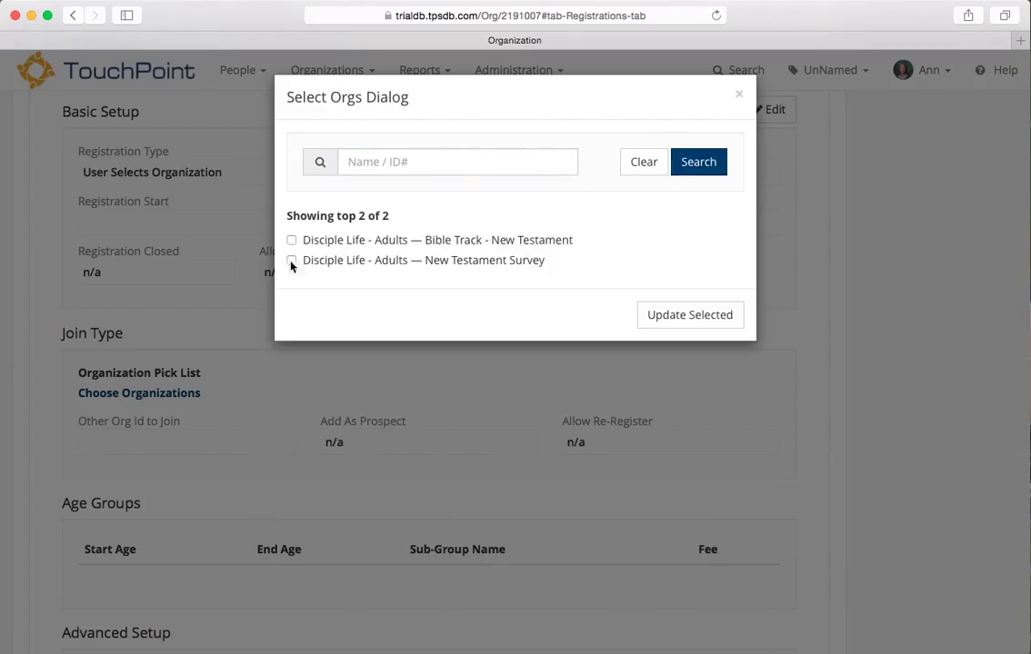
left_click(292, 260)
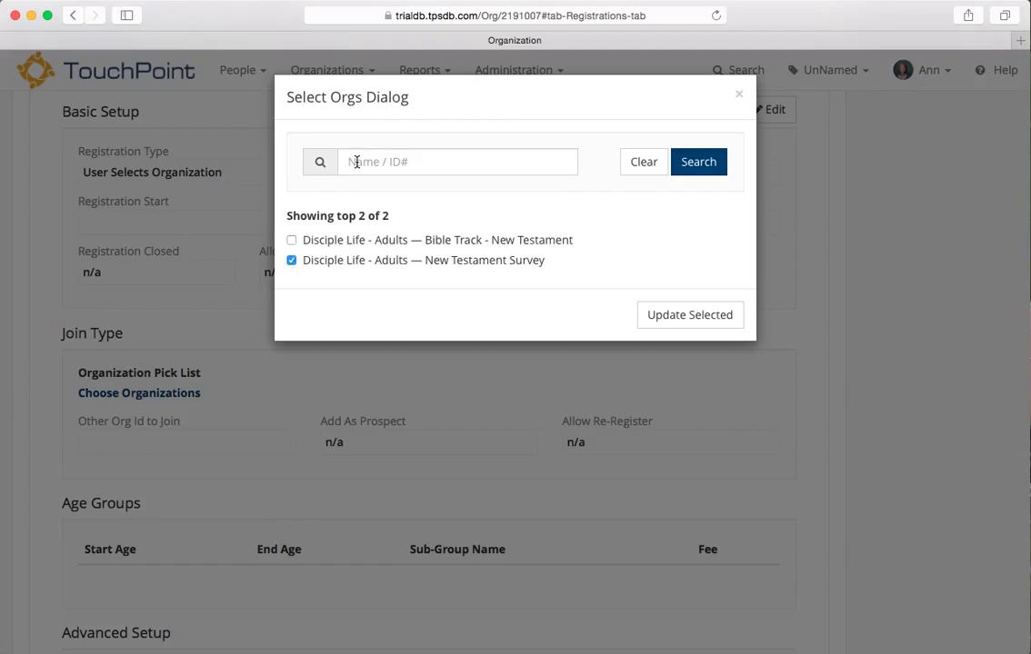
type("old testament")
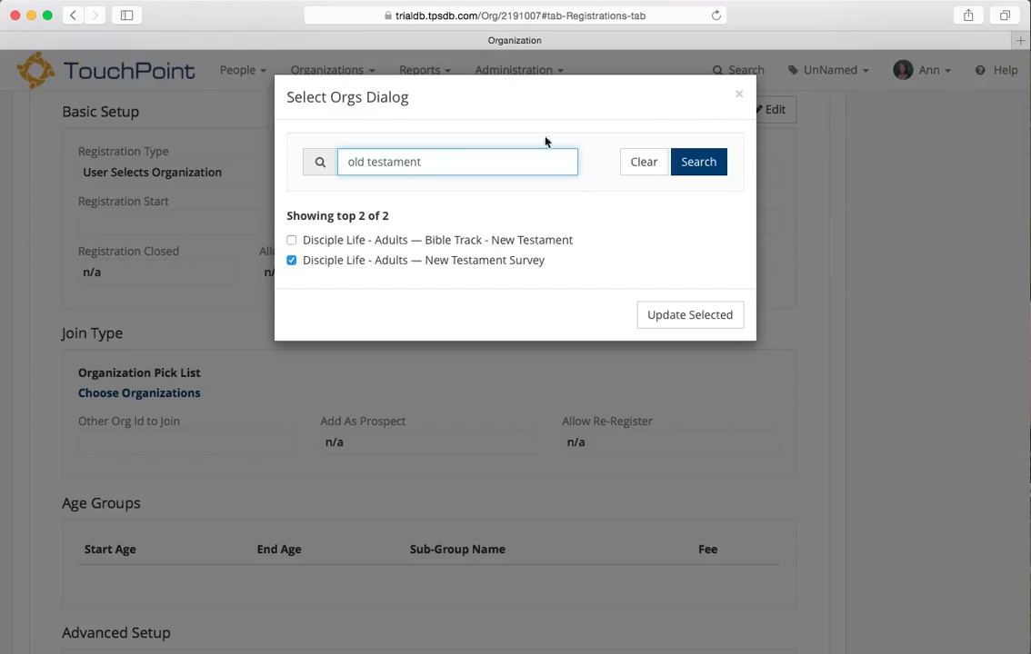
left_click(642, 162)
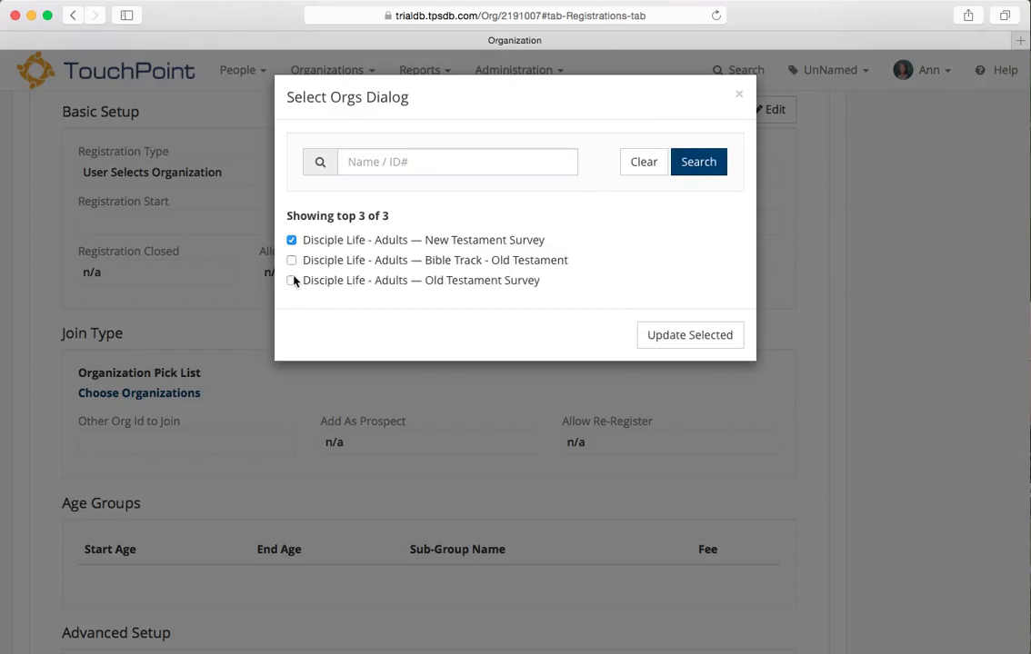
left_click(291, 280)
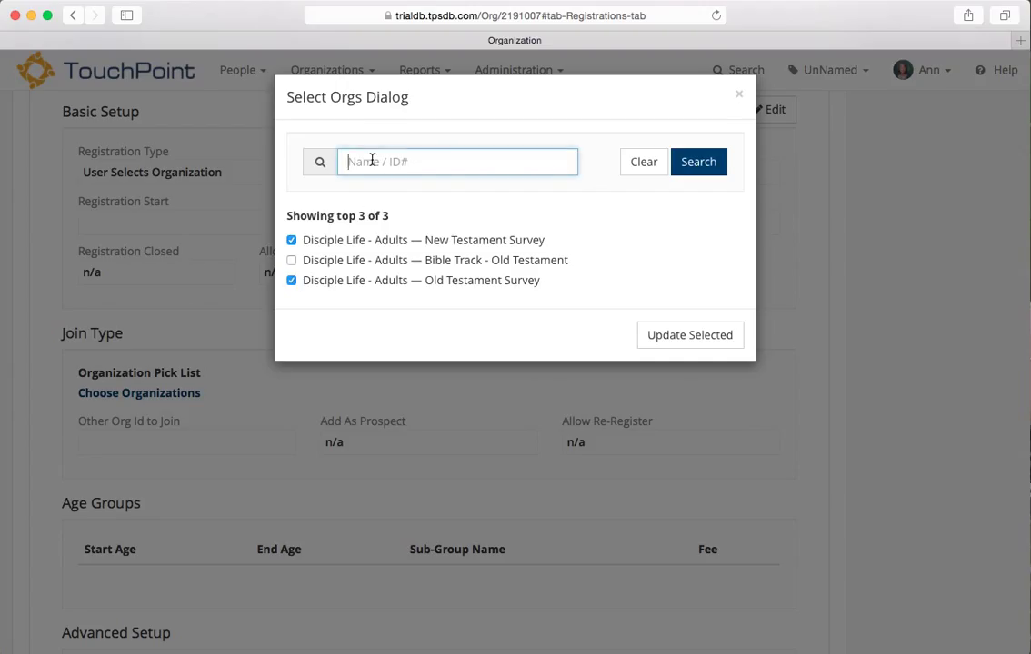
Search for Ephesians and surviving, then check Surviving Teen Years from the cleared list.
type("ephe")
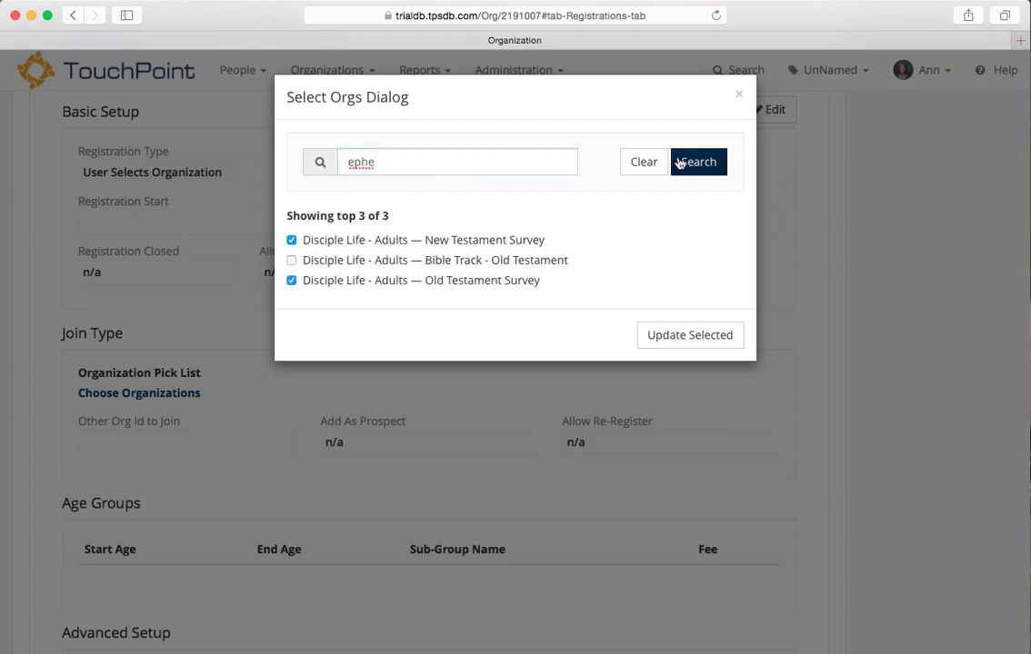
left_click(643, 161)
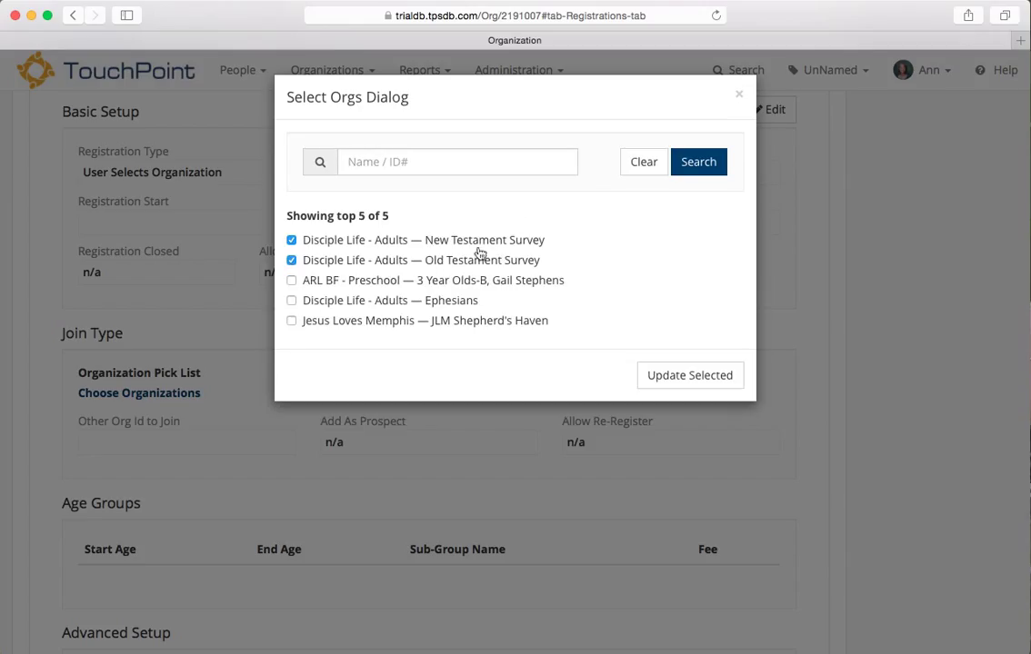
left_click(458, 162)
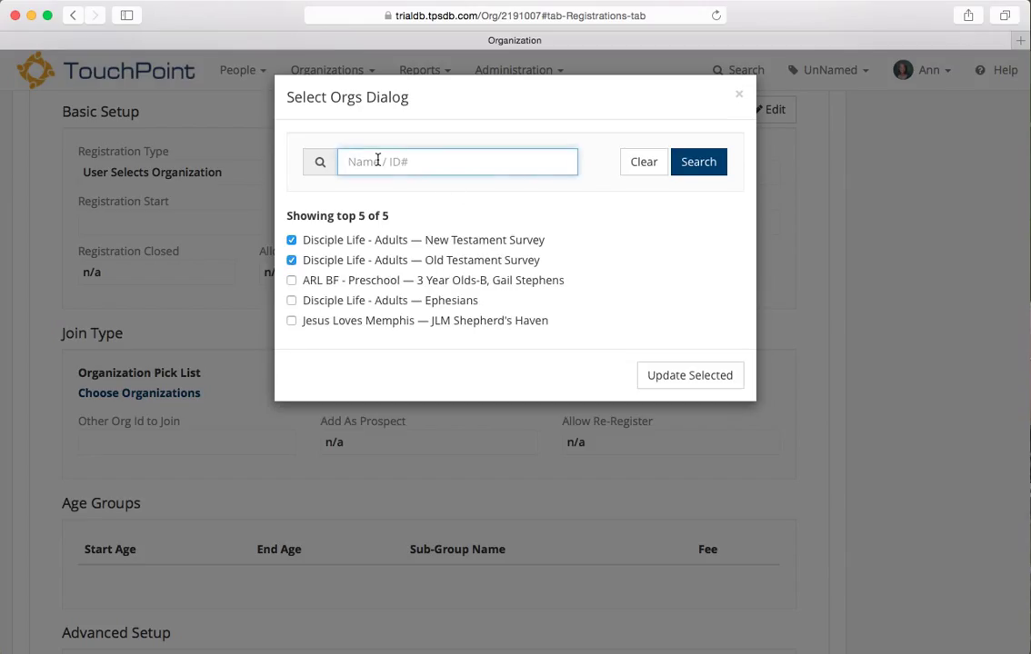
type("ephesi")
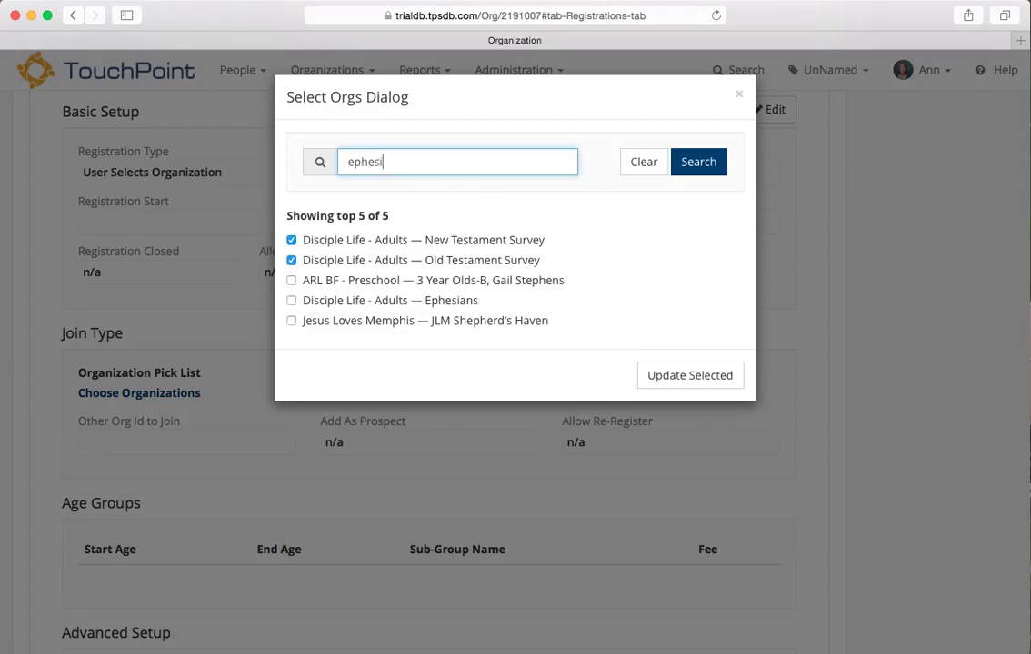
type("ans")
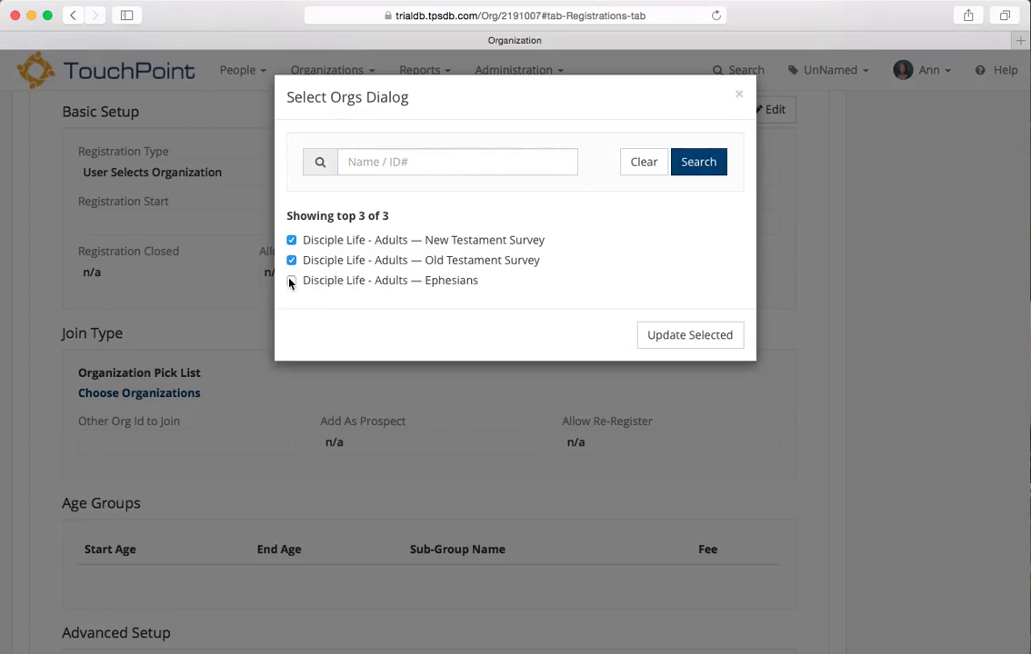
type("su")
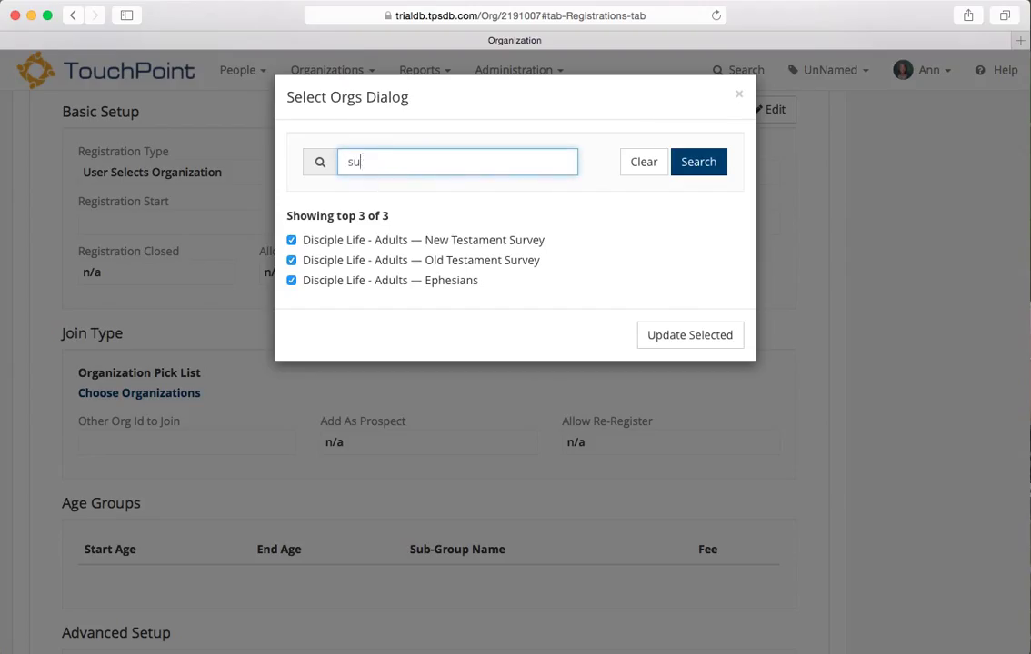
type("rviving")
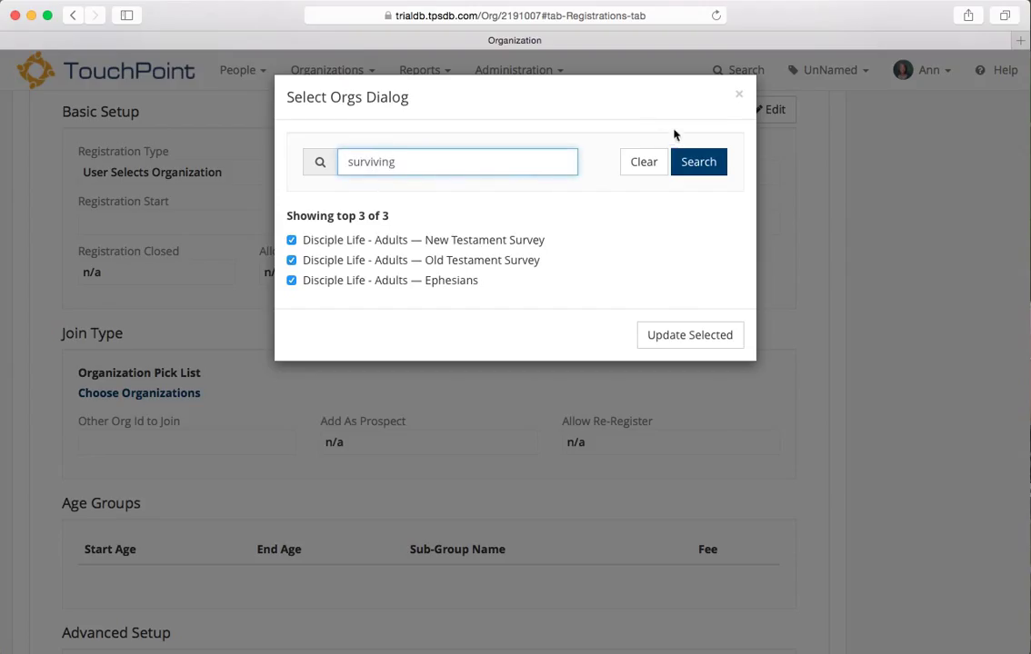
left_click(643, 162)
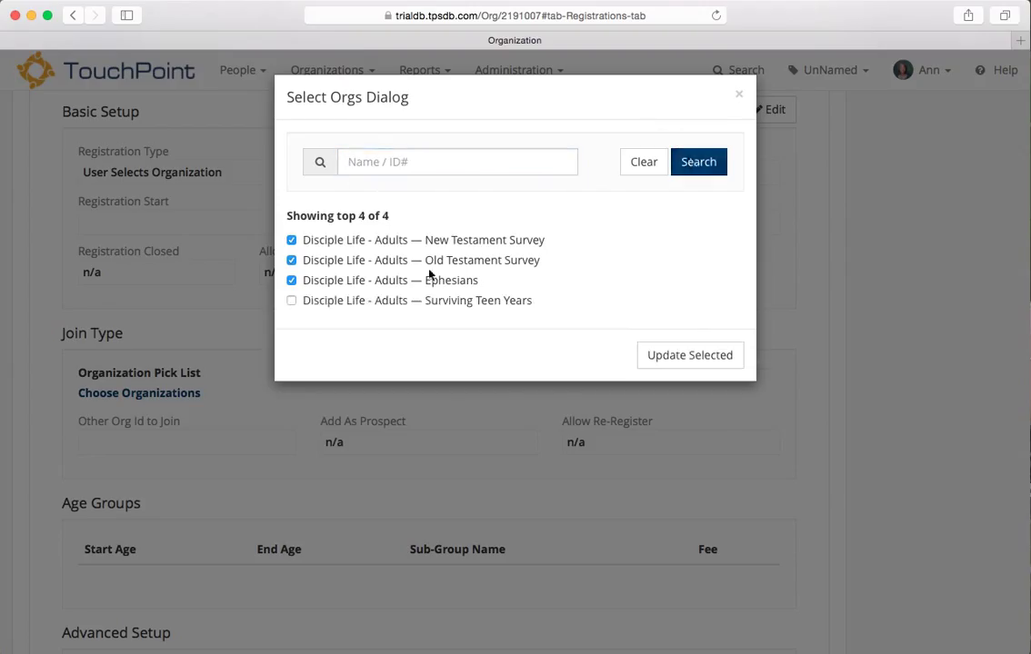
left_click(292, 300)
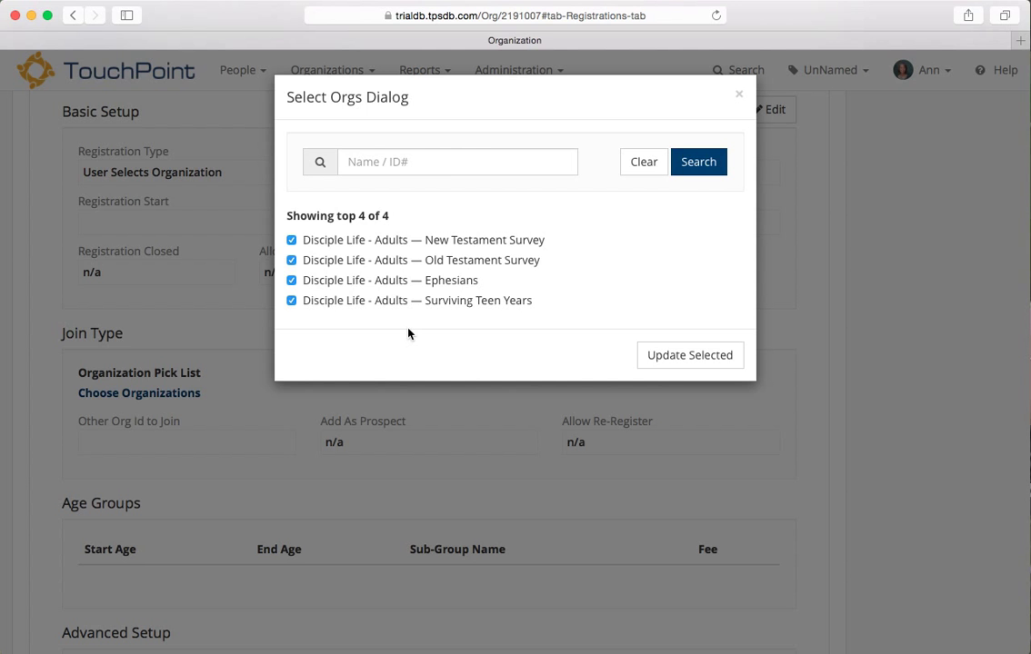
mouse_move(689, 356)
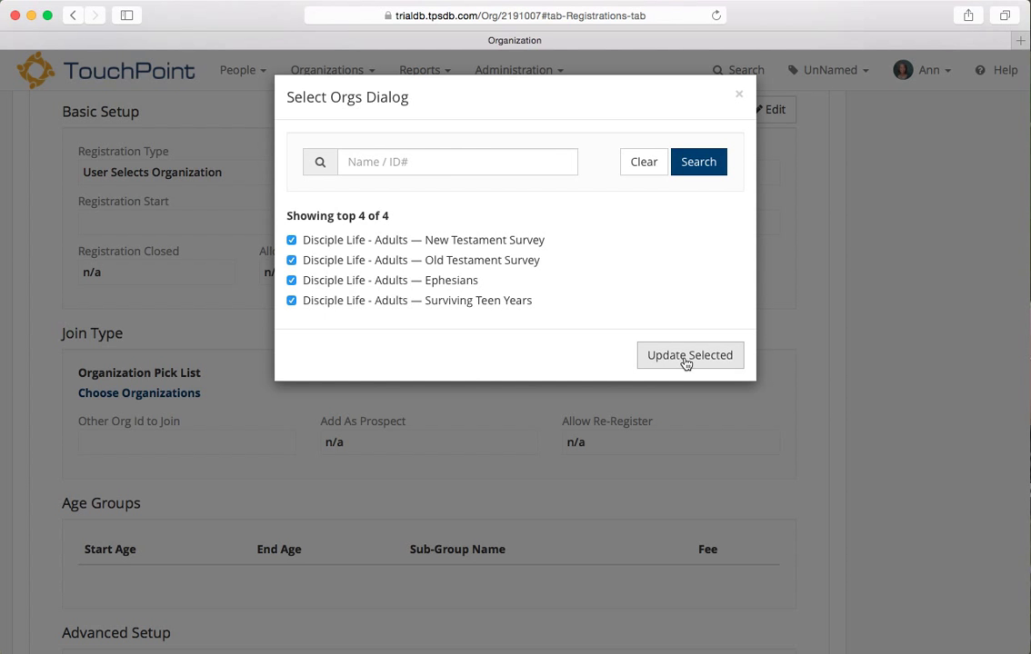
Apply the four selected classes to Wed Night Registration's pick list.
left_click(689, 354)
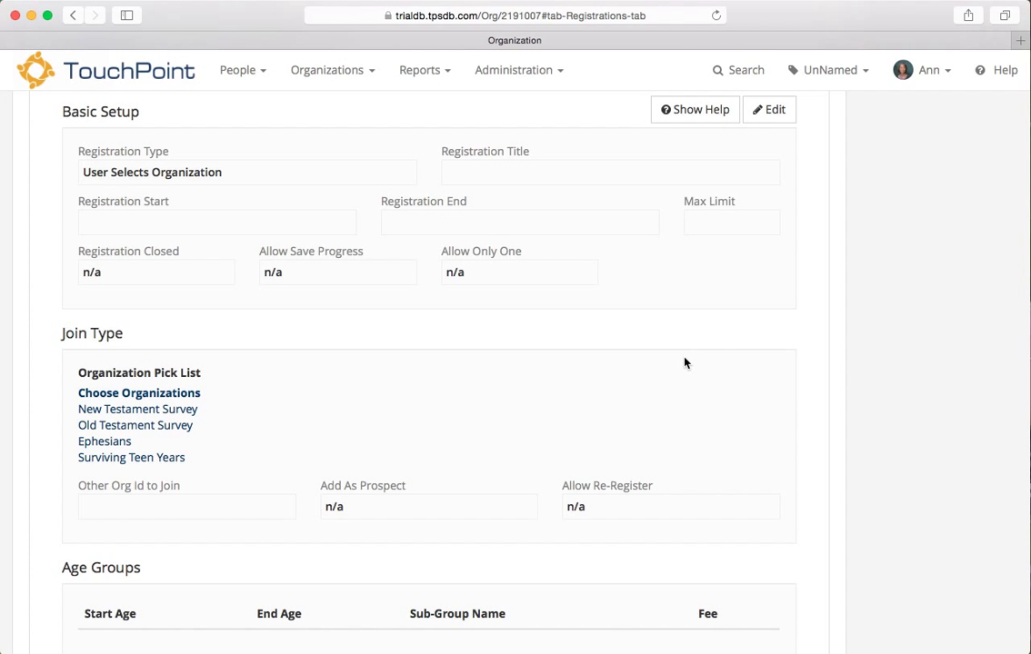
mouse_move(270, 389)
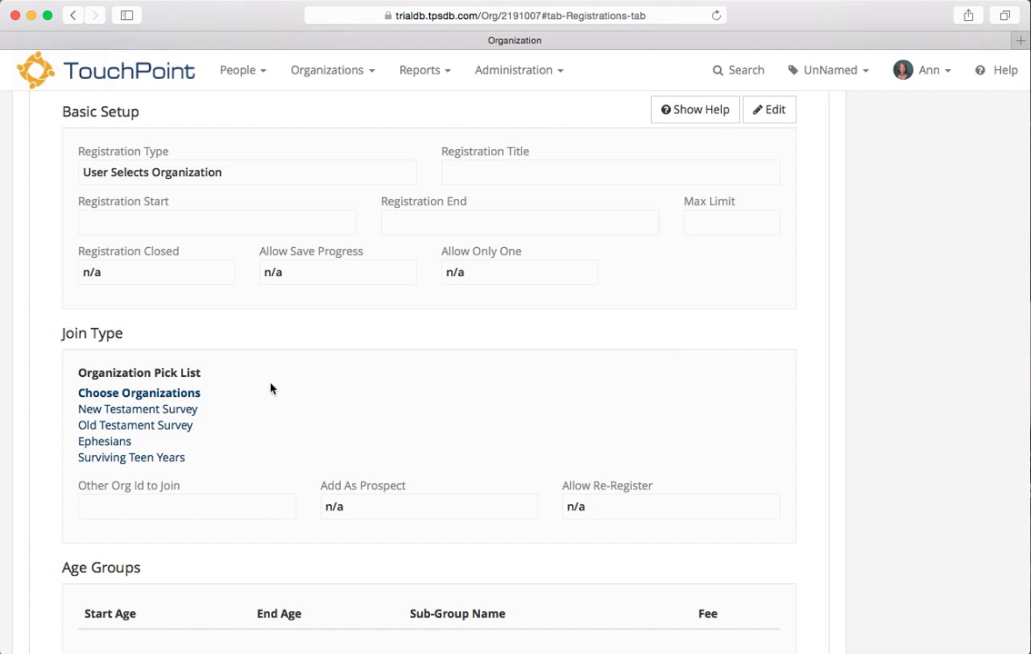
scroll("up", 3)
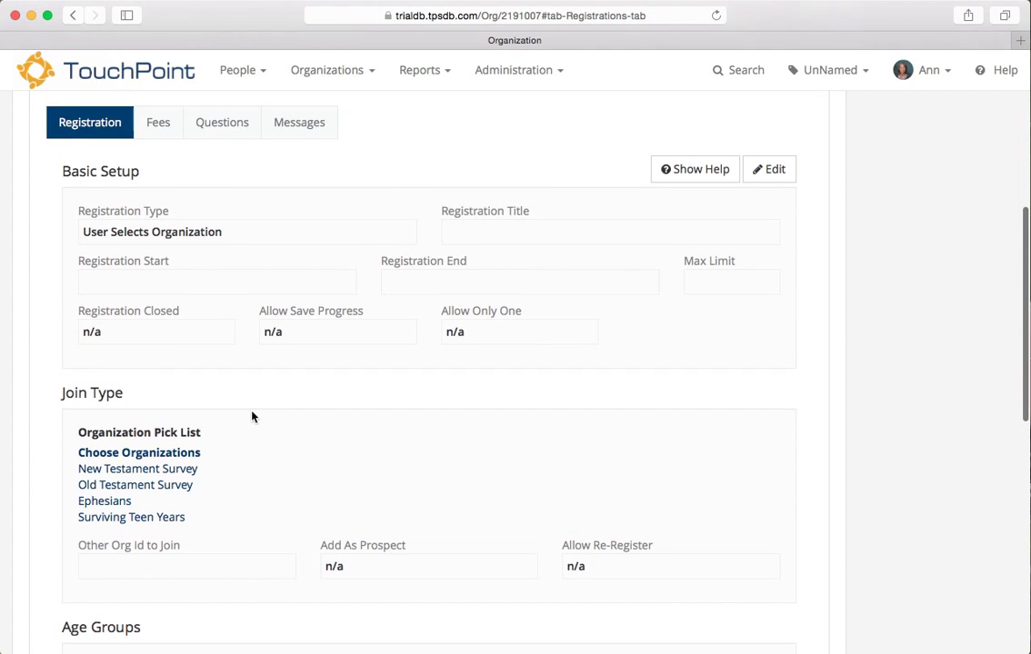
scroll("up", 3)
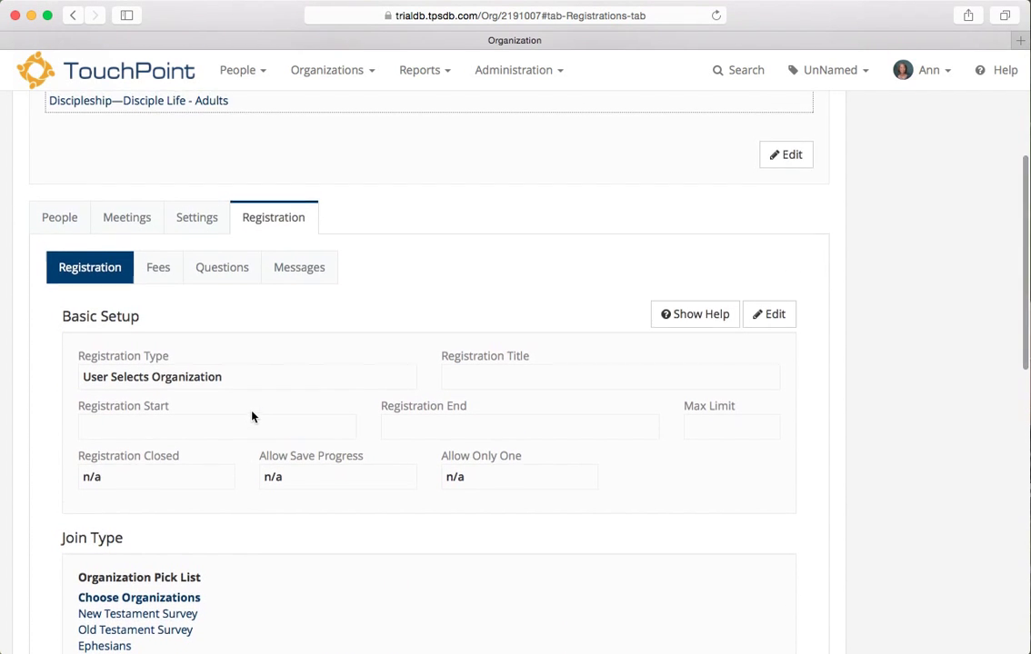
scroll("down", 3)
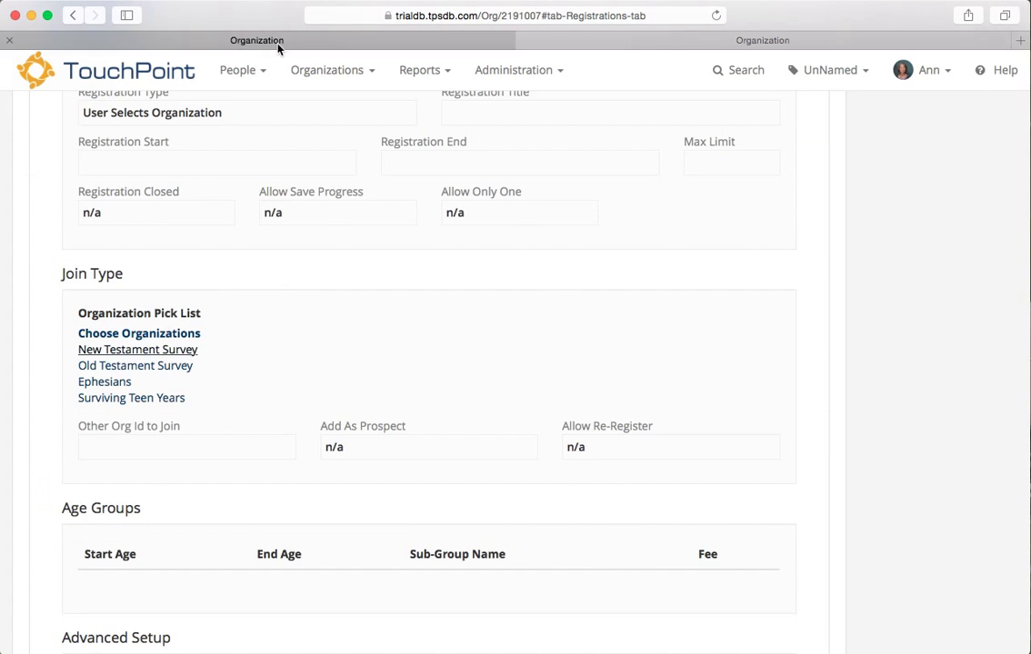
mouse_move(134, 366)
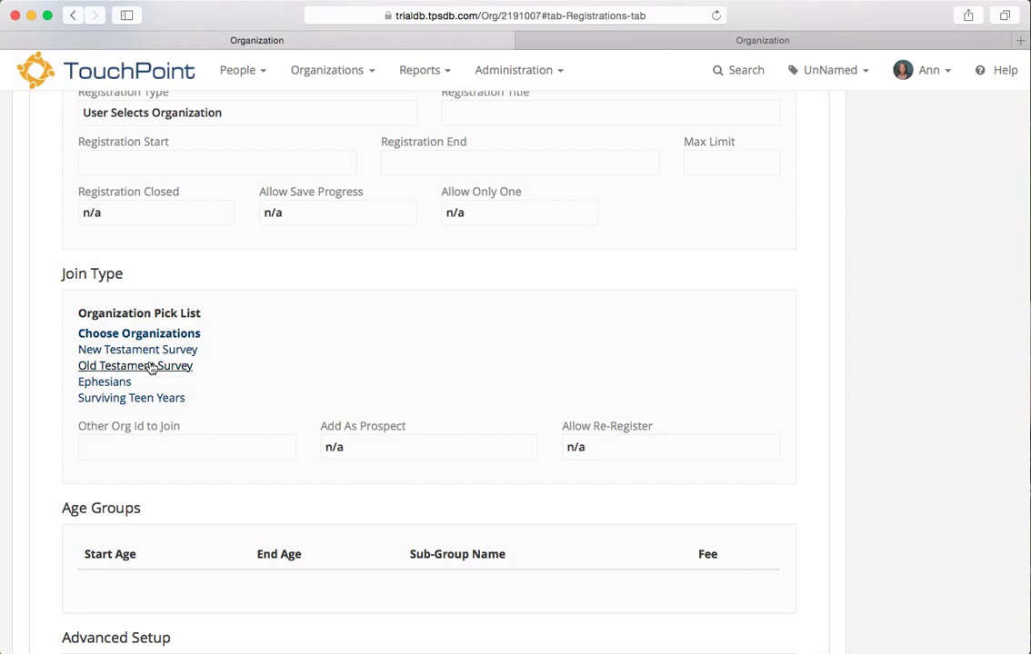
Verify Old Testament Survey's Master Org is Wed Night Registration.
left_click(135, 366)
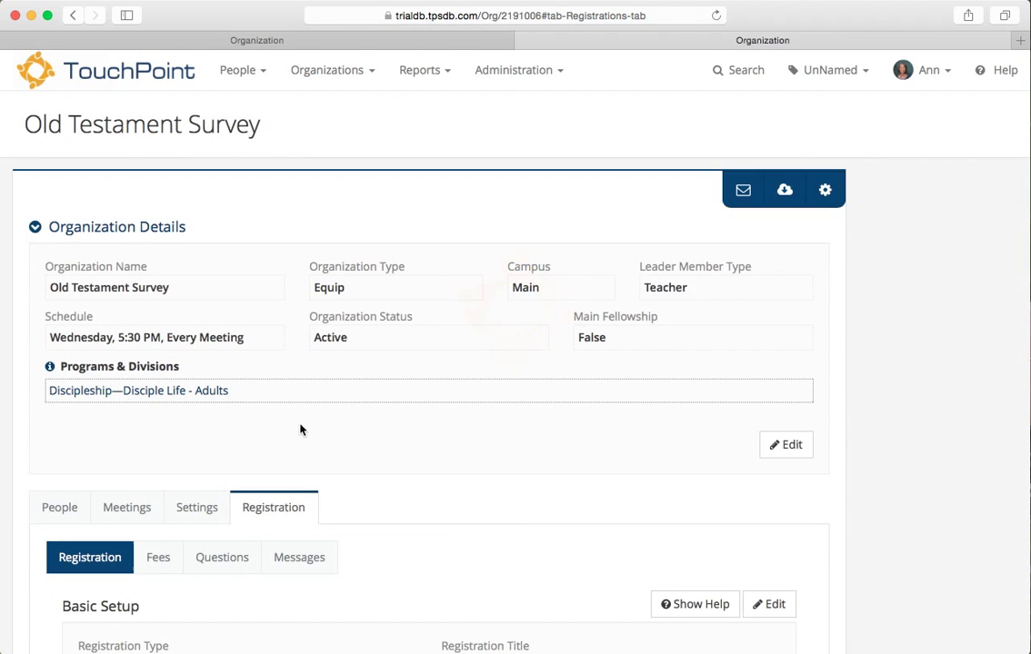
scroll("down", 3)
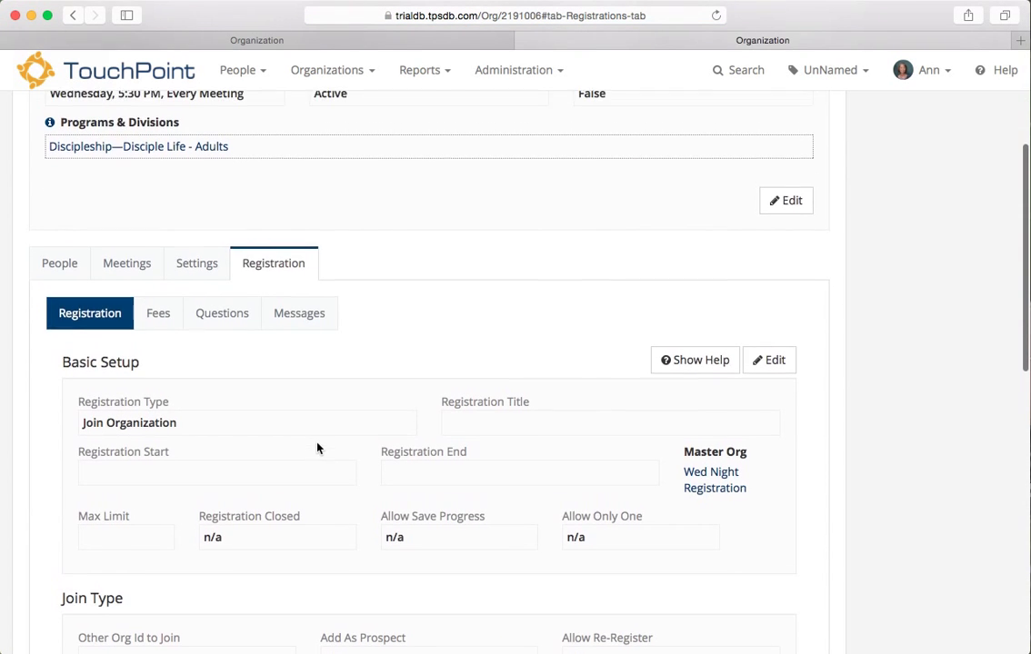
mouse_move(715, 480)
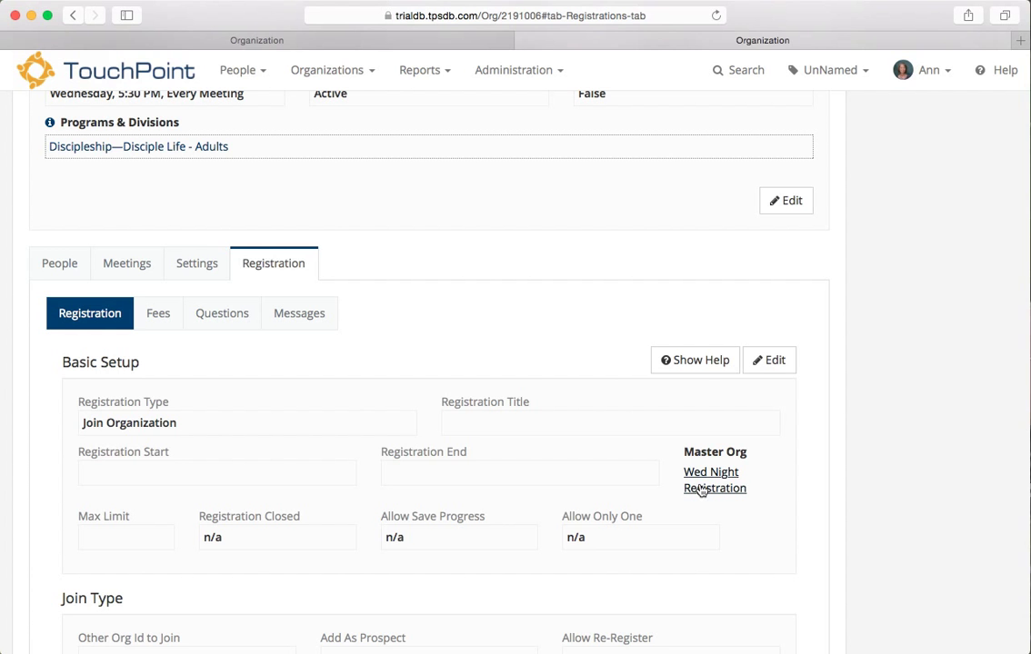
scroll("up", 3)
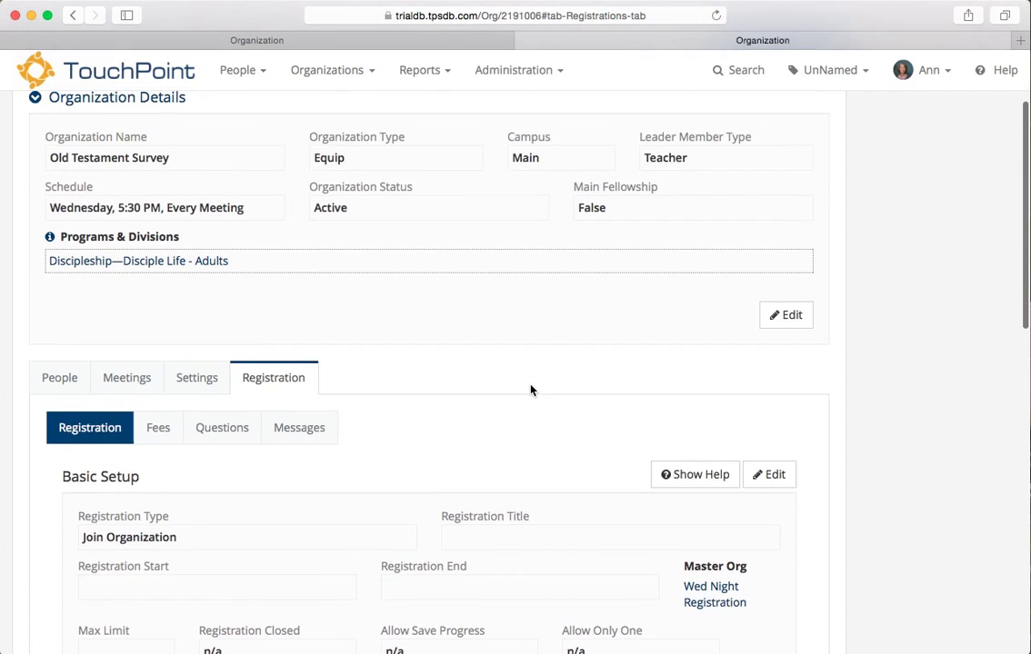
scroll("down", 3)
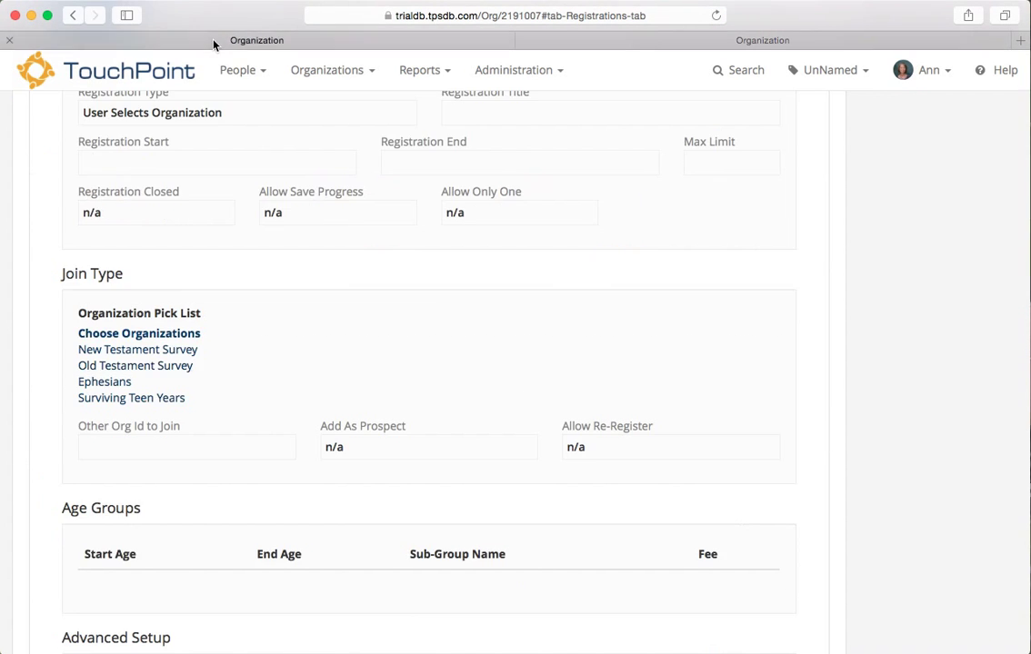
scroll("up", 3)
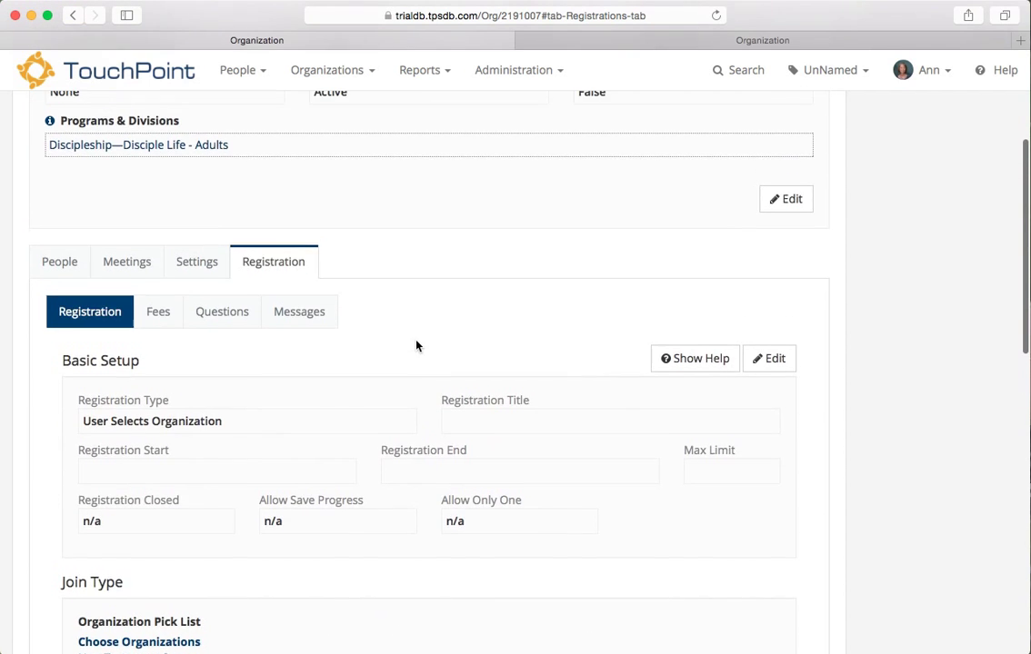
scroll("up", 3)
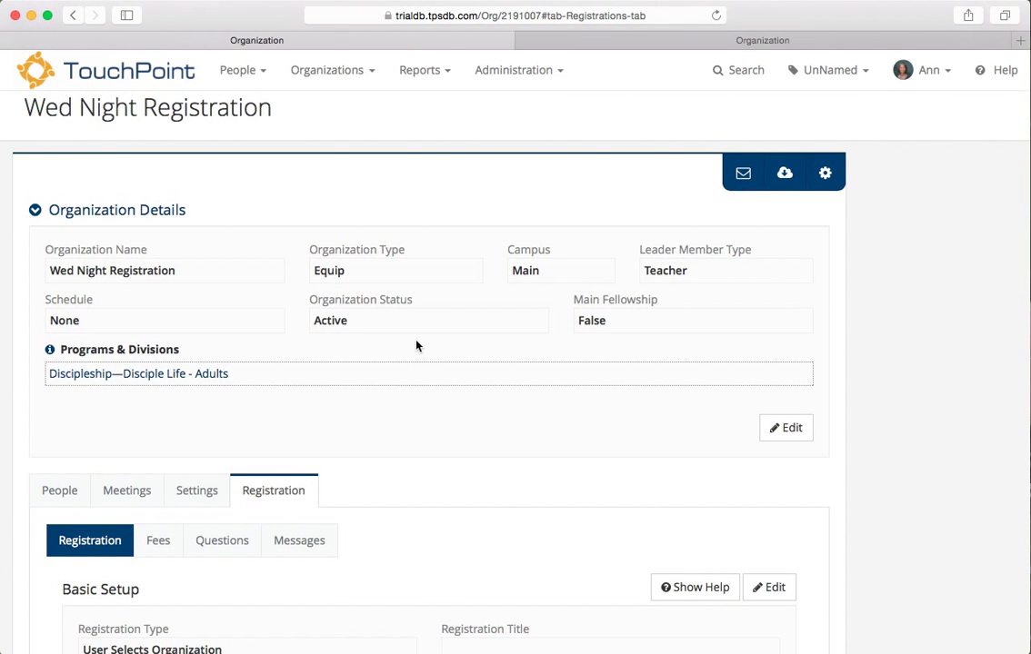
Put Wed Night Registration's Messages settings into edit mode.
left_click(298, 540)
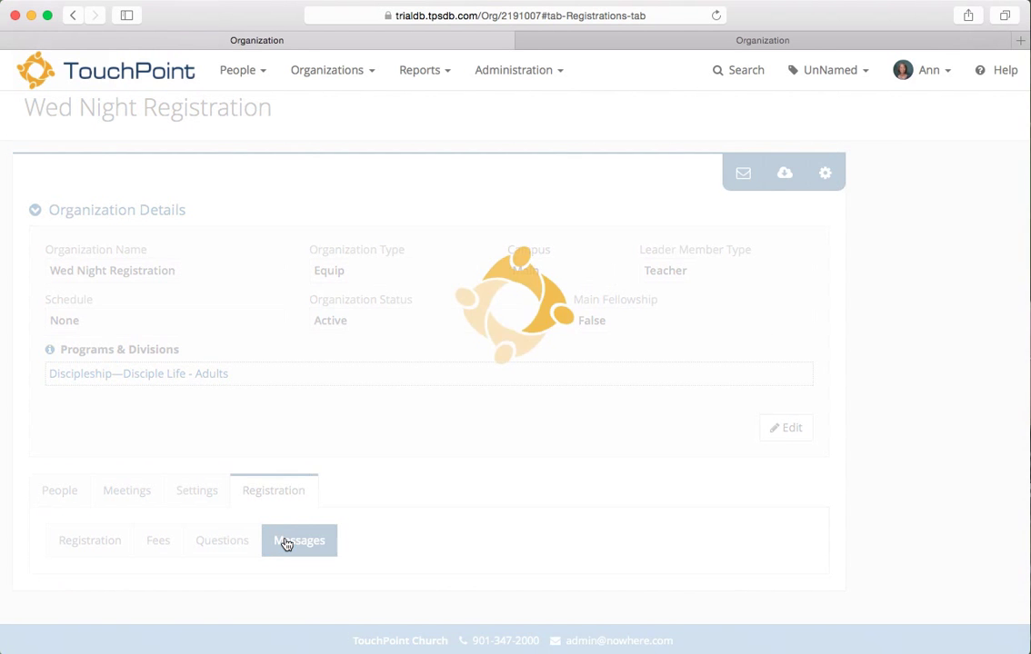
left_click(299, 540)
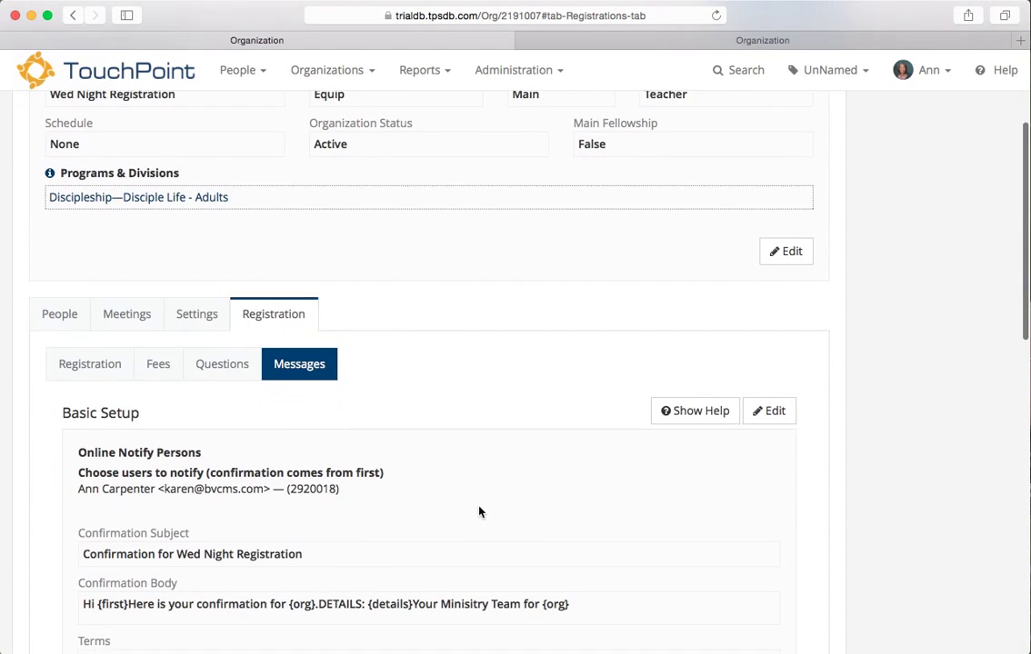
scroll("down", 3)
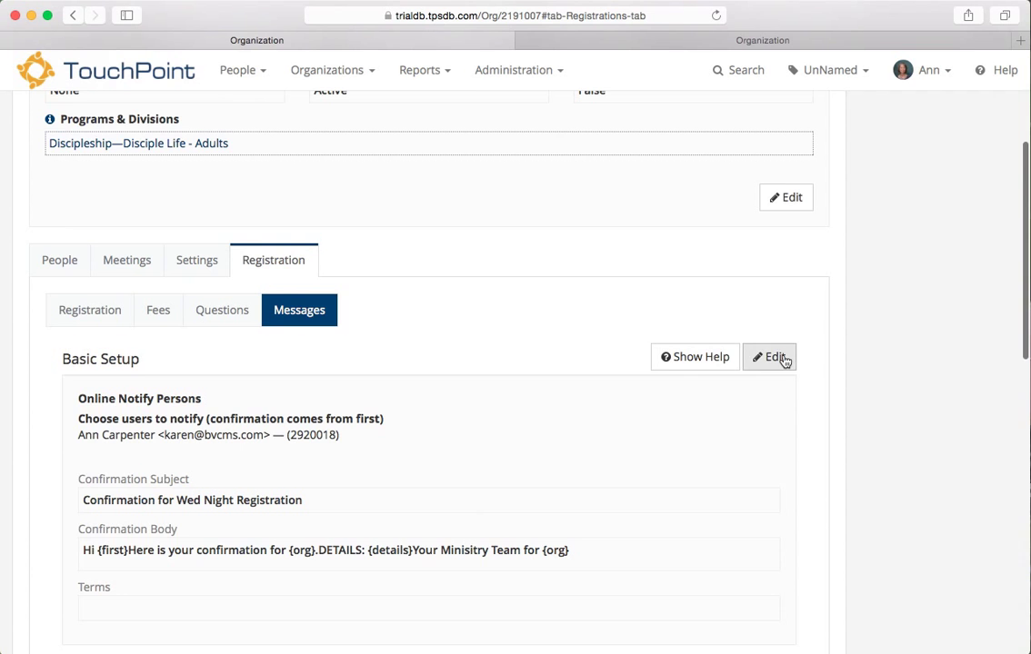
left_click(769, 356)
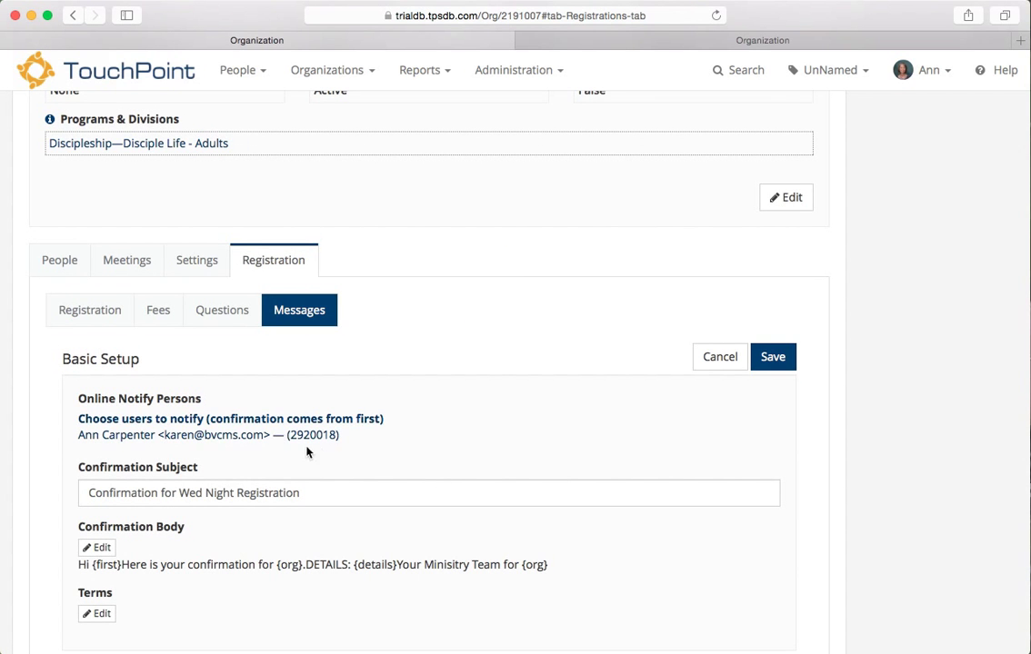
left_click(229, 418)
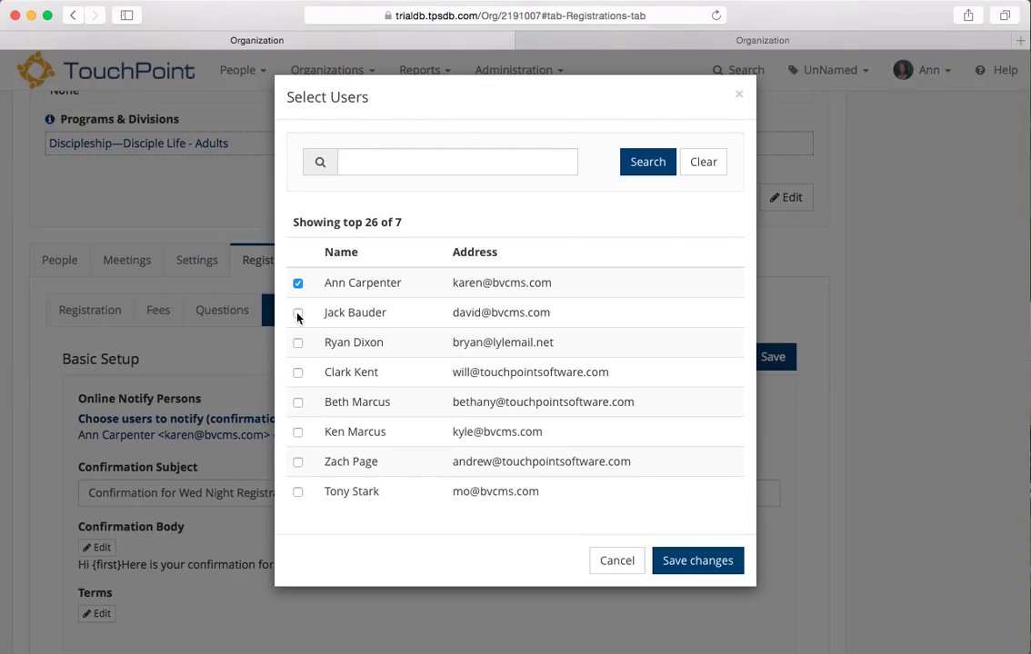
left_click(297, 312)
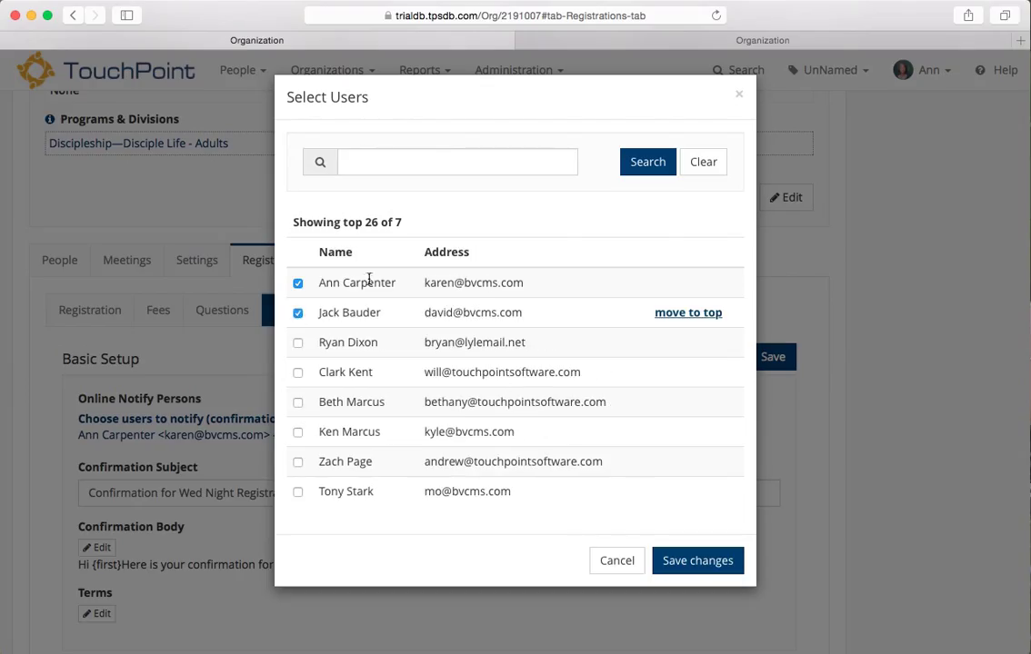
mouse_move(688, 313)
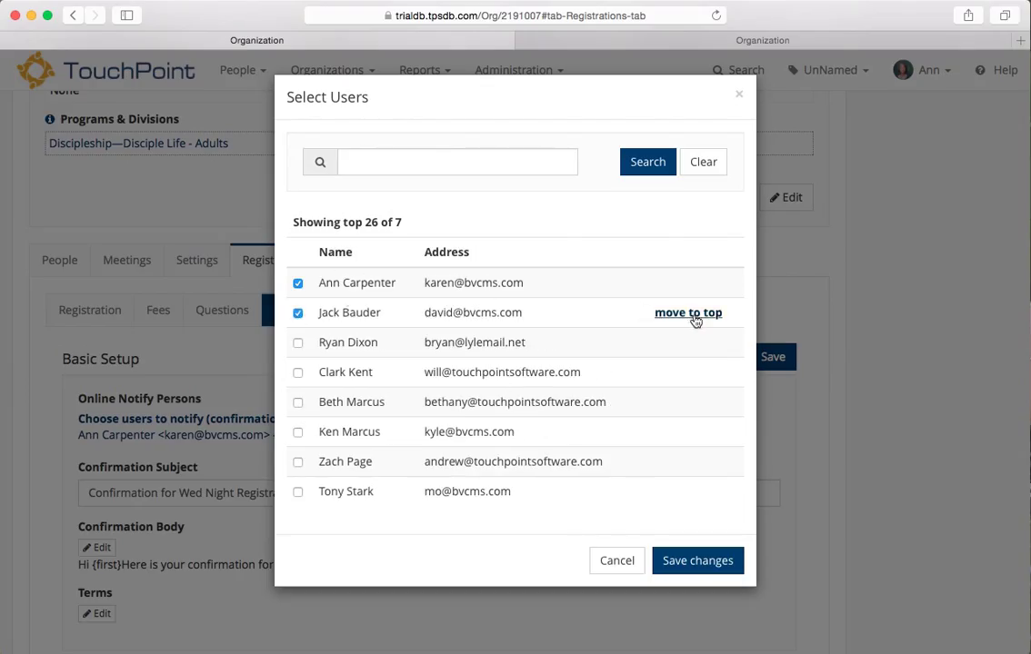
left_click(688, 312)
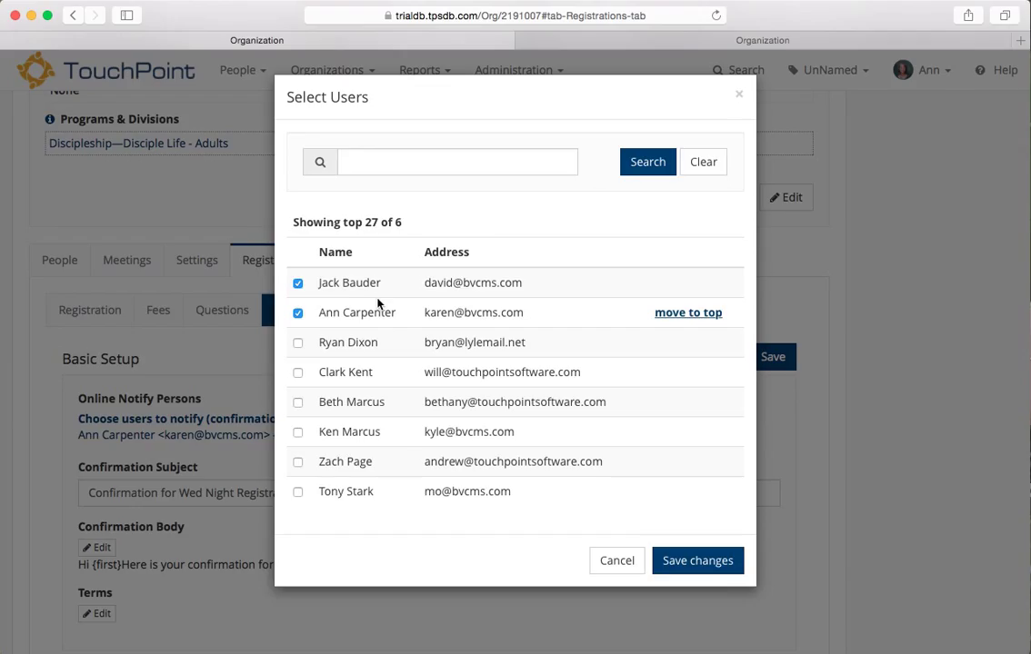
mouse_move(367, 329)
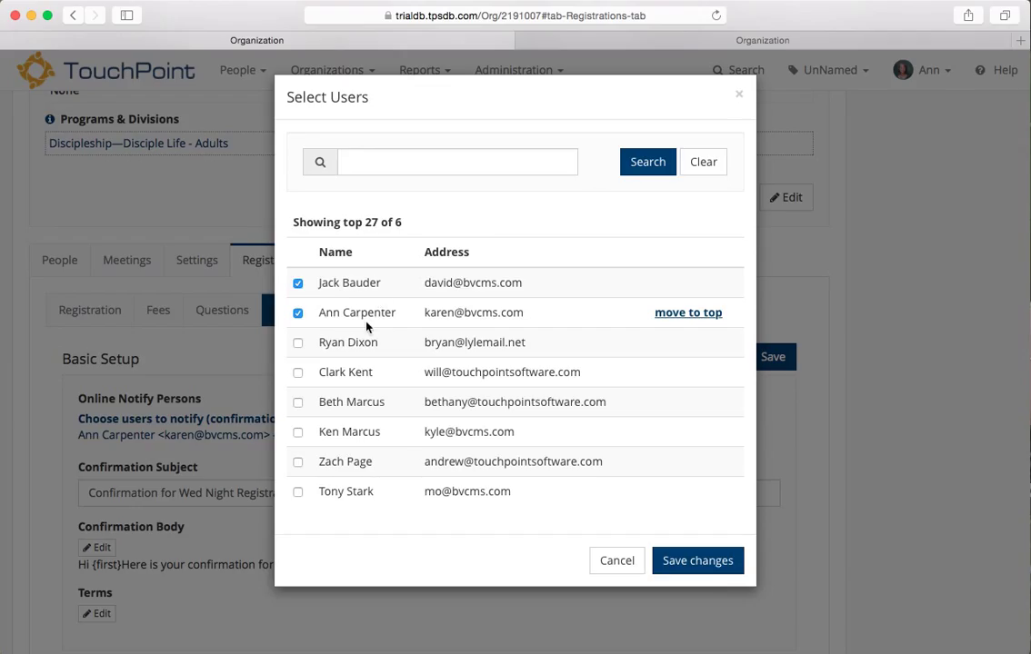
left_click(698, 560)
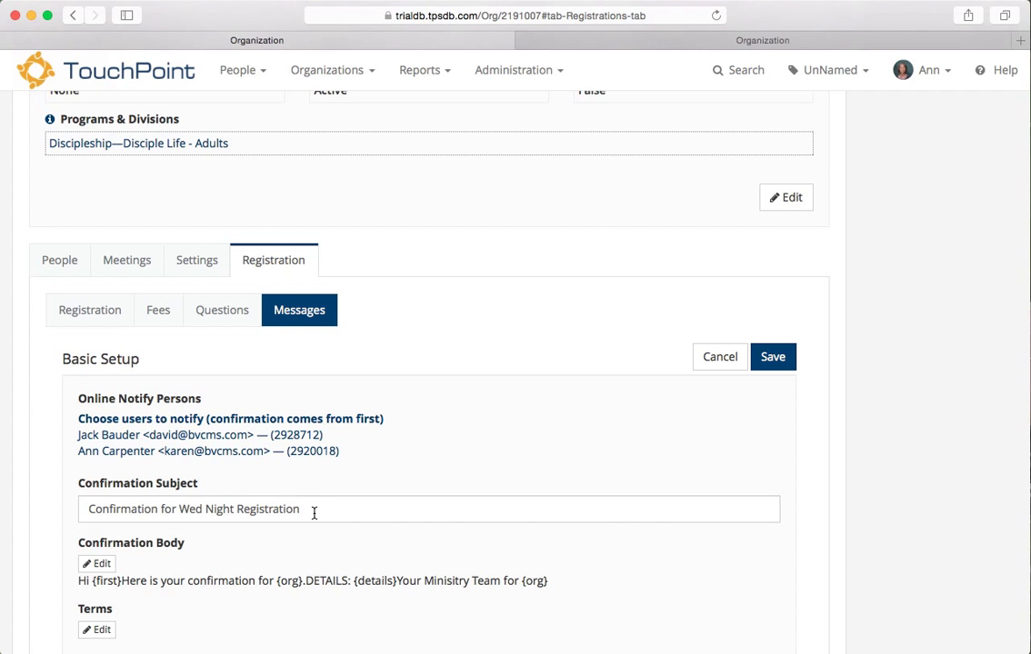
Replace 'Registration' with 'Classes' in the confirmation subject line.
scroll("down", 3)
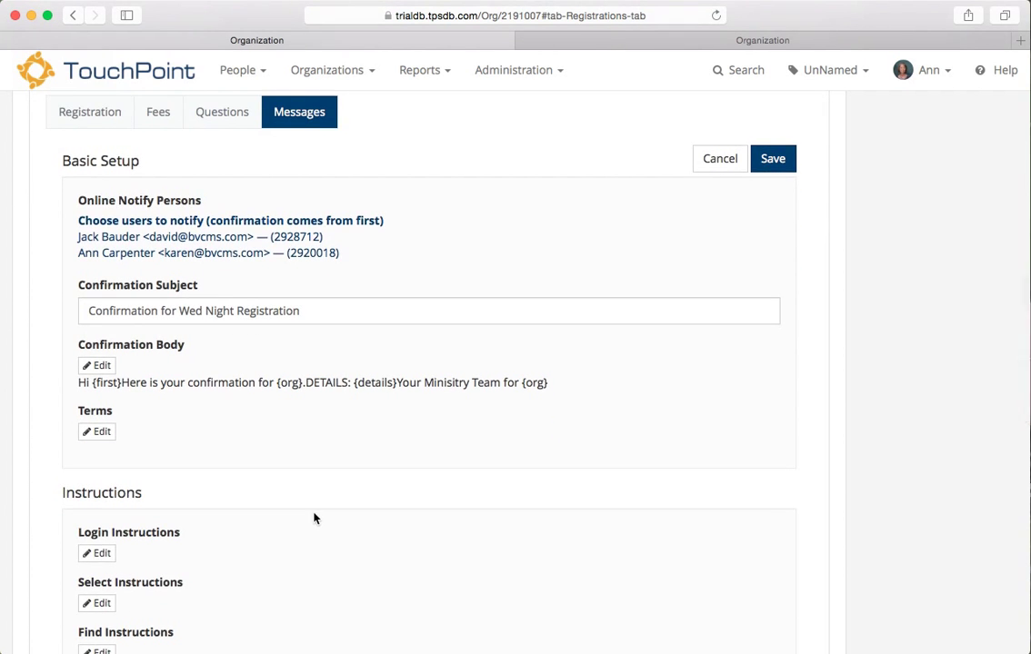
double_click(123, 310)
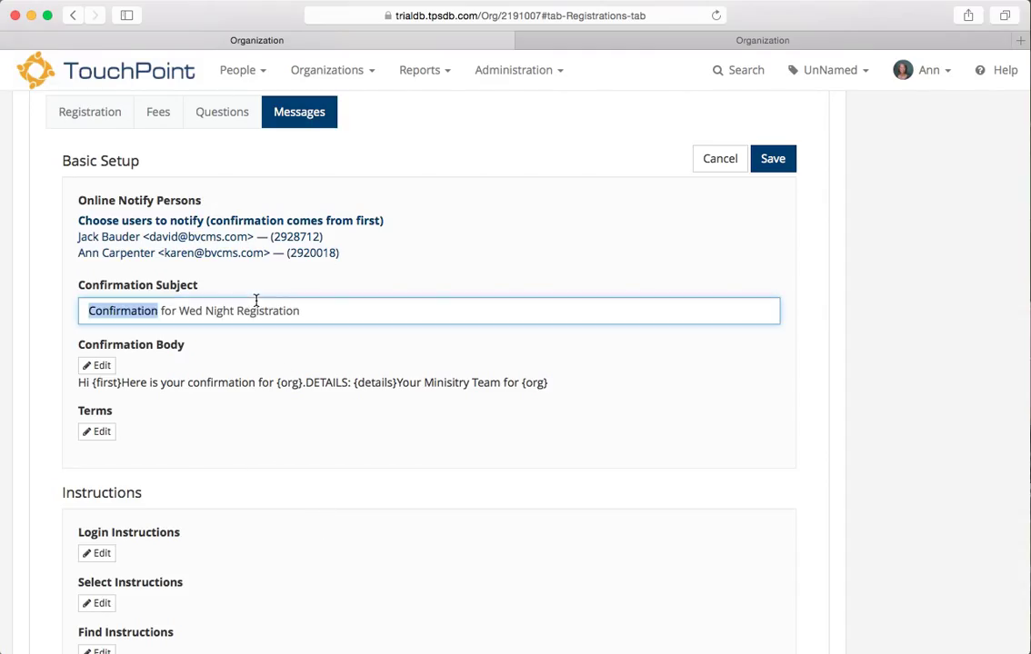
double_click(268, 311)
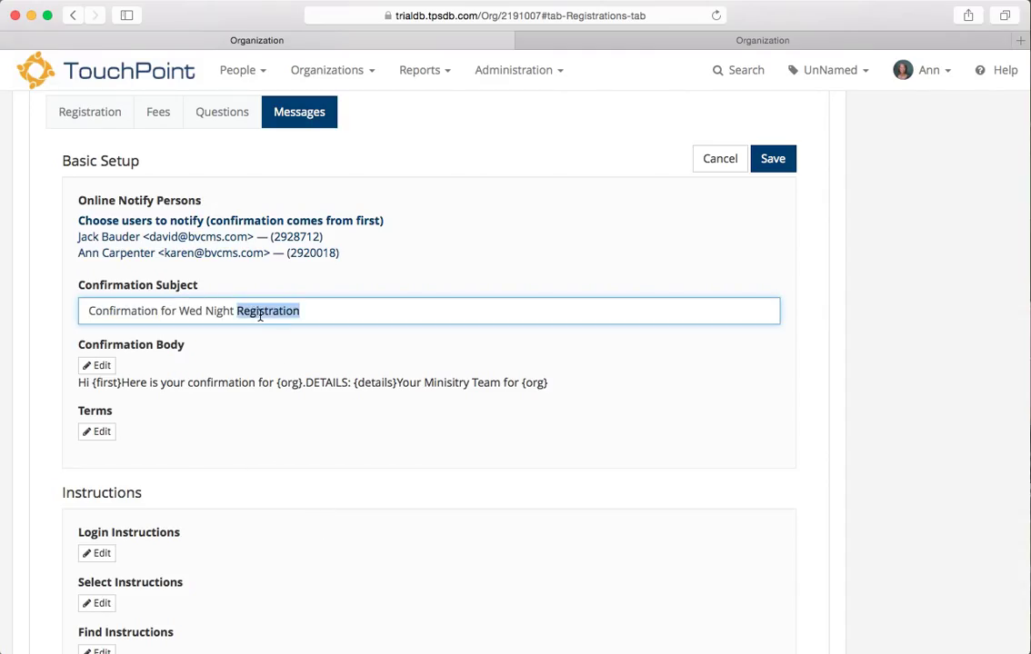
type("Classes")
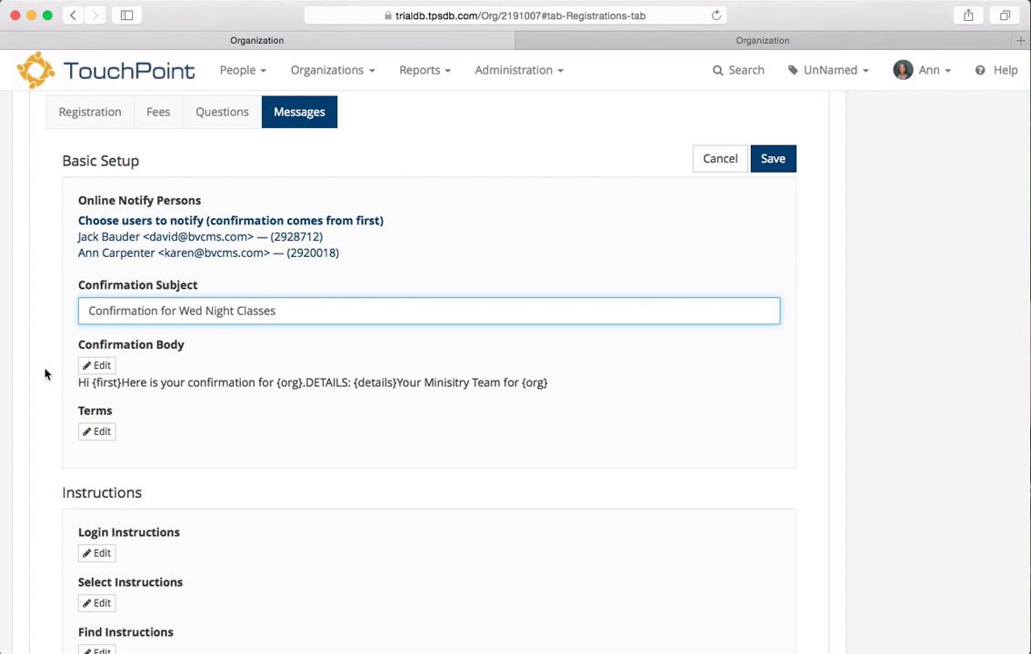
left_click(97, 365)
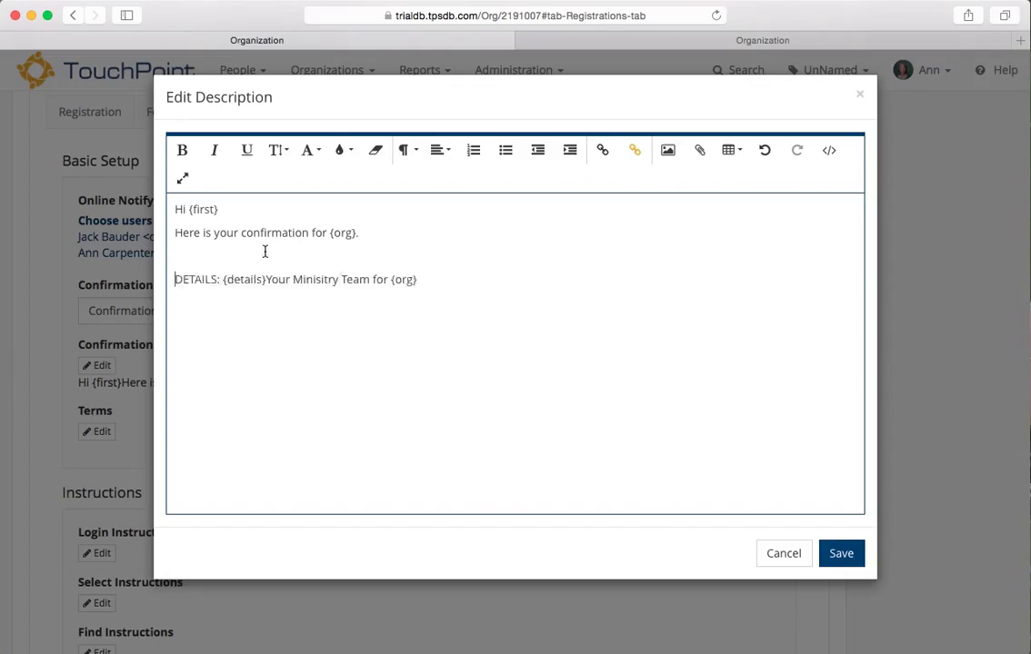
double_click(302, 279)
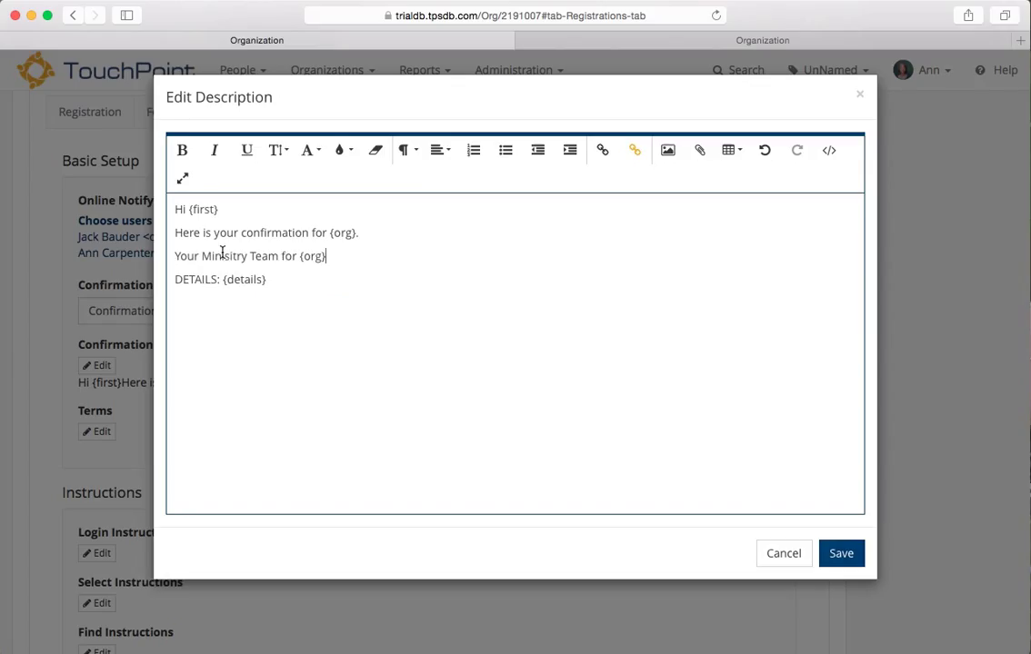
mouse_move(300, 279)
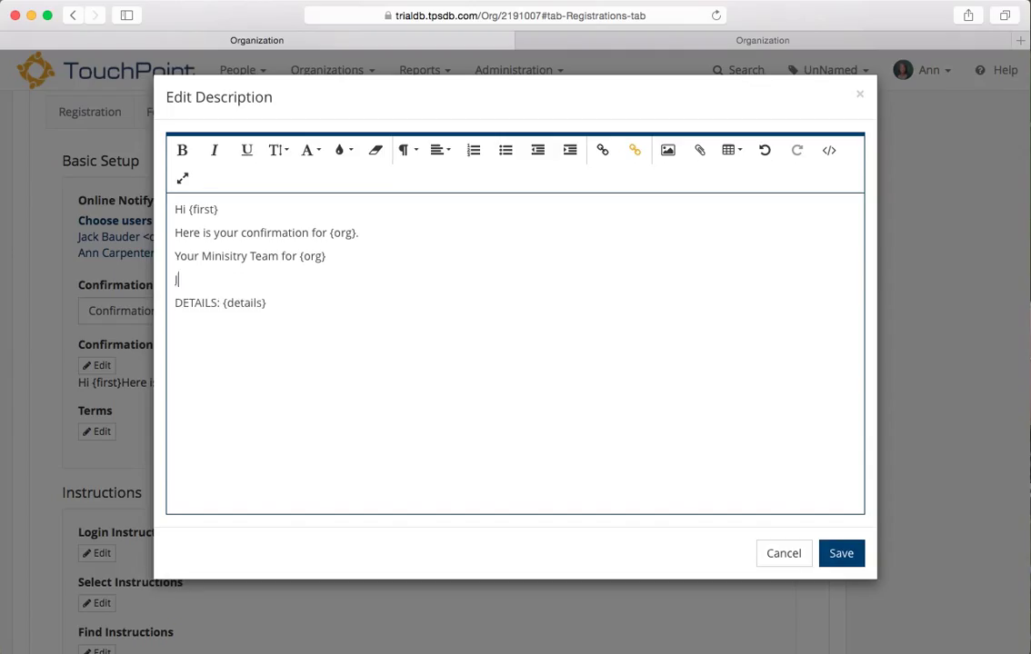
type("Jack Bauder")
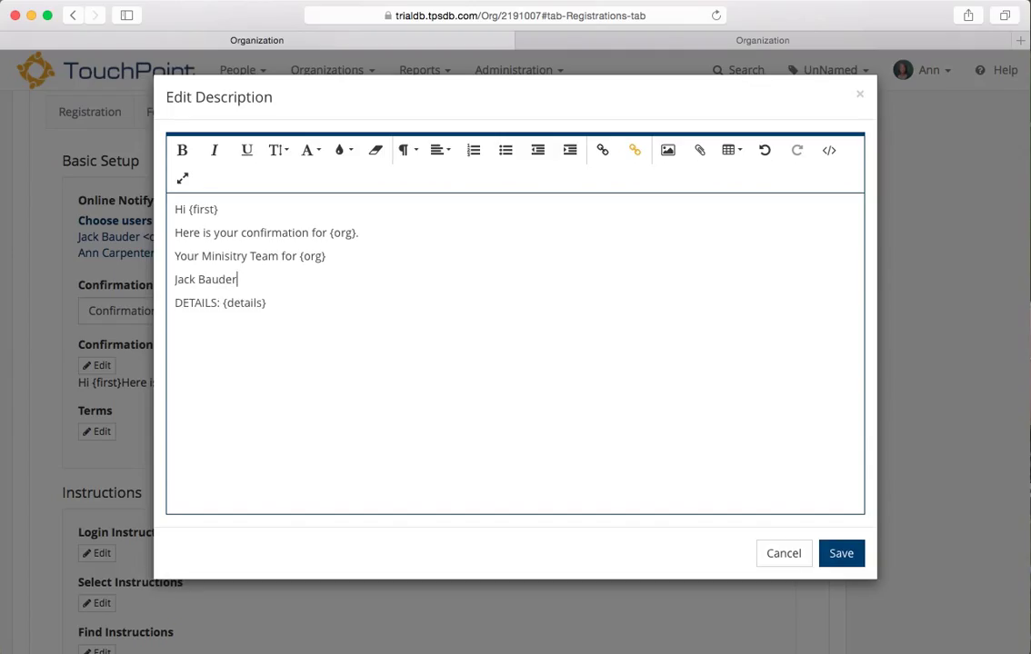
left_click(360, 233)
type(" Classes be")
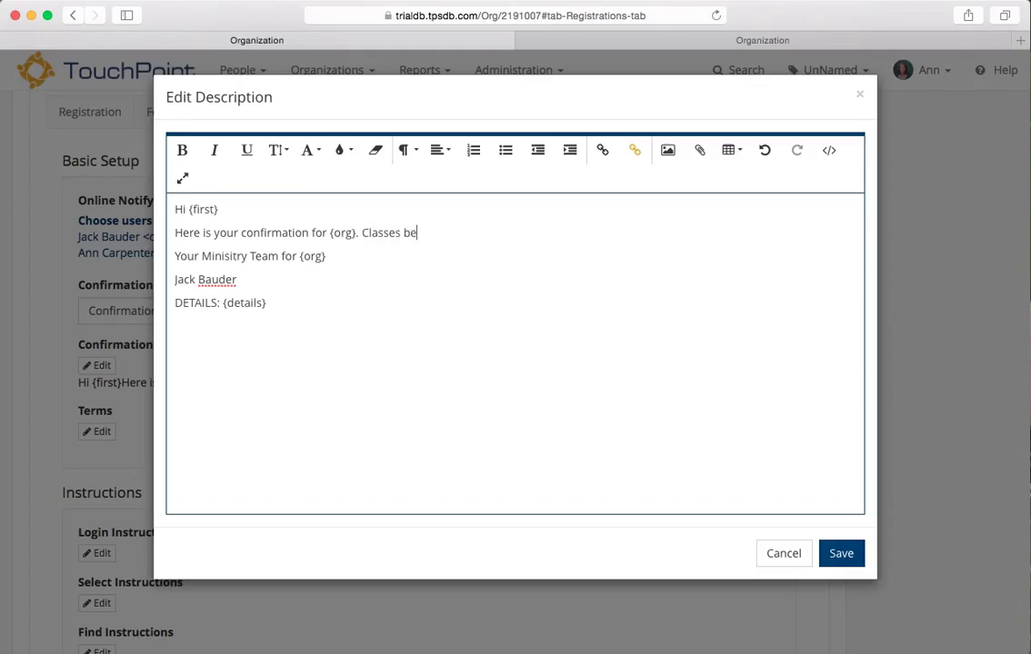
type("gin the first Wed")
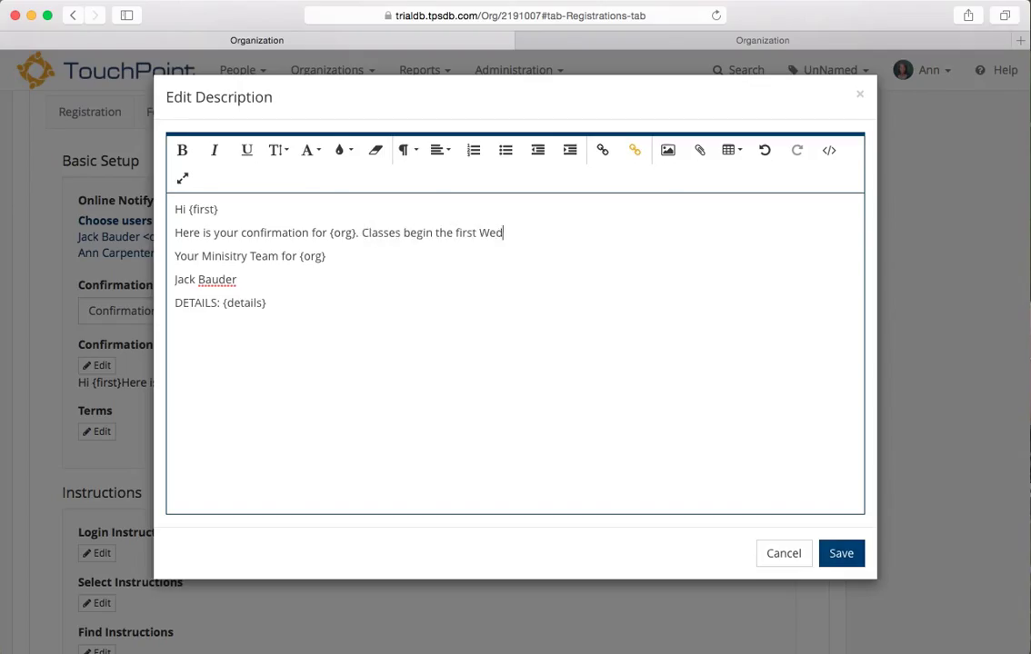
type(". in Sept.")
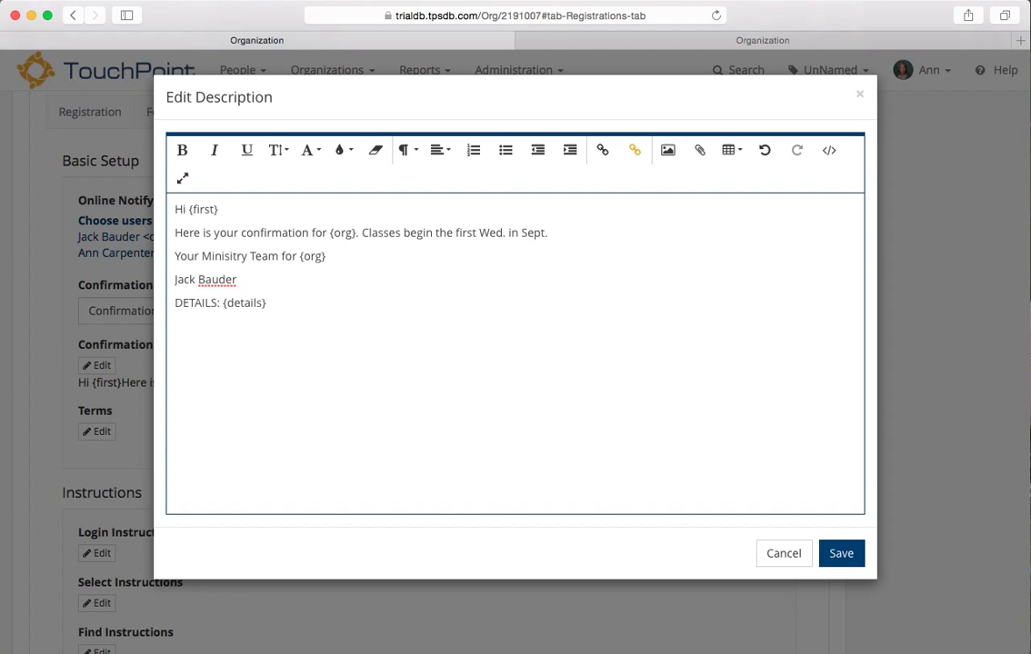
left_click(548, 232)
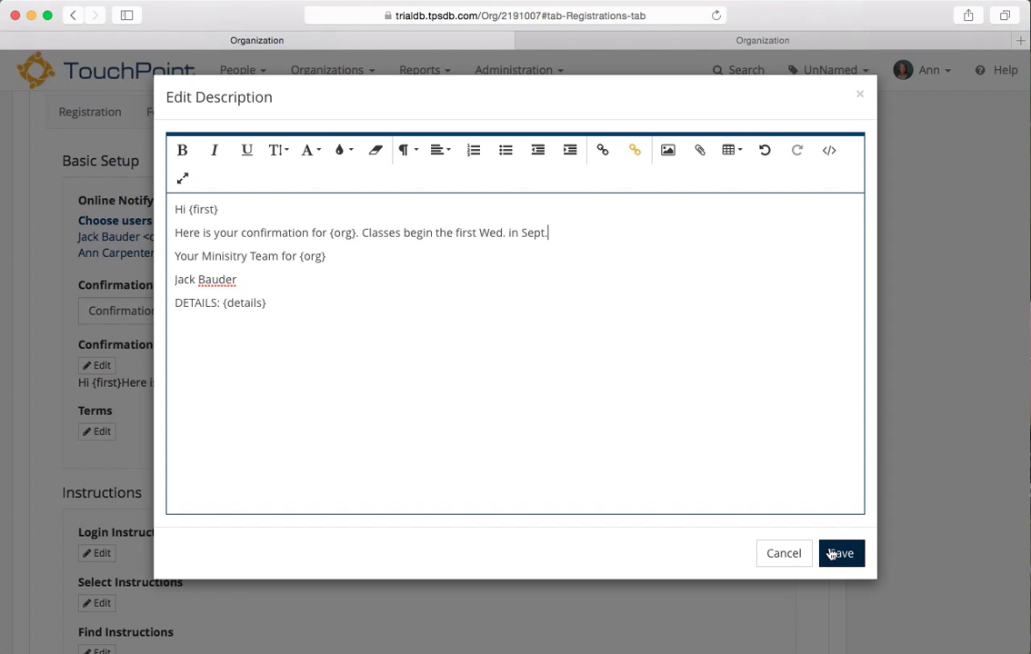
left_click(840, 554)
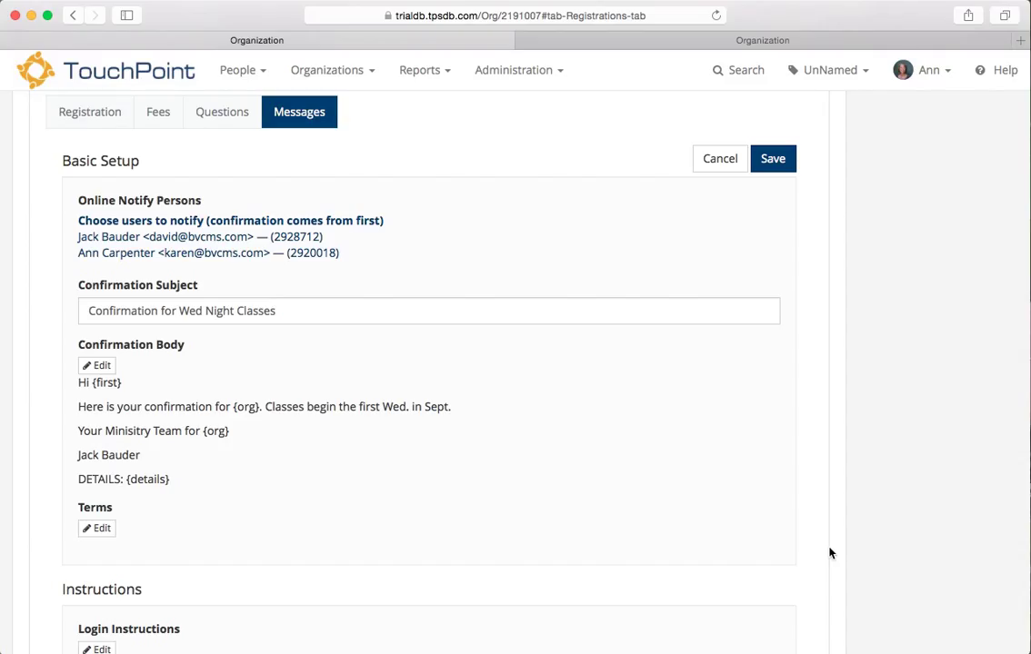
mouse_move(258, 420)
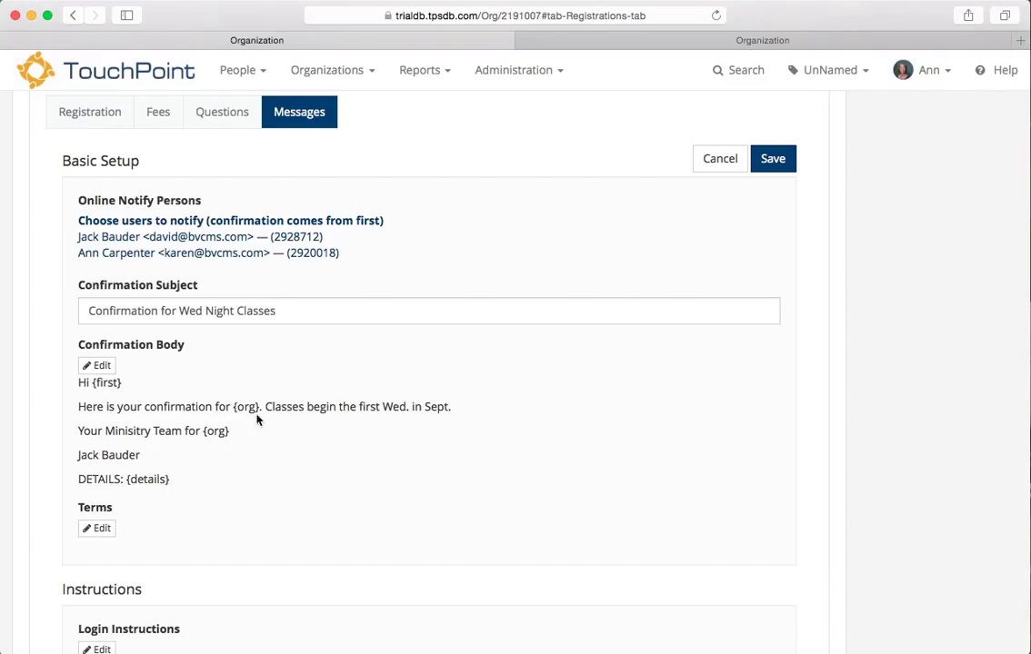
double_click(245, 406)
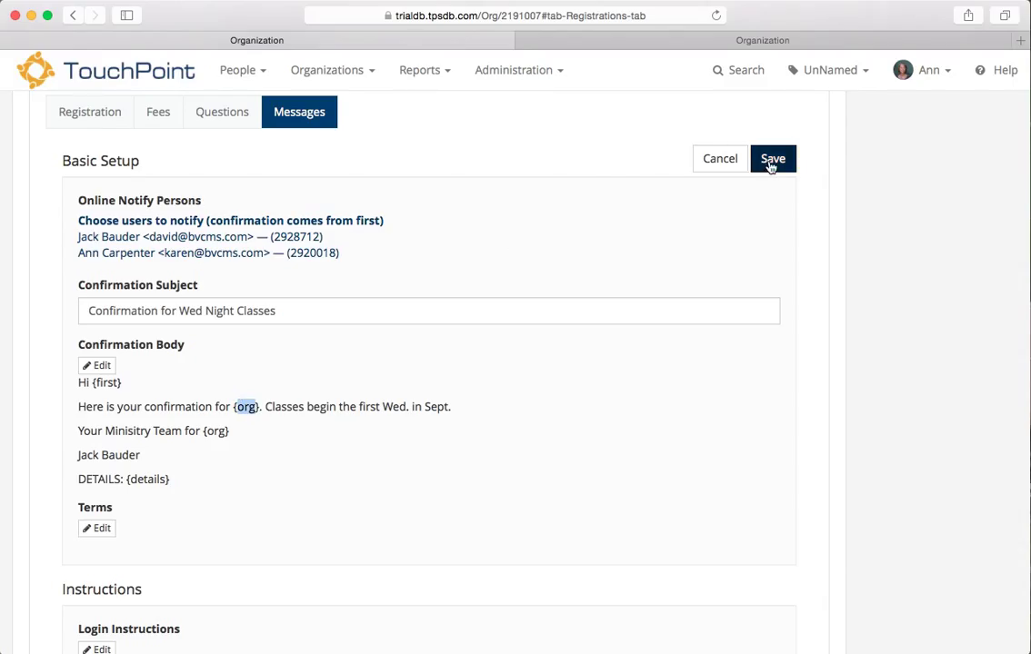
Save the confirmation messages and view the Registration setup for Wed Night Registration.
left_click(773, 158)
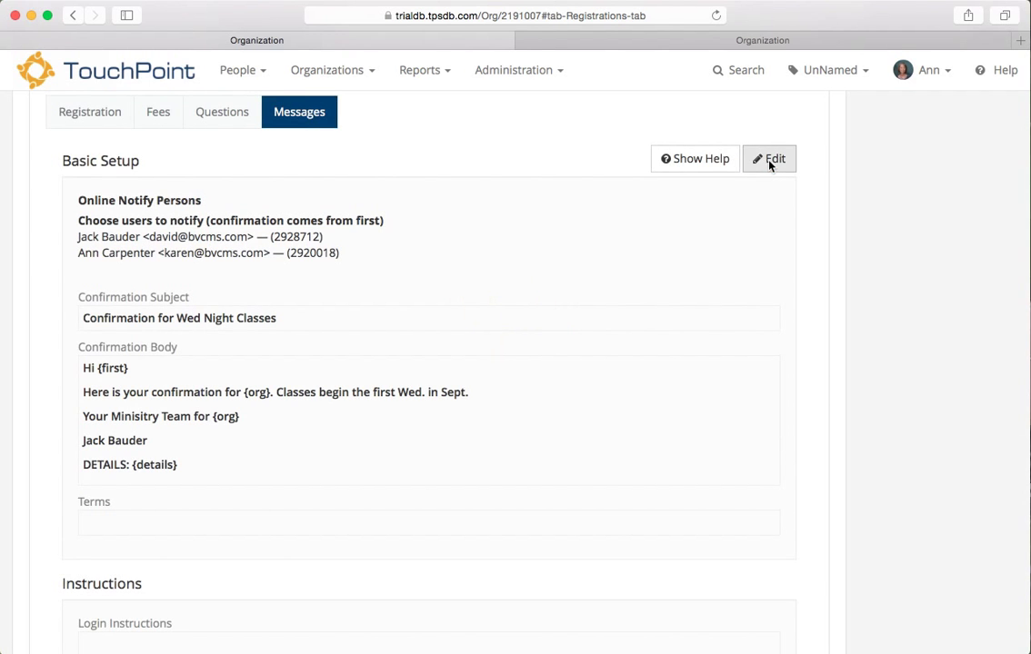
scroll("up", 3)
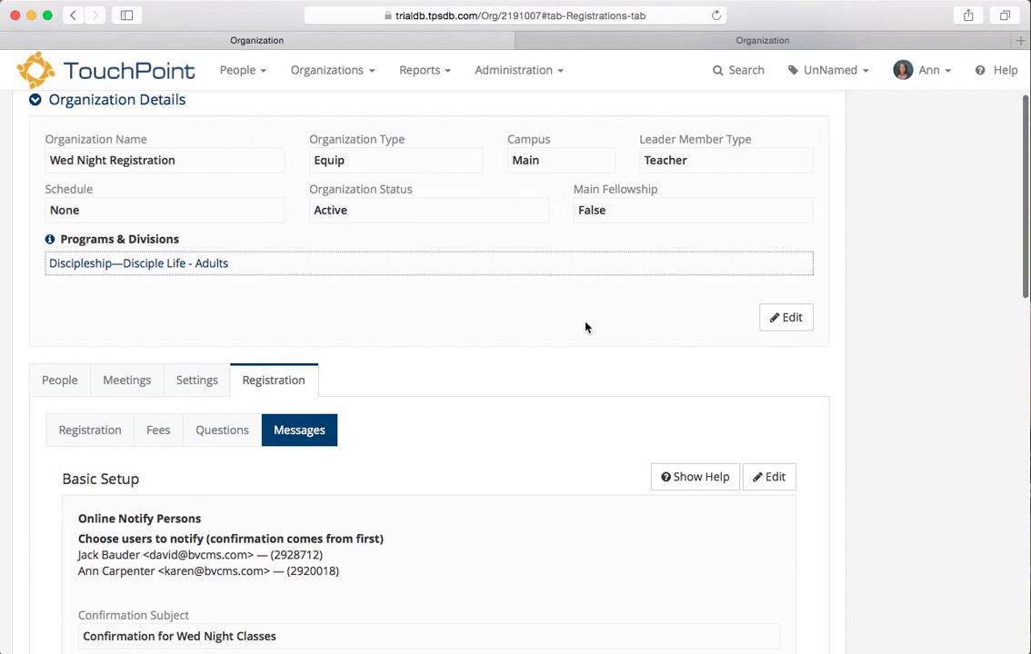
left_click(89, 430)
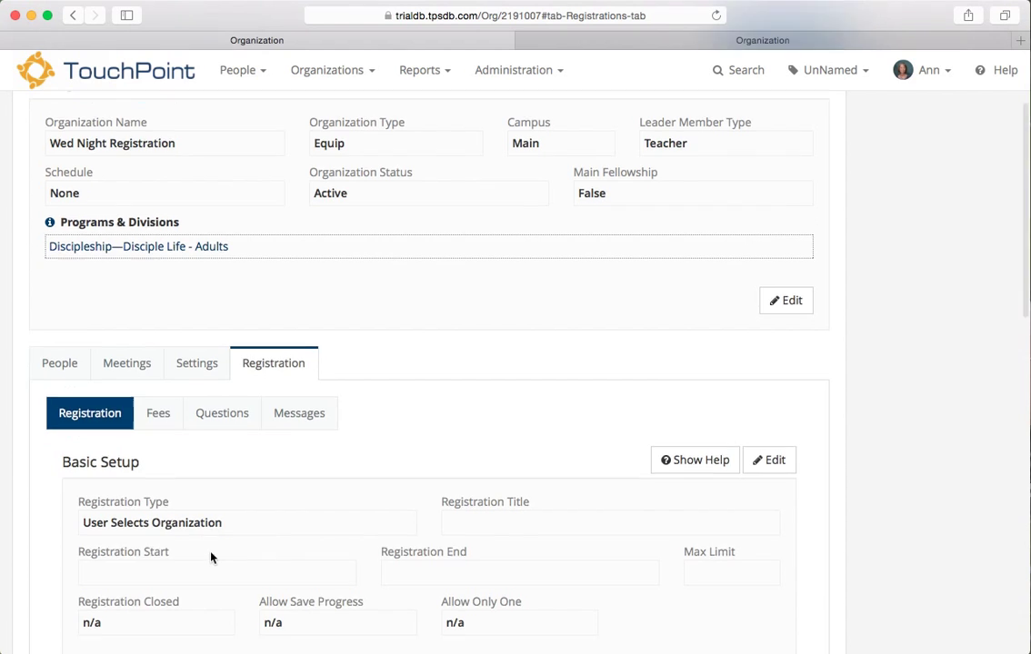
scroll("down", 3)
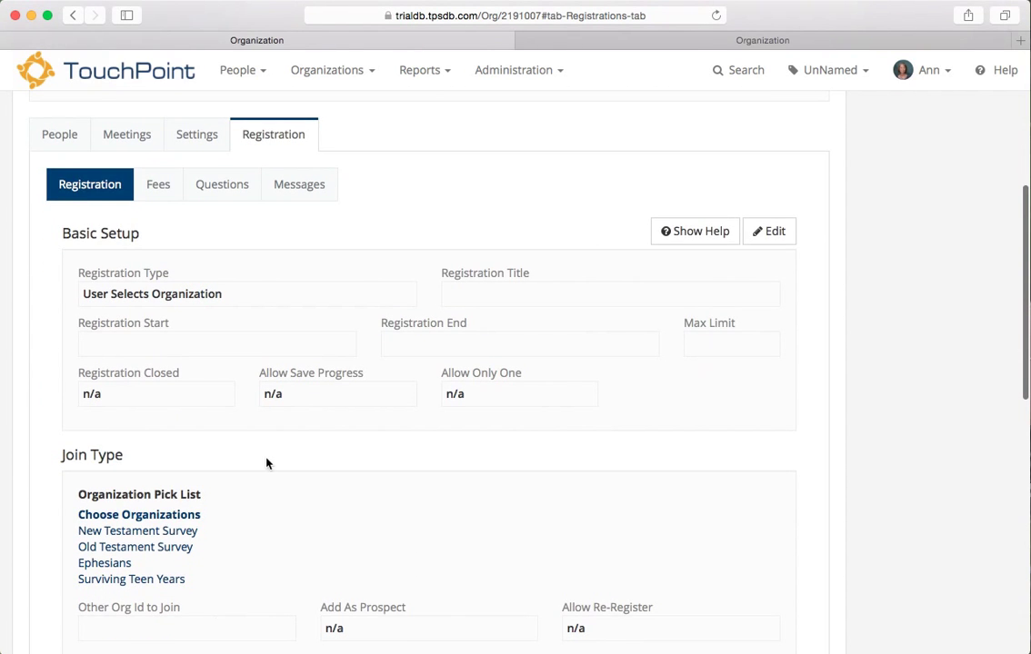
scroll("up", 3)
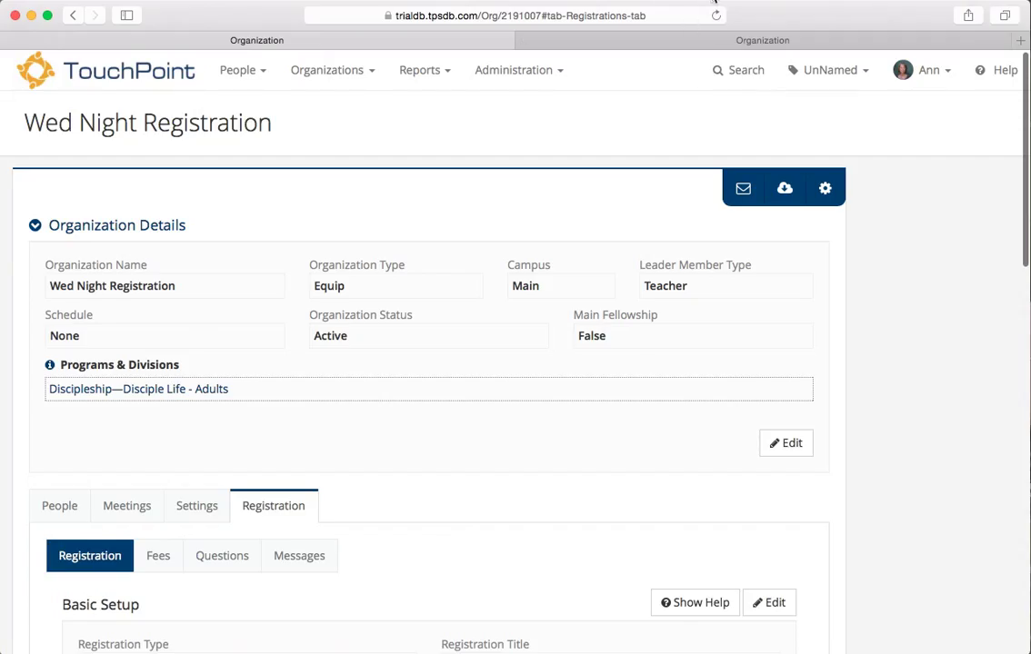
left_click(825, 188)
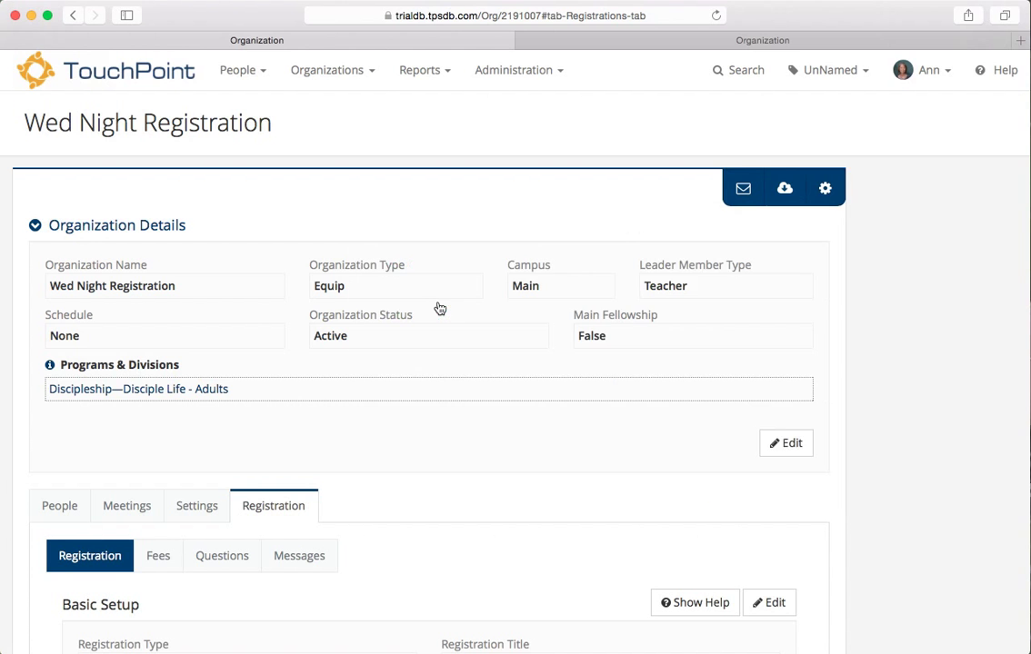
Launch Try Registration and follow the OnlineReg link to the public registration page.
left_click(783, 188)
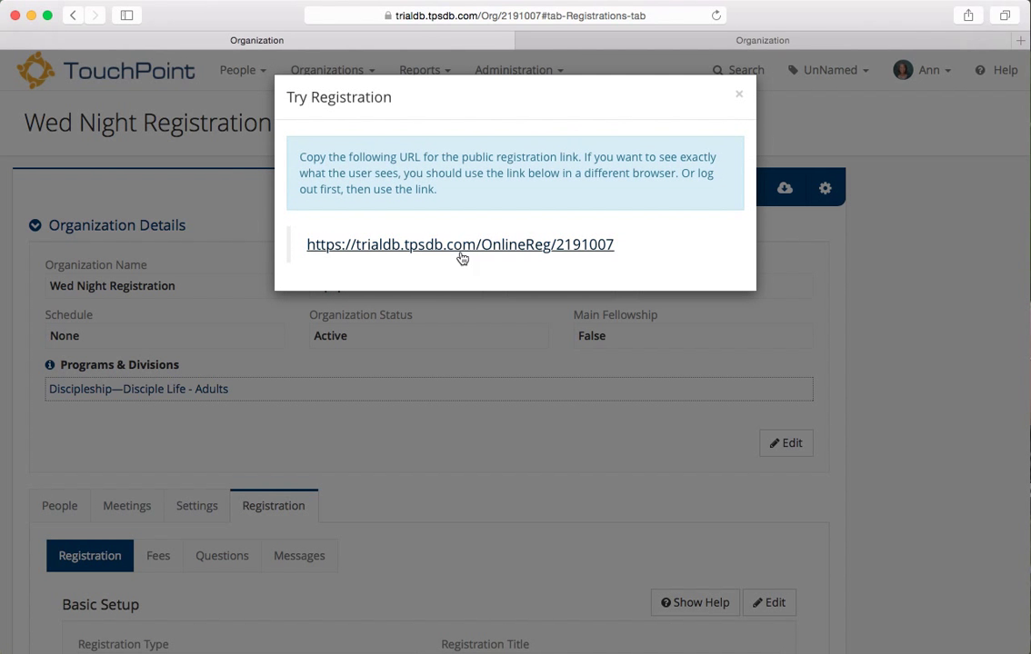
mouse_move(469, 253)
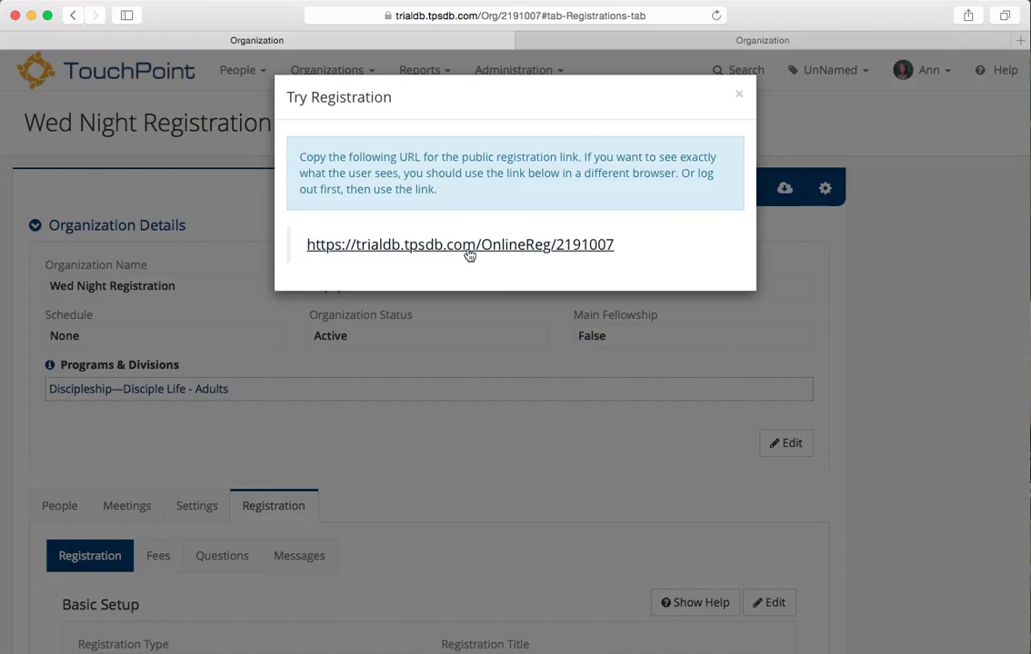
left_click(460, 244)
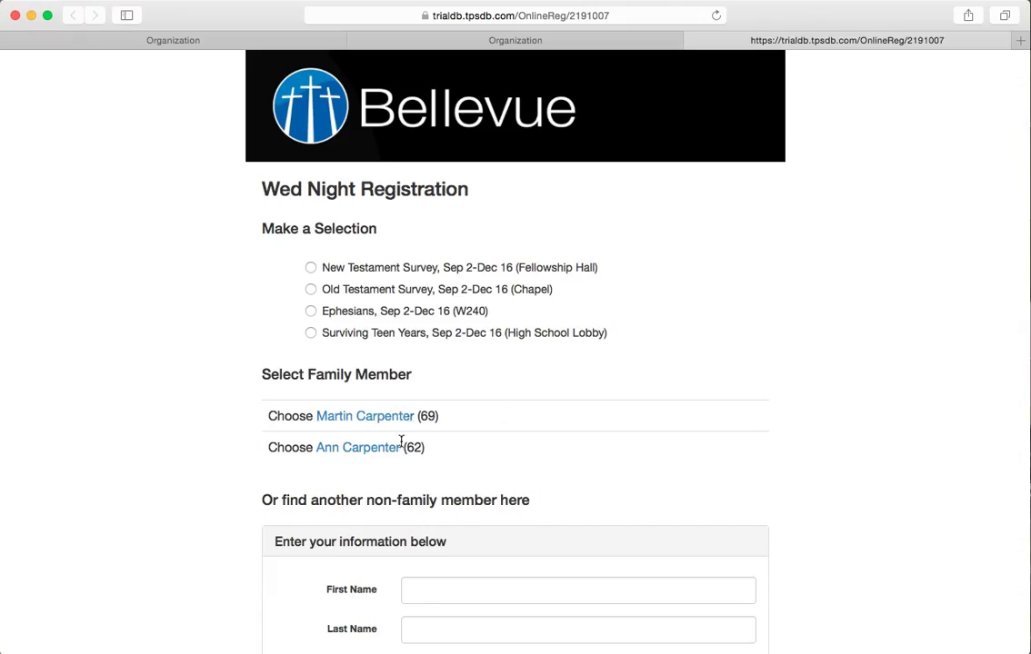
mouse_move(421, 325)
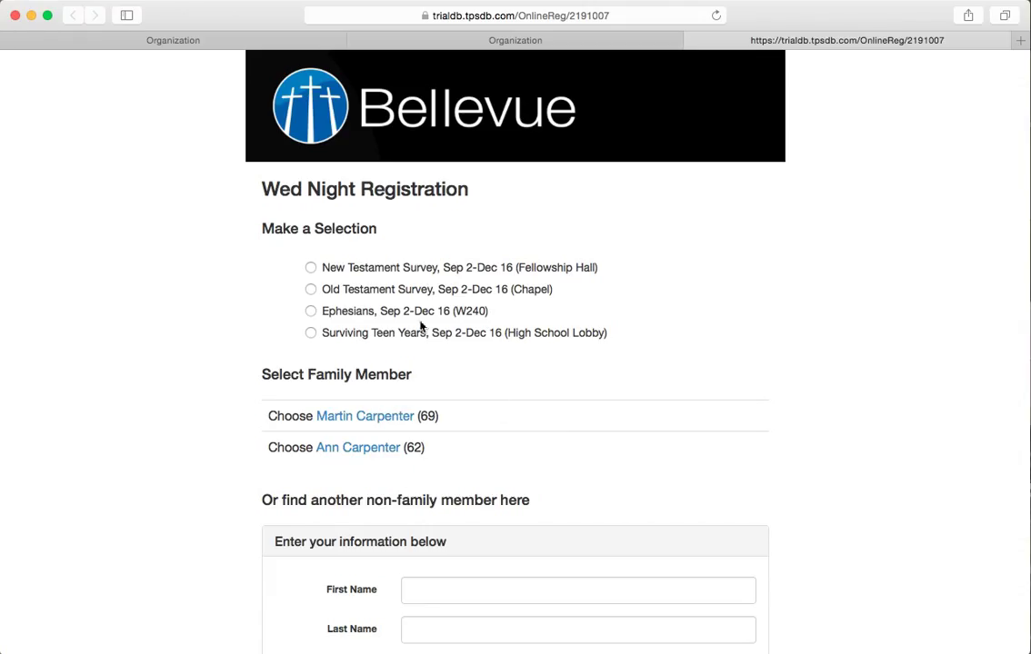
mouse_move(452, 346)
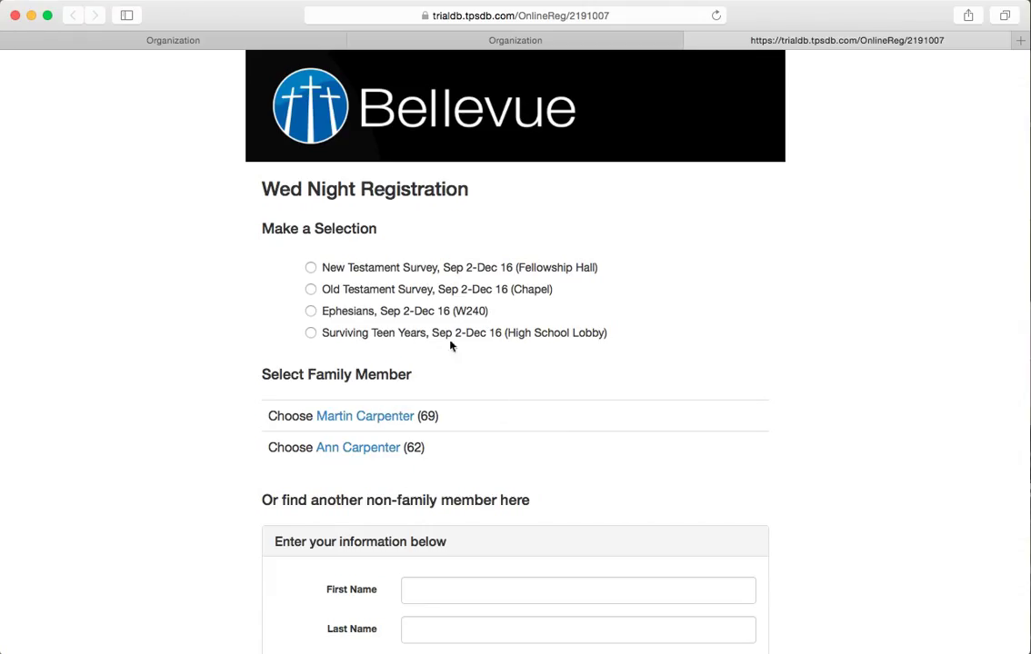
mouse_move(427, 289)
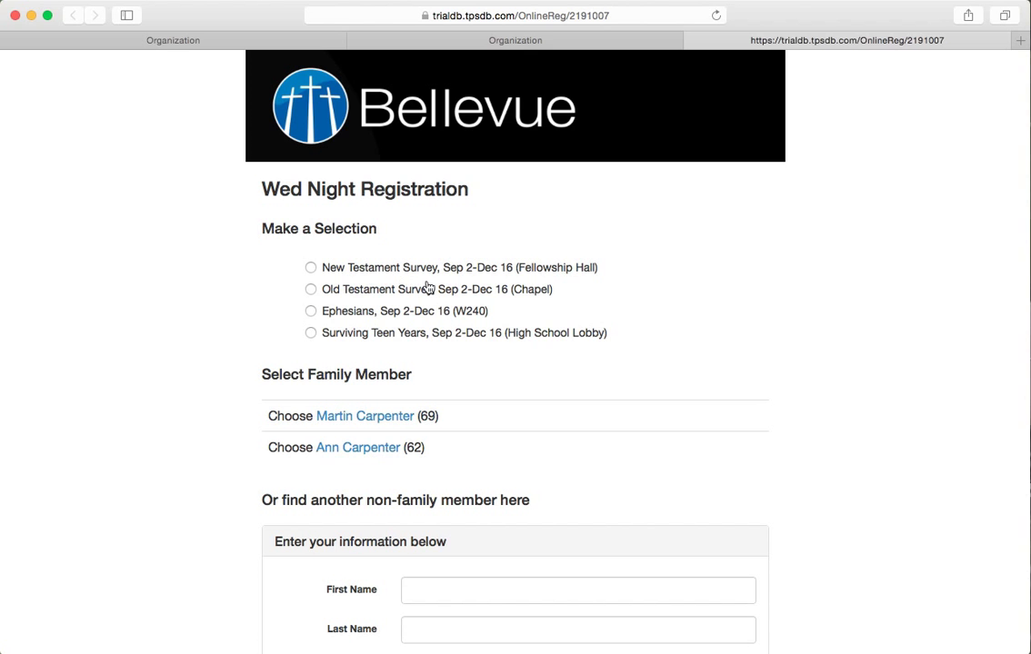
mouse_move(458, 281)
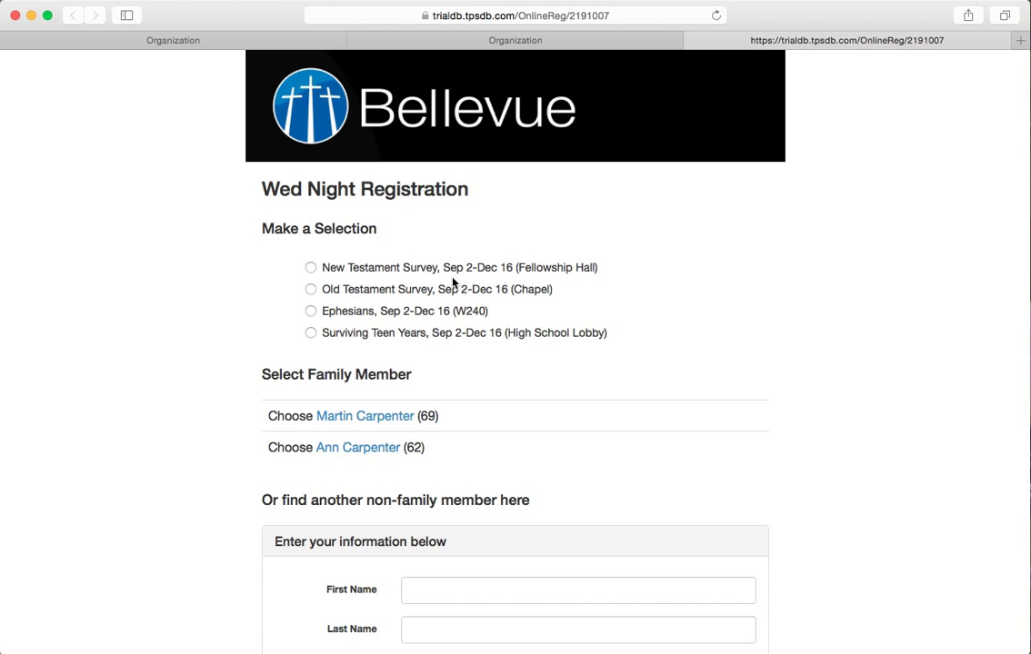
mouse_move(578, 289)
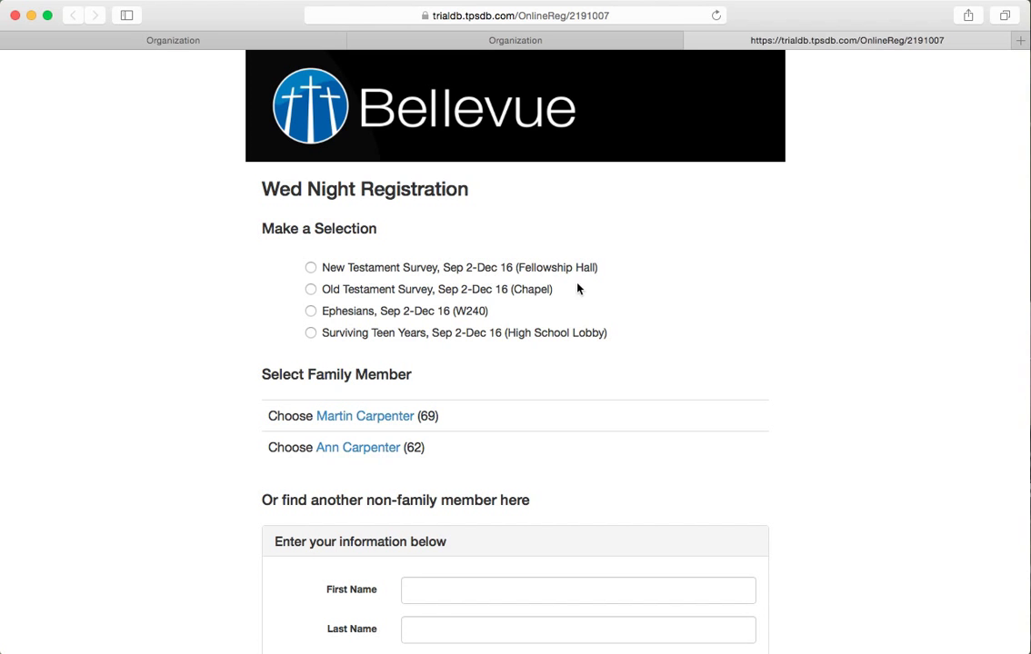
mouse_move(540, 340)
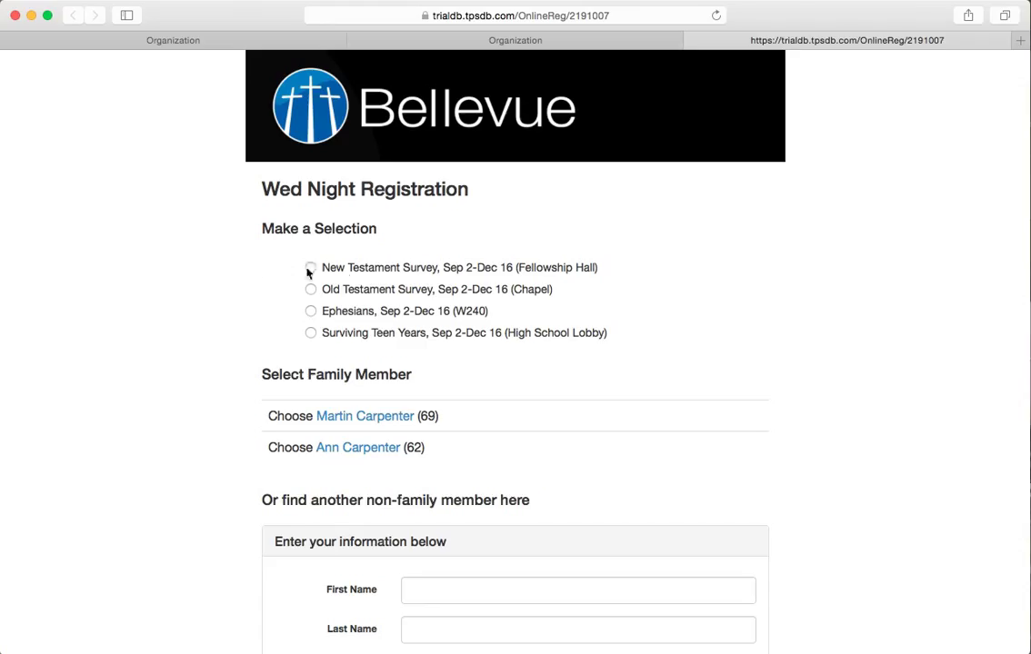
left_click(311, 267)
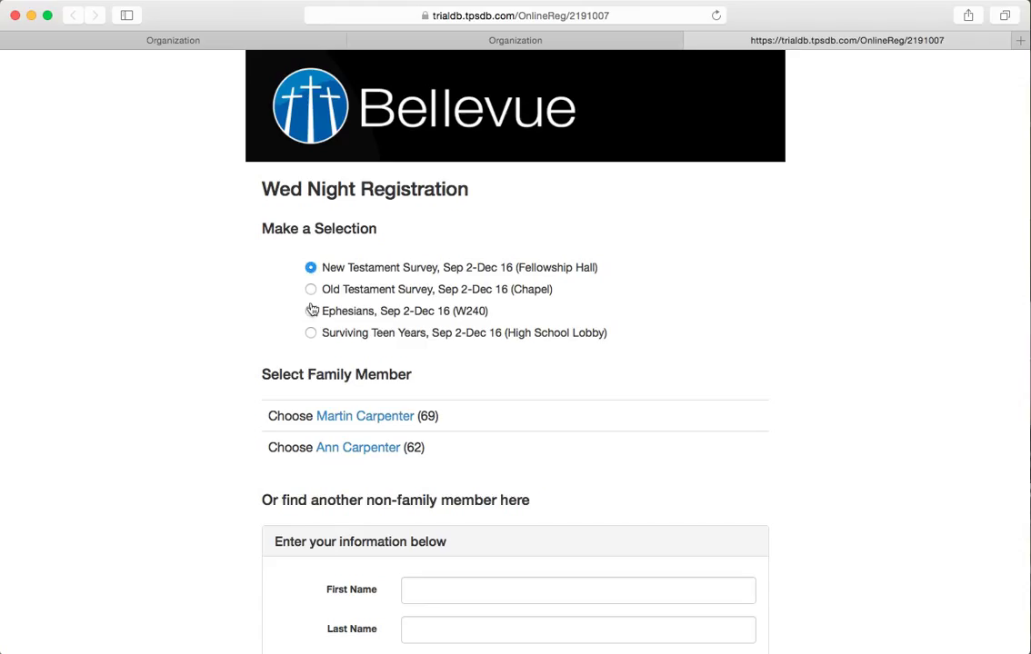
left_click(311, 289)
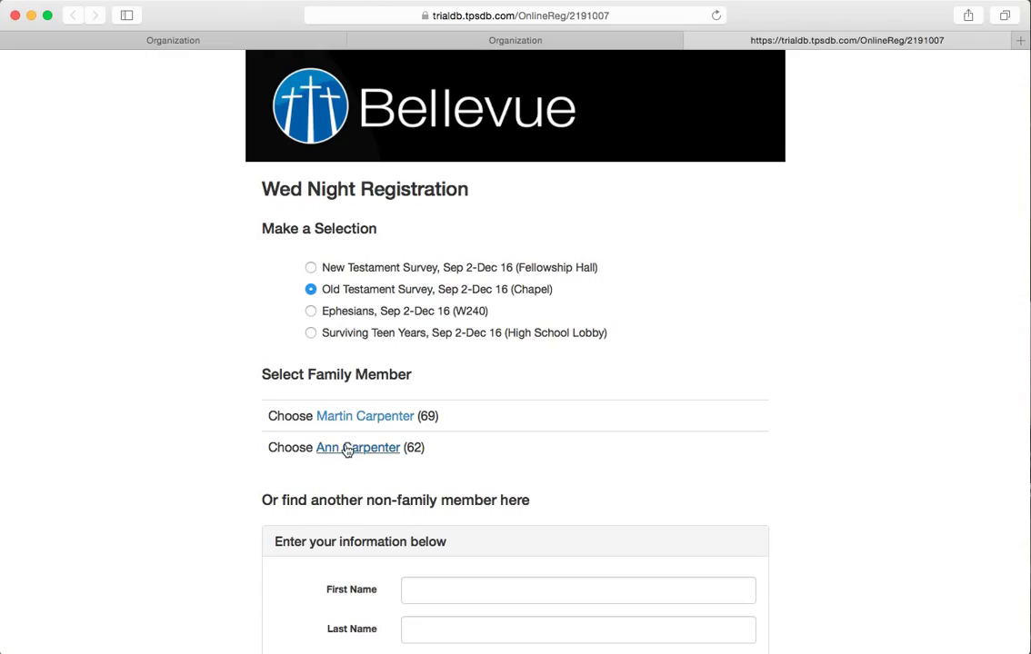
left_click(357, 448)
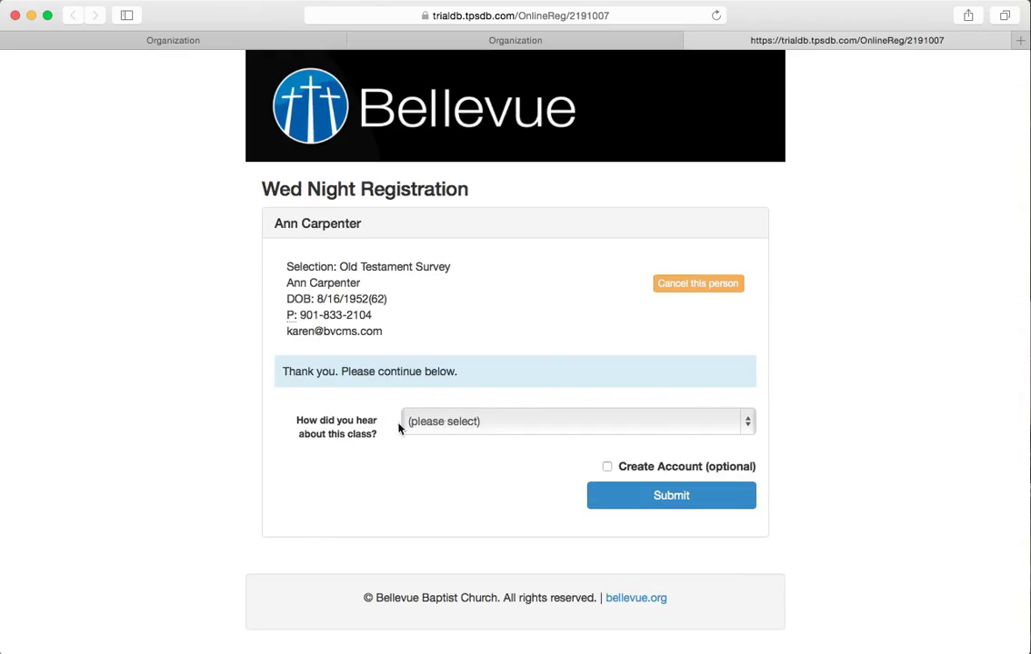
left_click(575, 421)
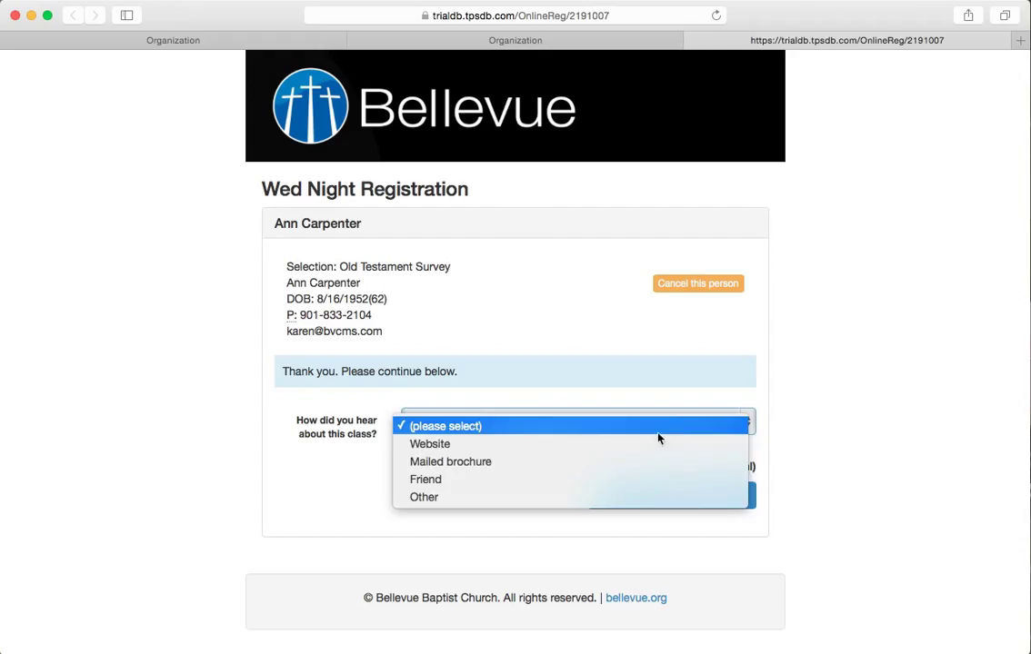
left_click(429, 444)
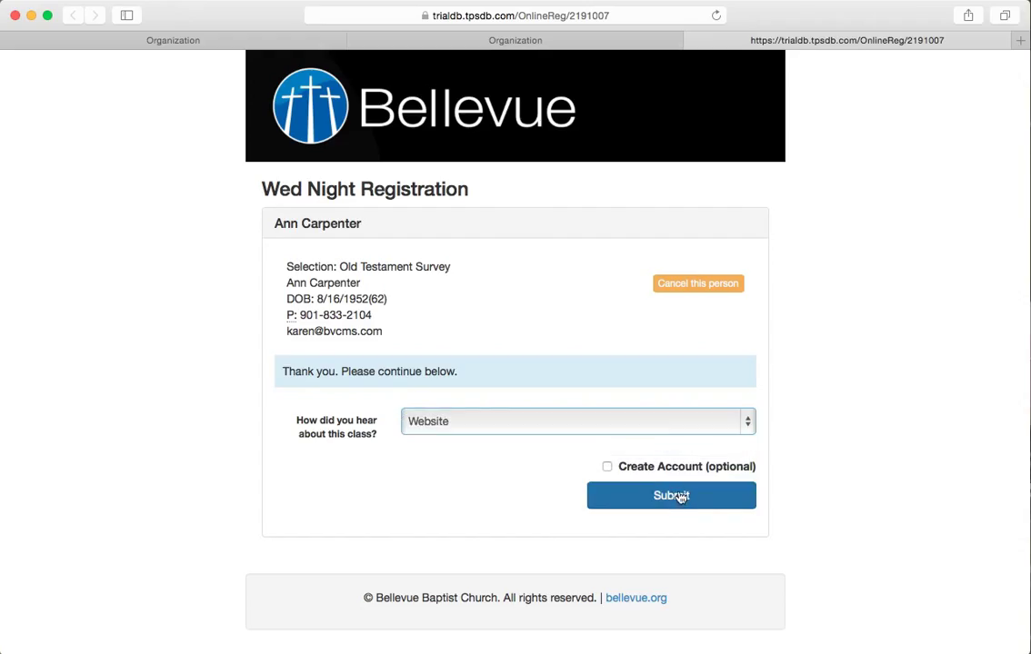
left_click(671, 496)
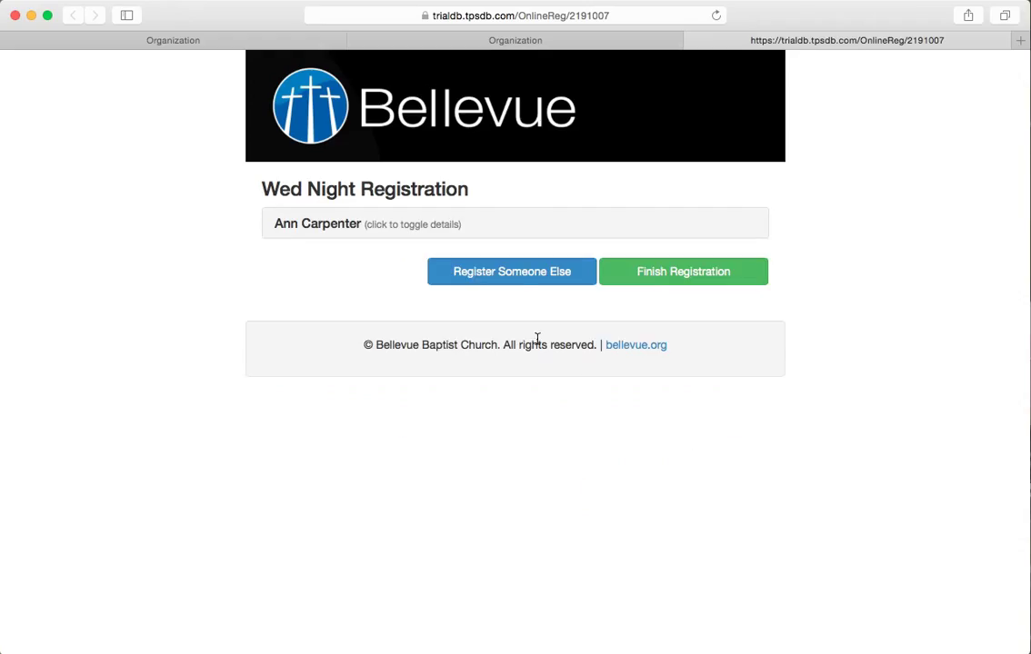
left_click(511, 271)
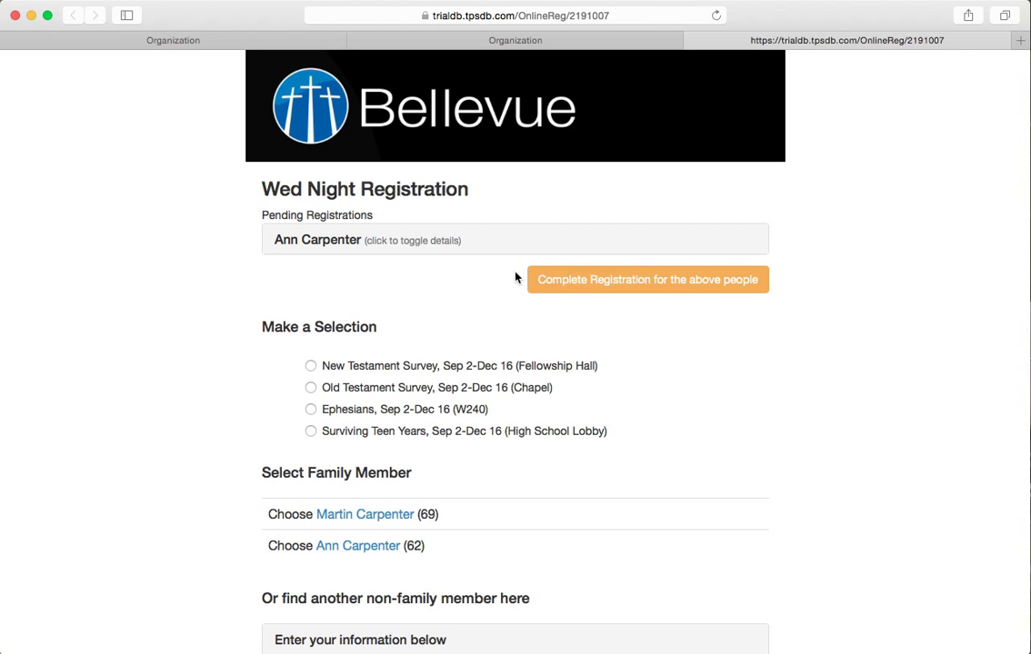
mouse_move(419, 240)
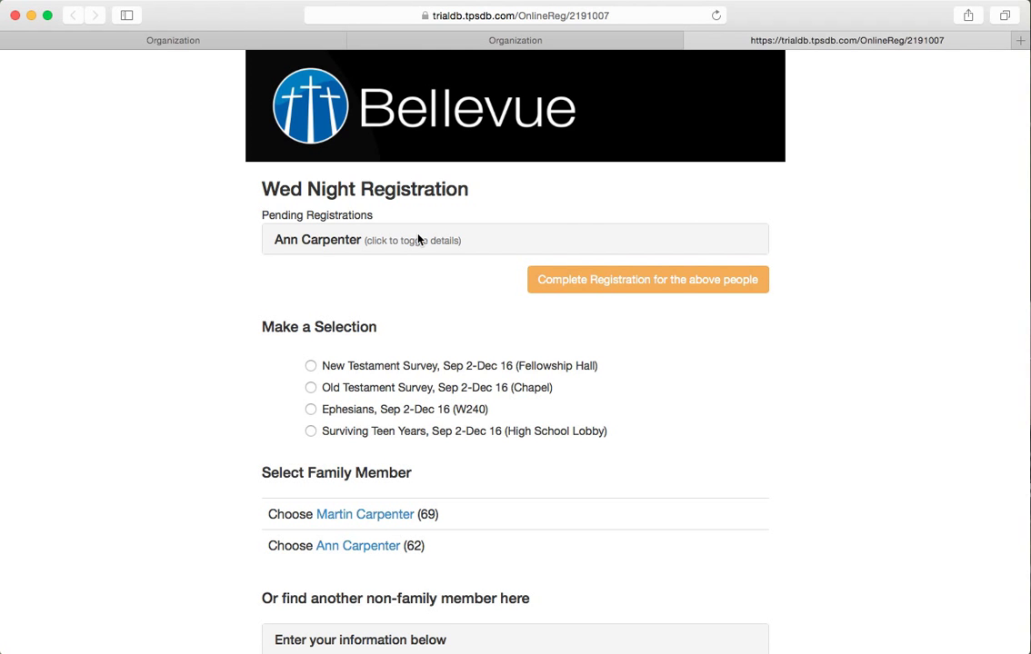
mouse_move(390, 240)
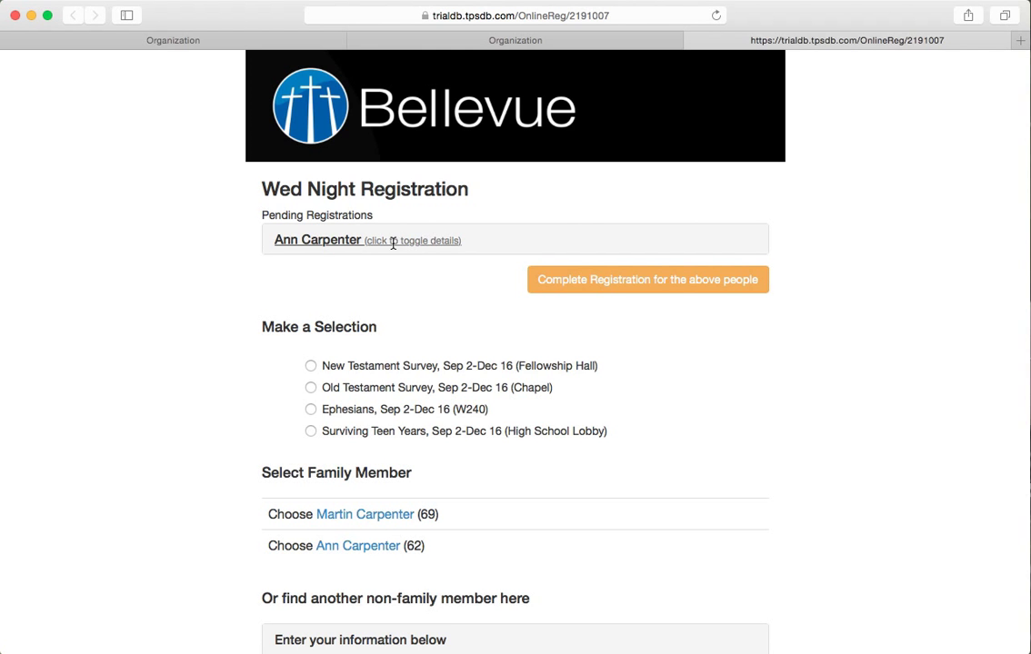
left_click(318, 240)
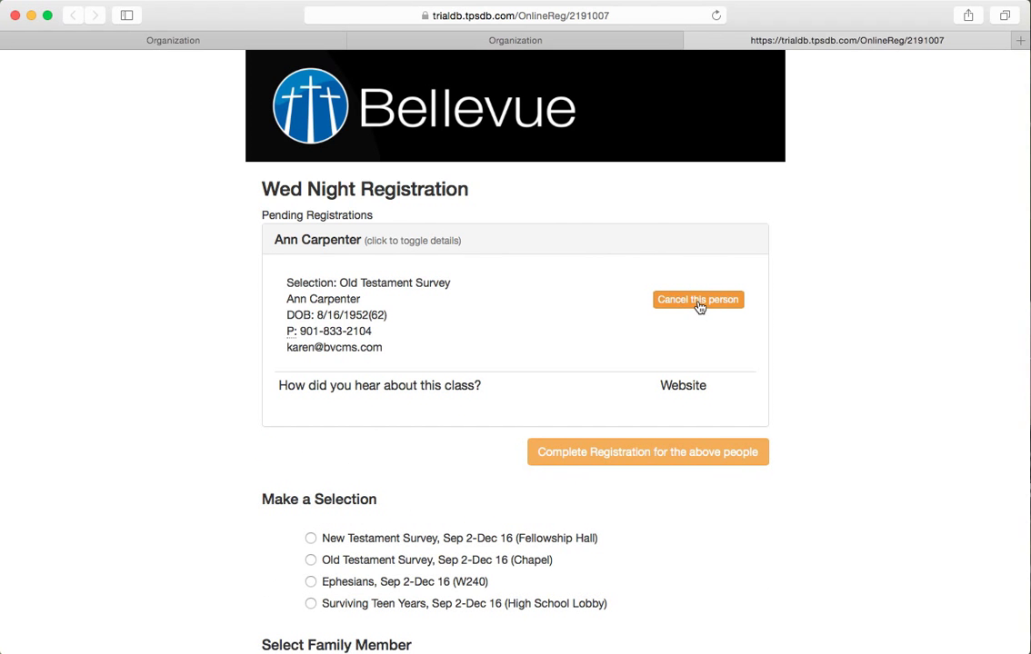
left_click(697, 300)
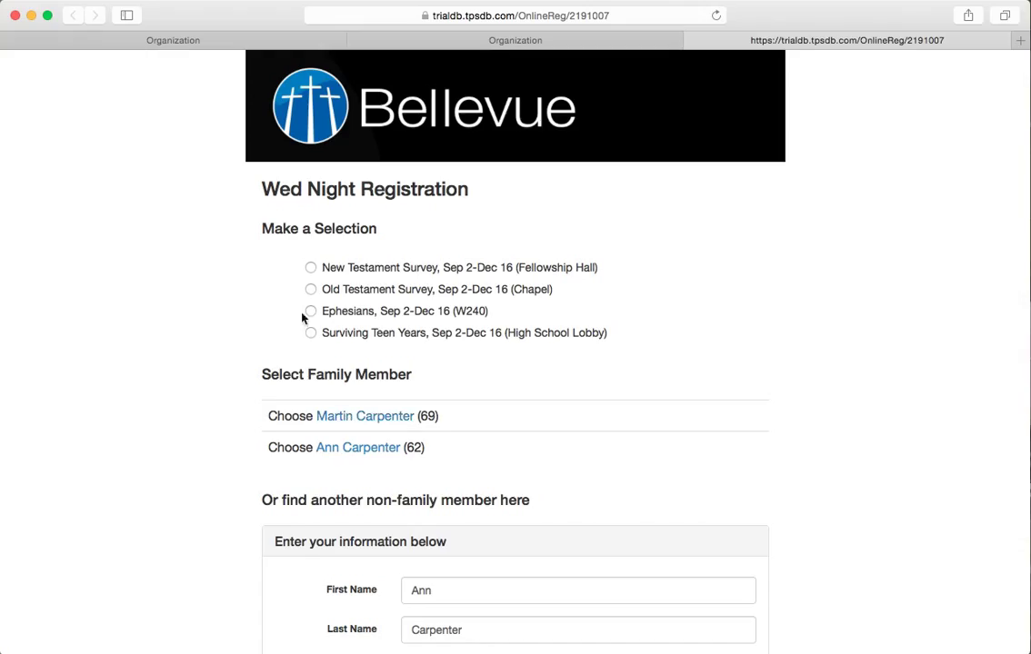
left_click(310, 311)
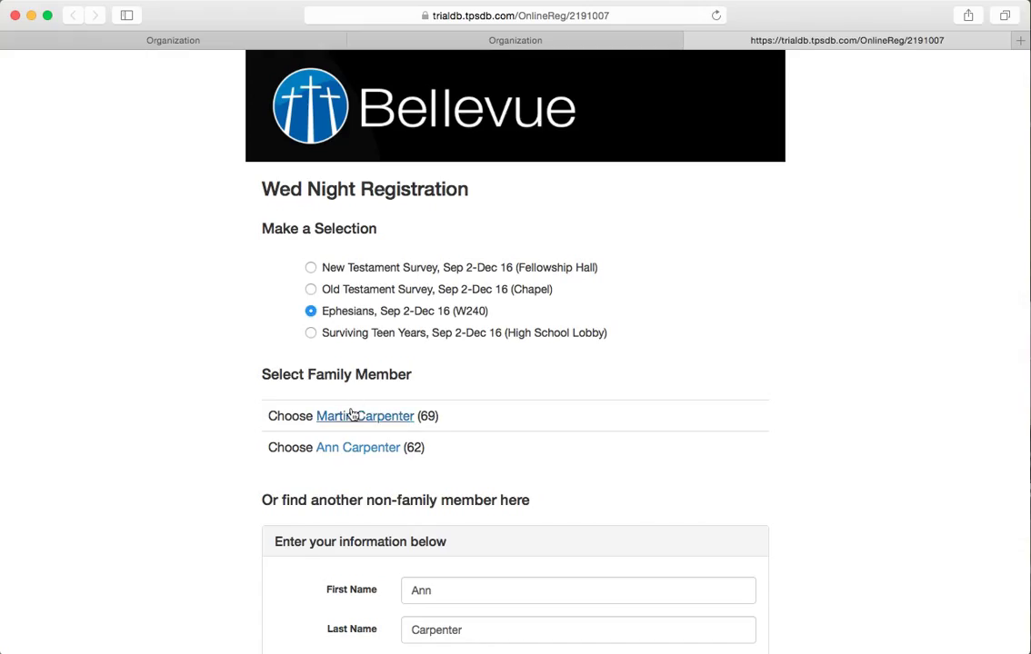
left_click(365, 416)
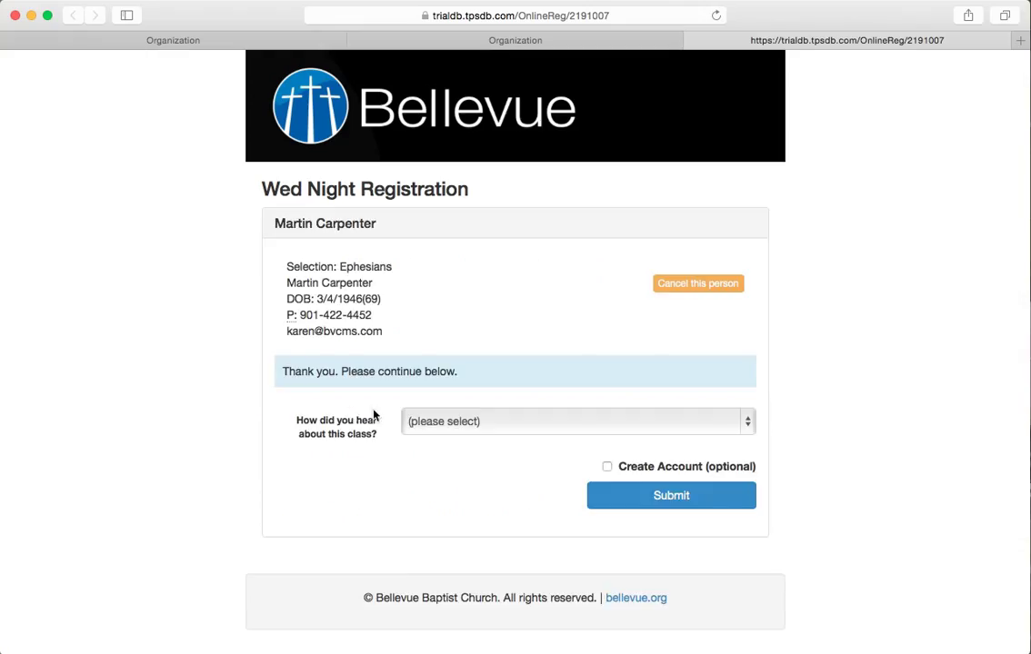
left_click(576, 421)
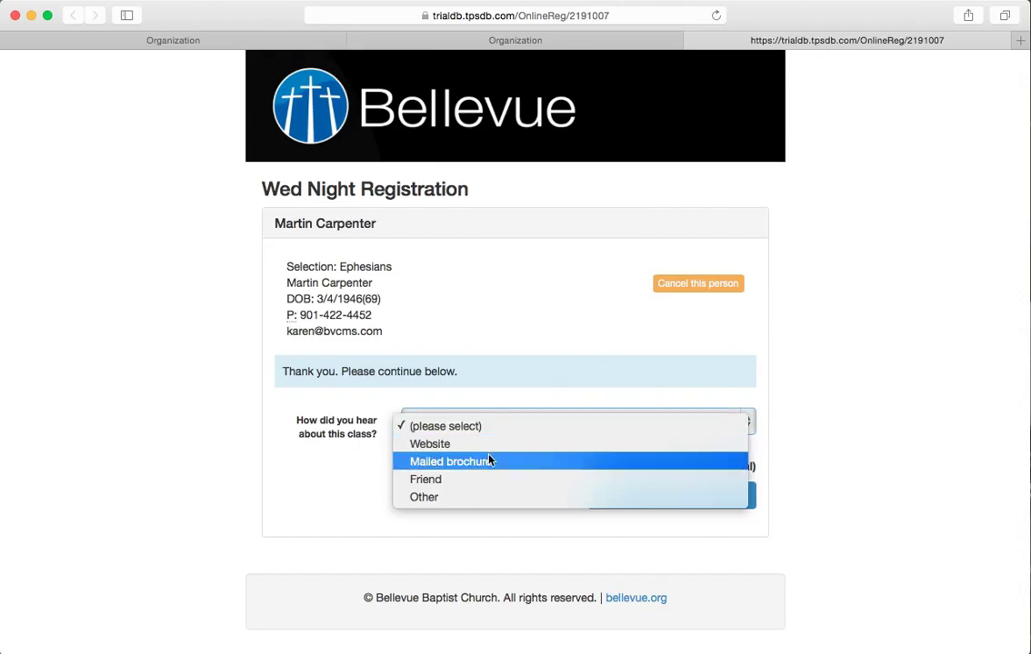
left_click(452, 461)
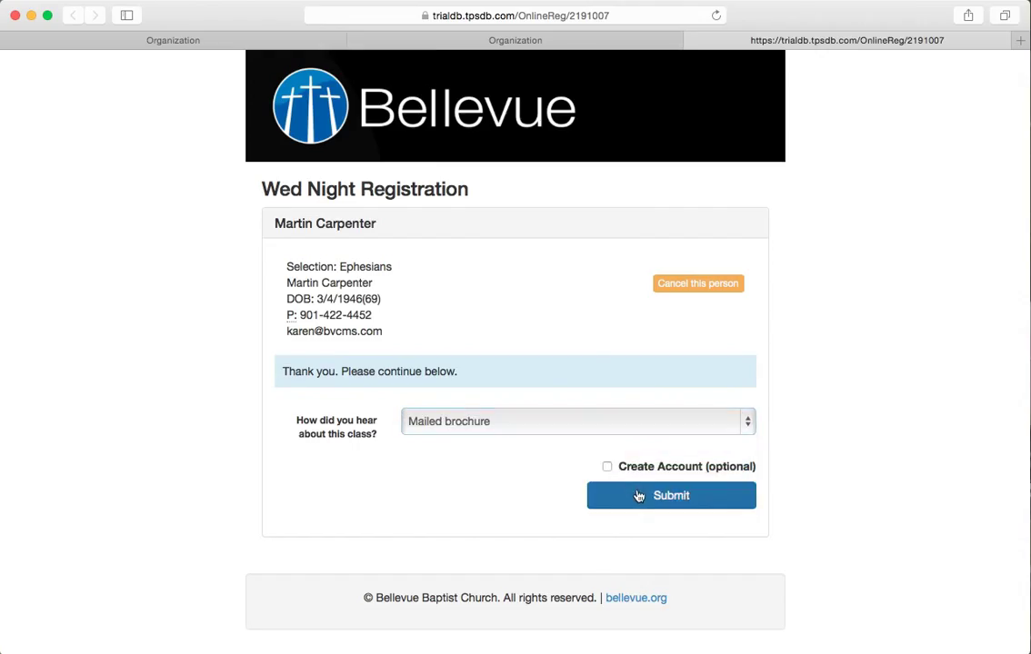
left_click(670, 496)
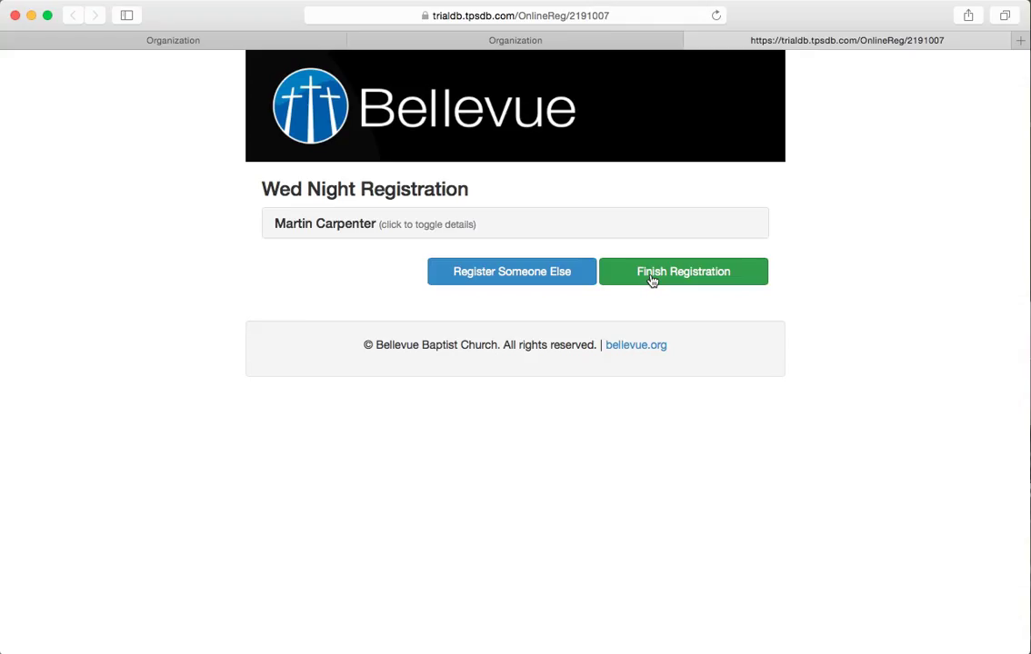
left_click(682, 271)
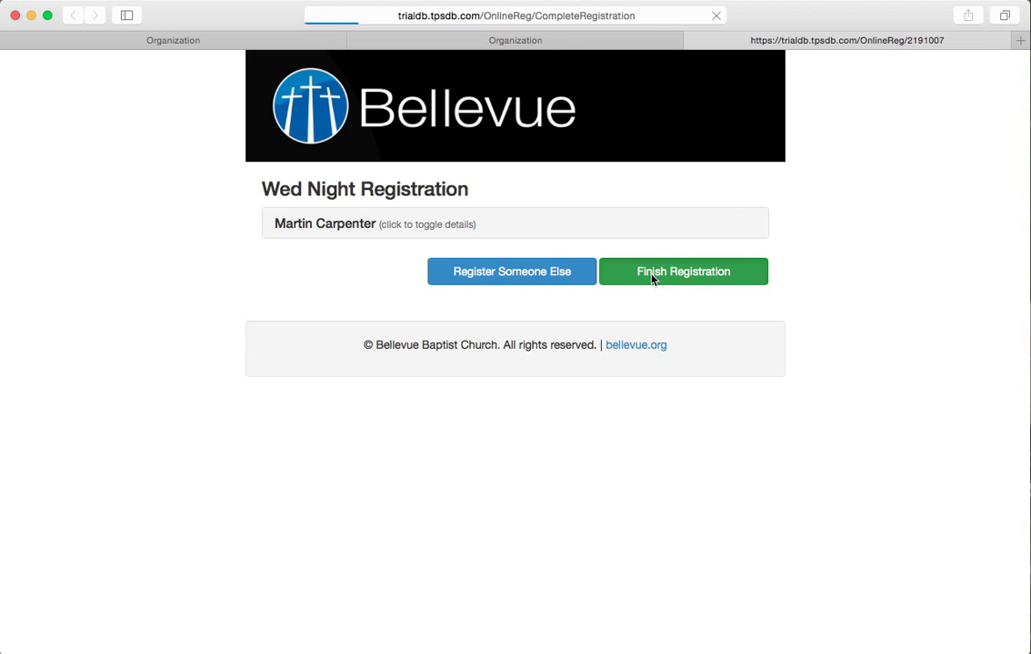
left_click(682, 270)
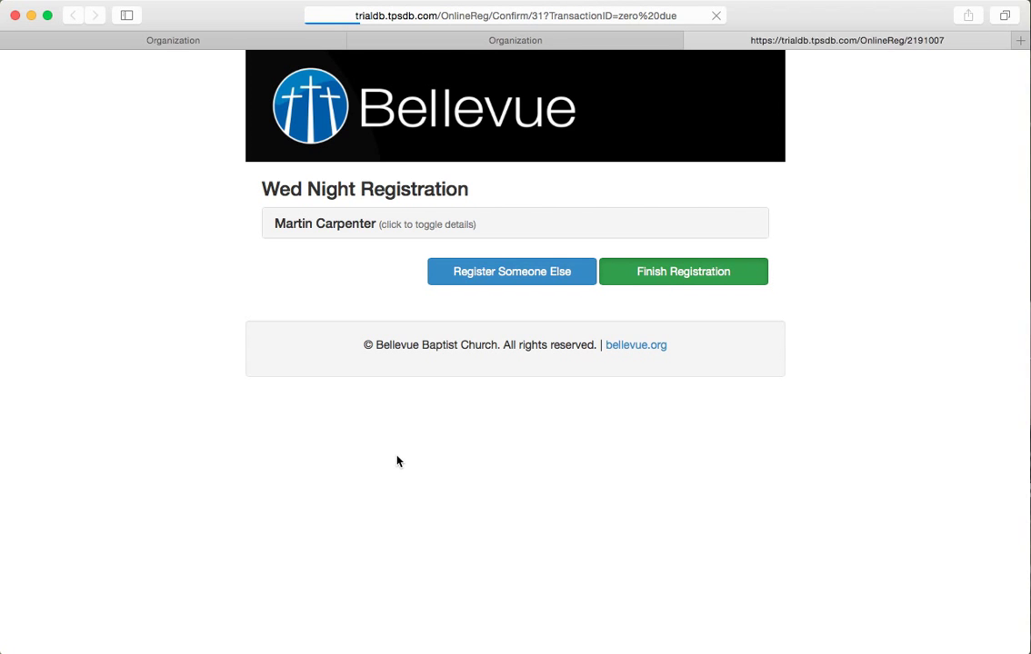
left_click(683, 271)
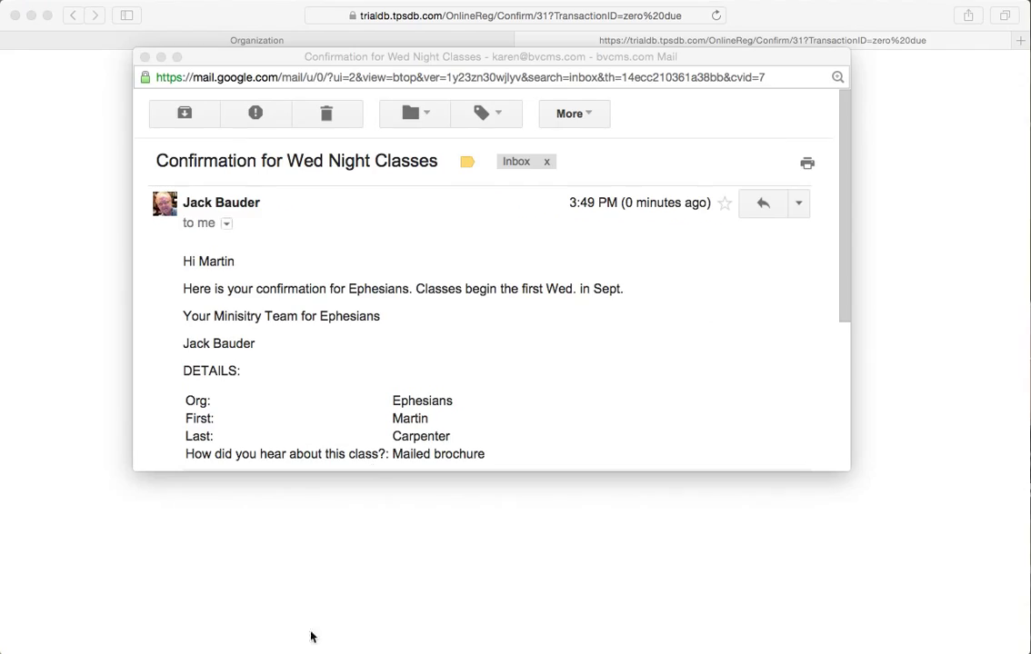
mouse_move(202, 216)
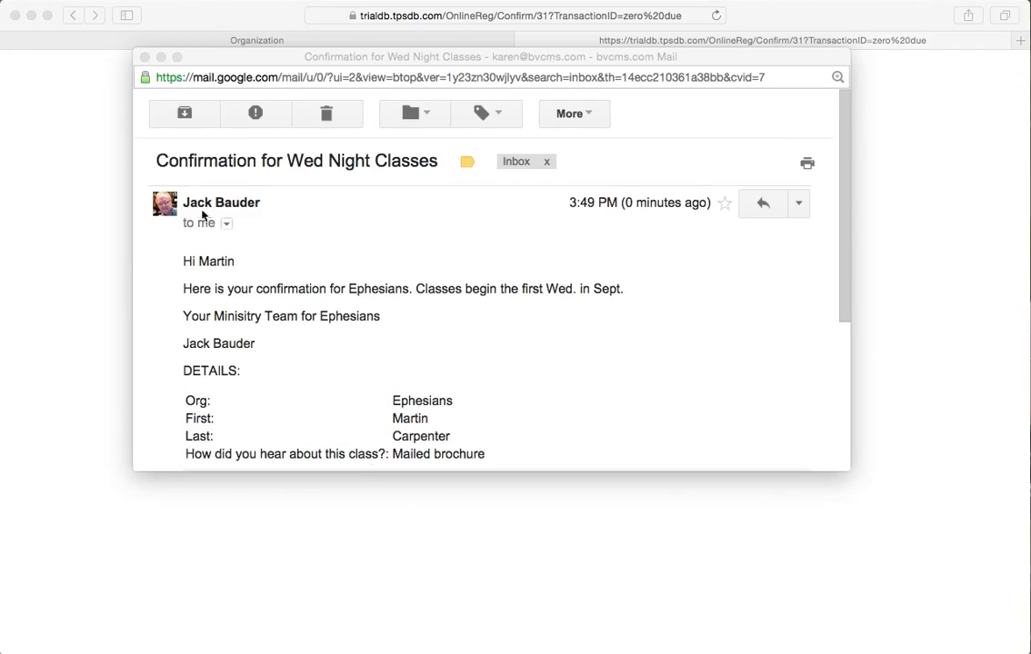
mouse_move(235, 284)
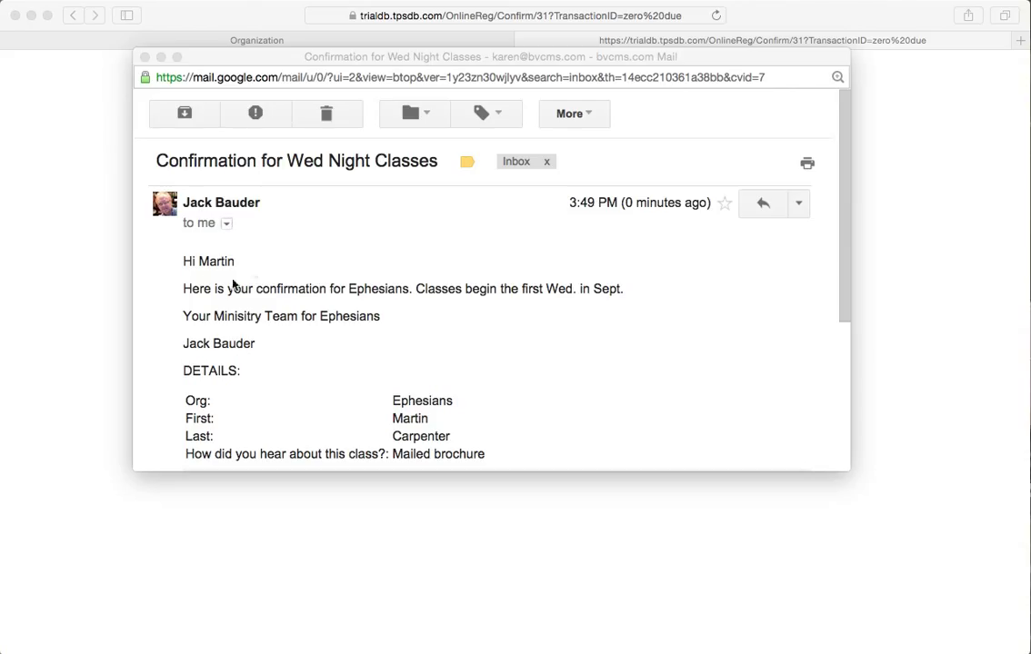
mouse_move(232, 301)
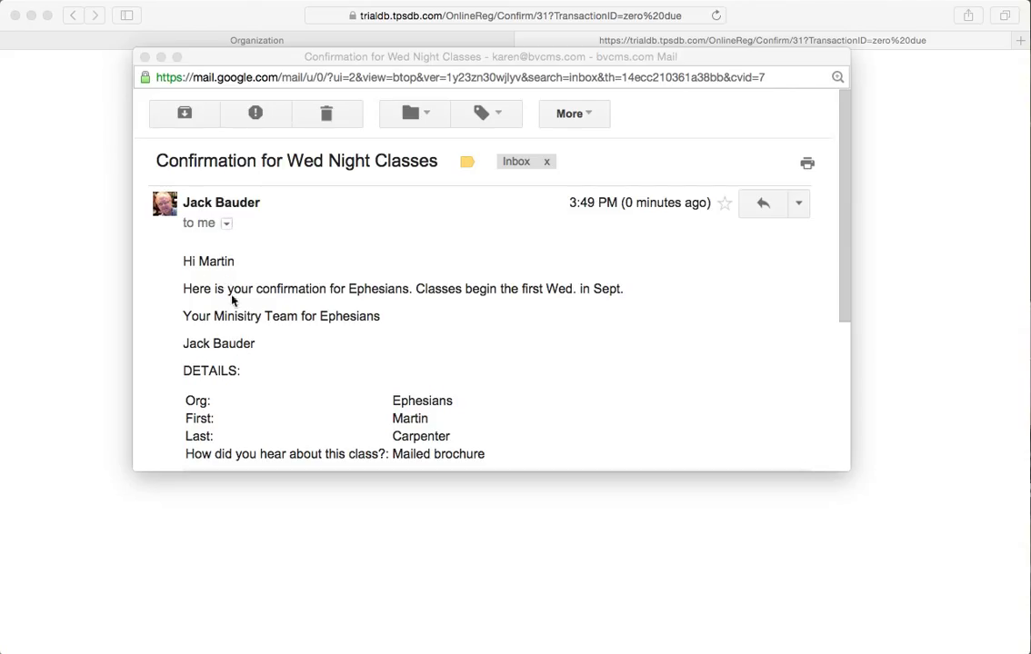
mouse_move(365, 303)
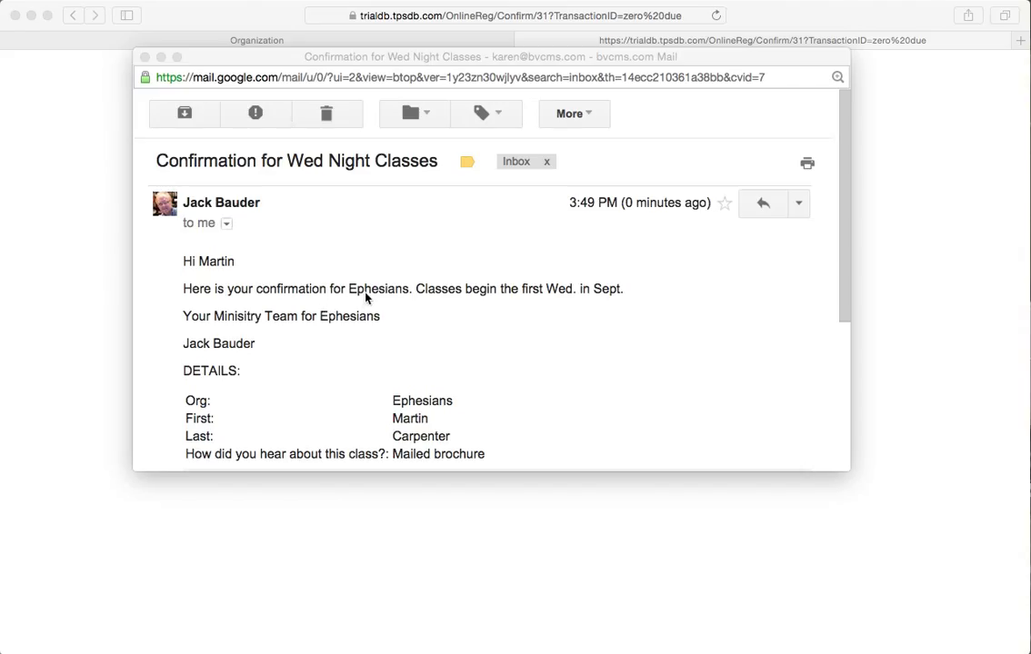
mouse_move(333, 330)
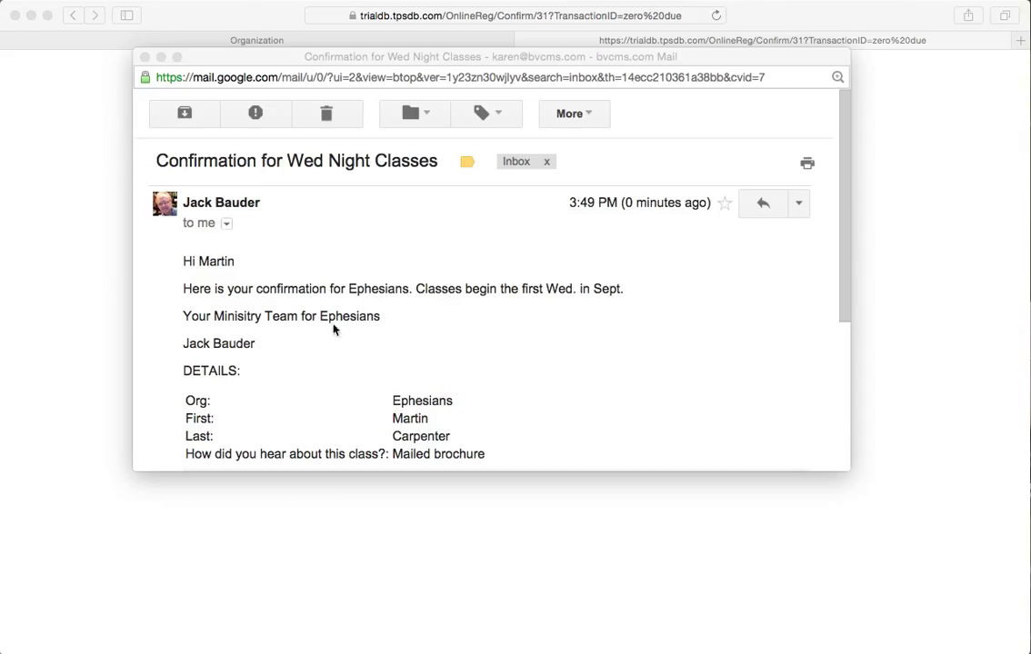
mouse_move(369, 328)
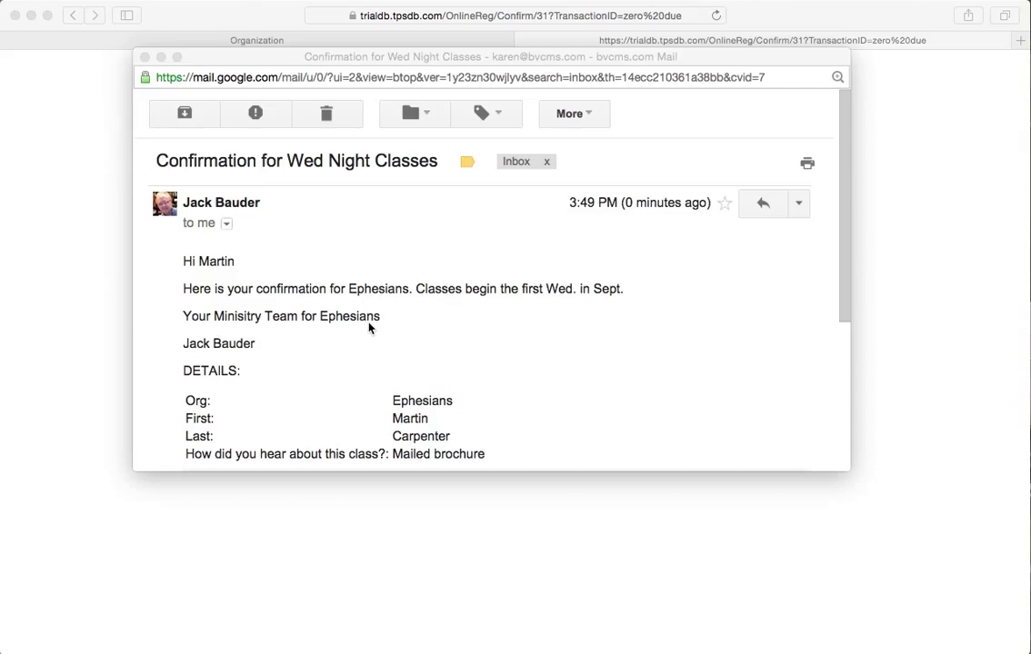
mouse_move(447, 414)
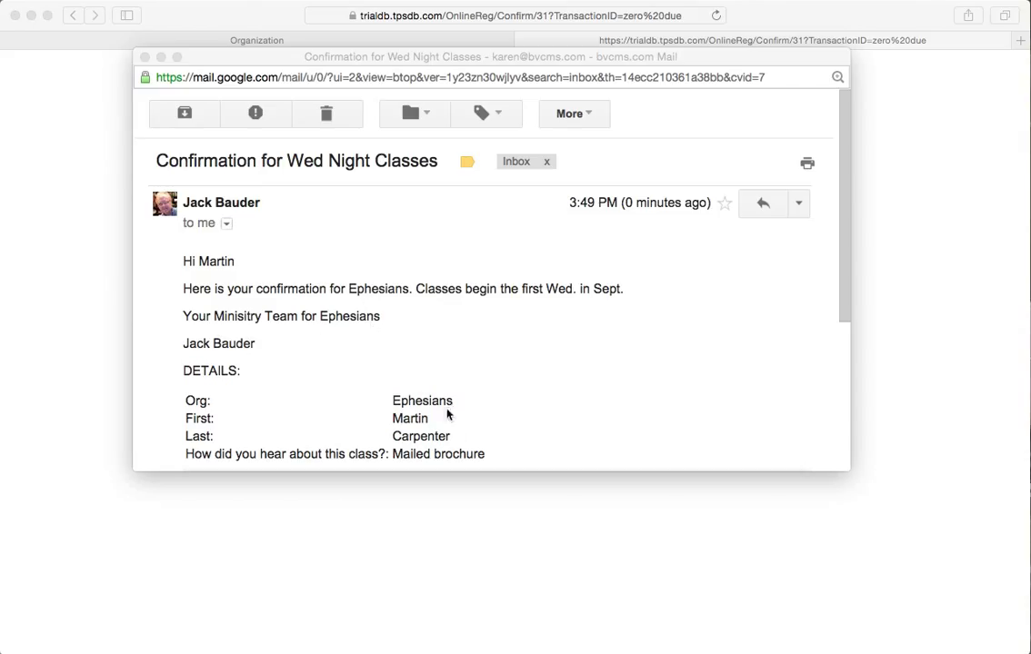
mouse_move(480, 459)
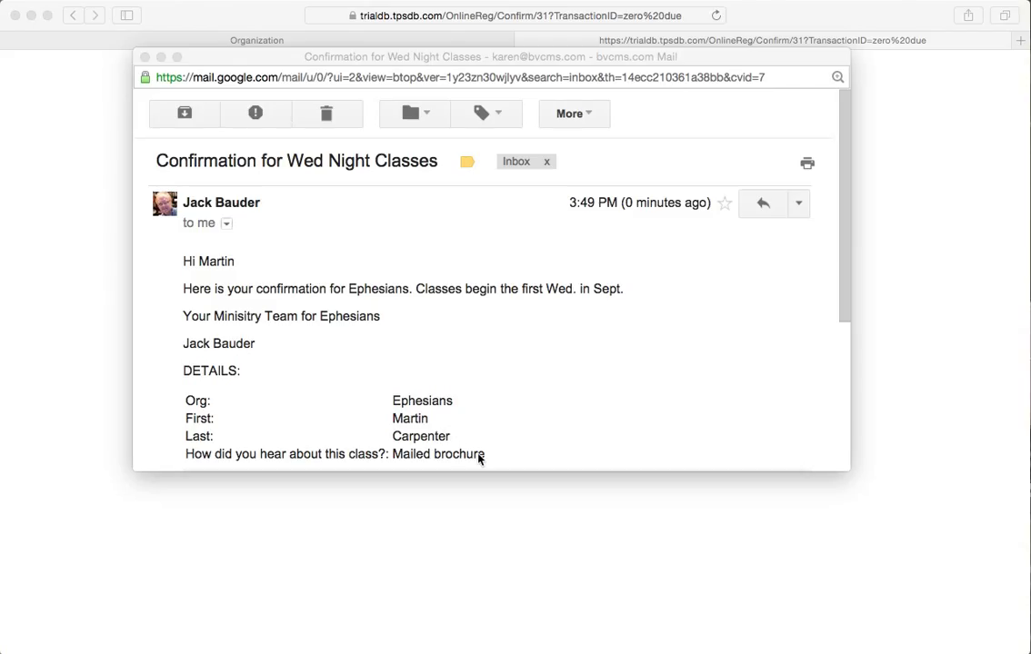